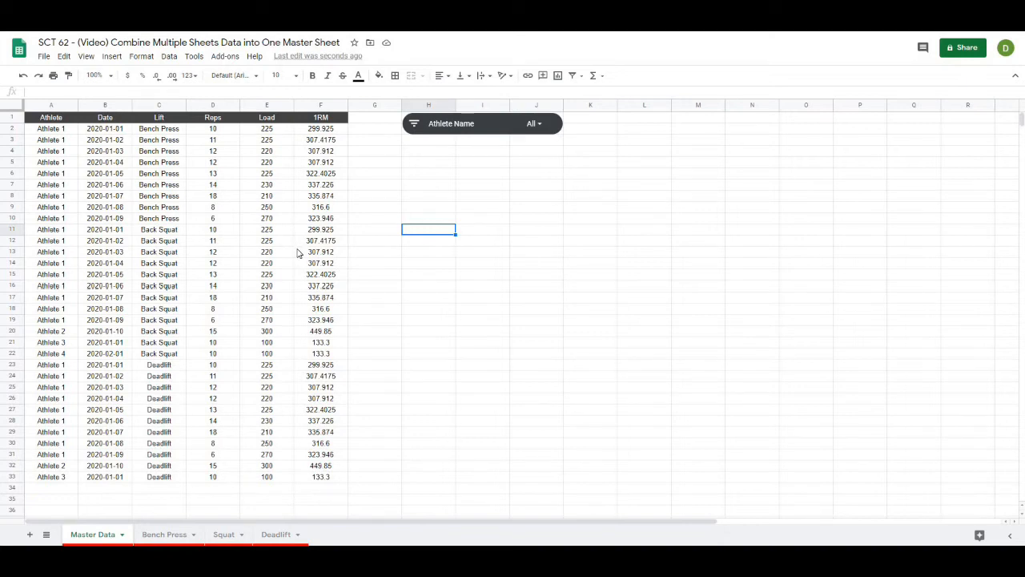
mouse_move(303, 265)
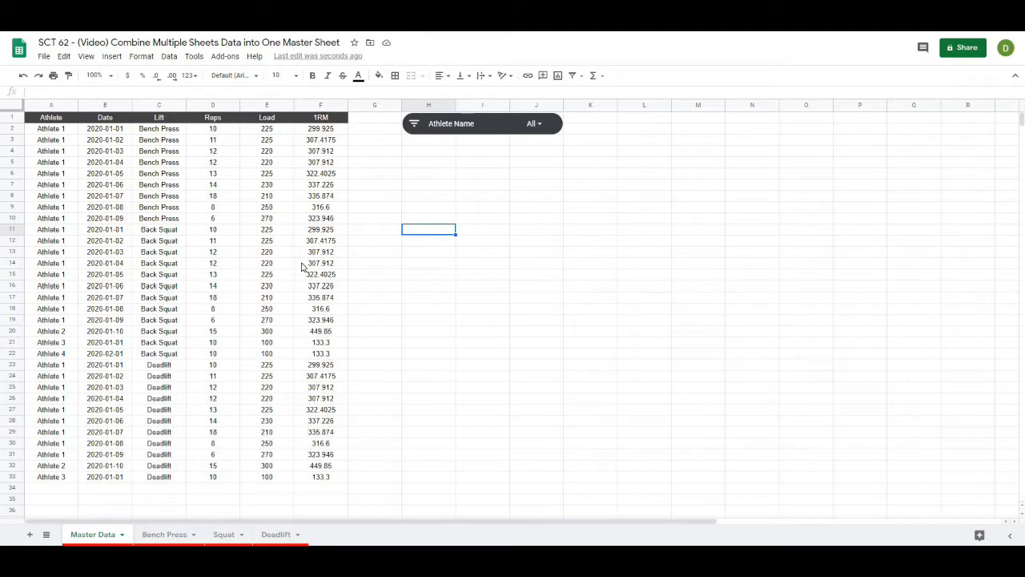
mouse_move(372, 303)
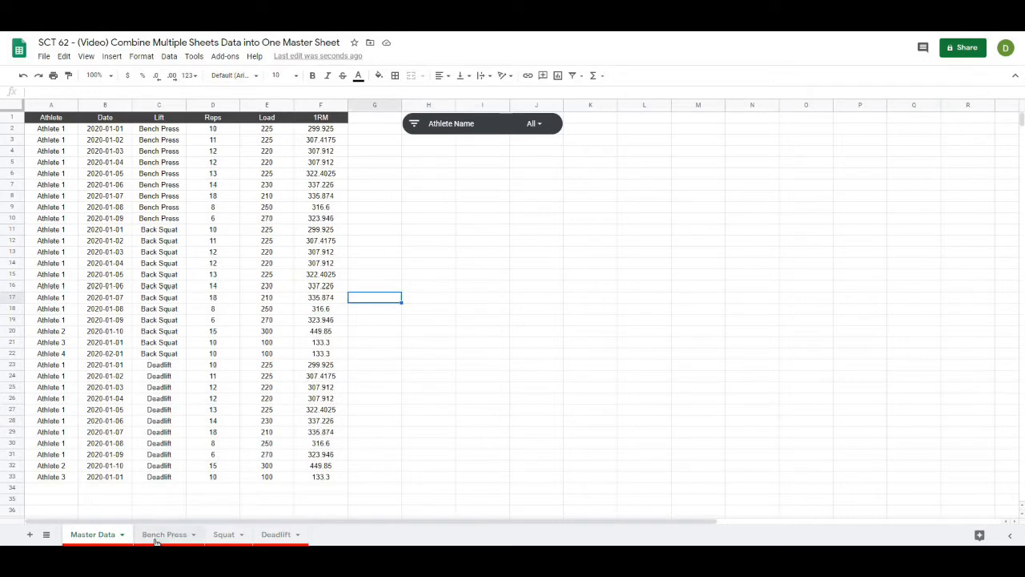
Step: Add Tony Stark, 2020-01-20, Bench Press, 5 reps as row 11 of the Bench Press sheet
left_click(275, 535)
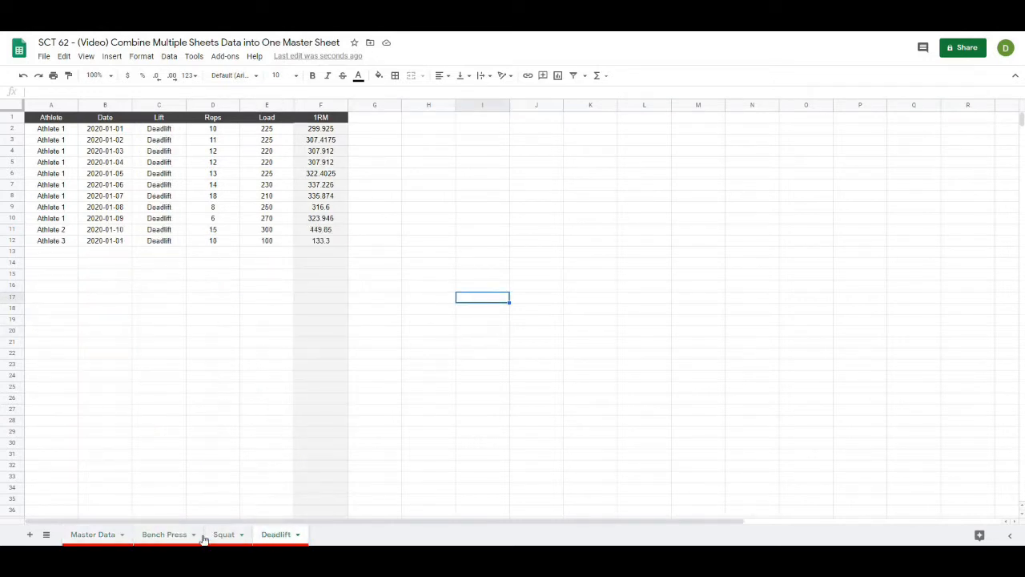
left_click(163, 535)
type("Tpo")
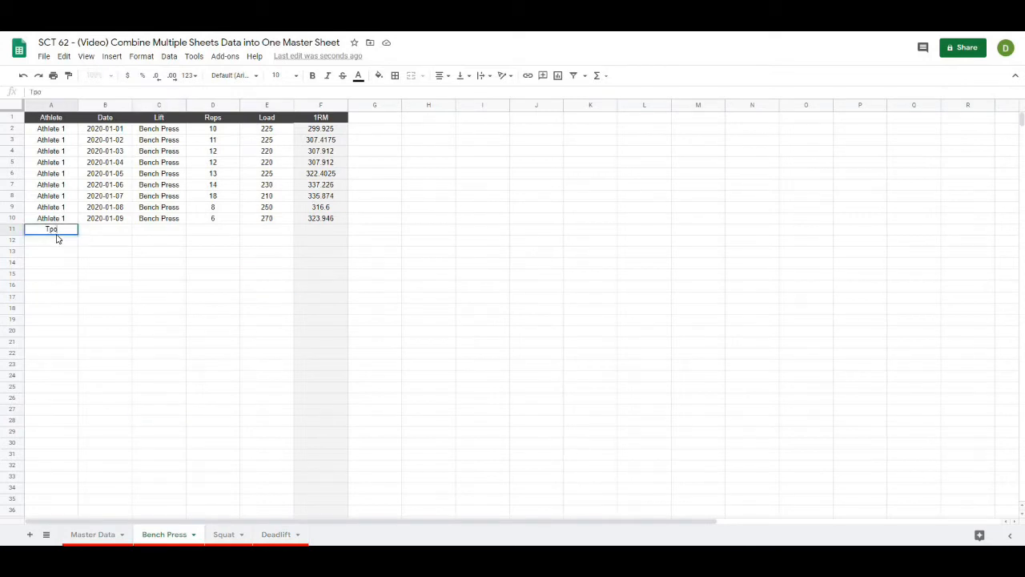
type("Tony Stark")
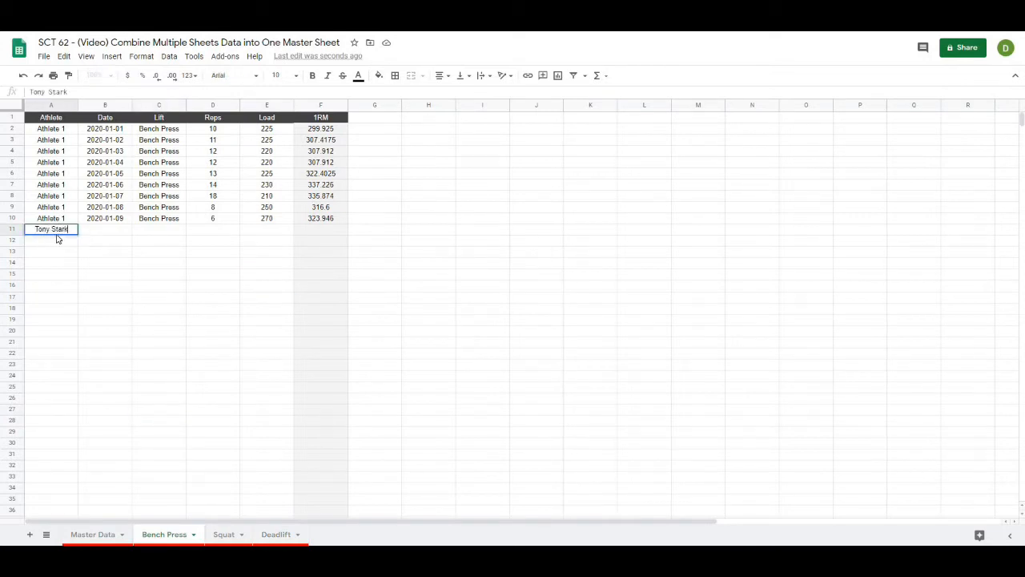
type("2020-01-20")
left_click(159, 229)
type("Bench Press")
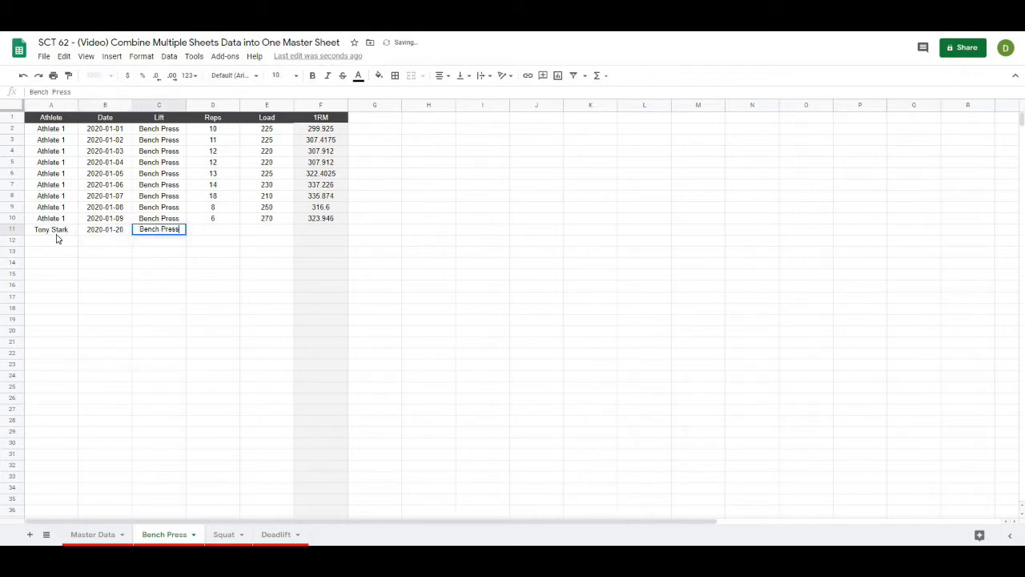
type("5")
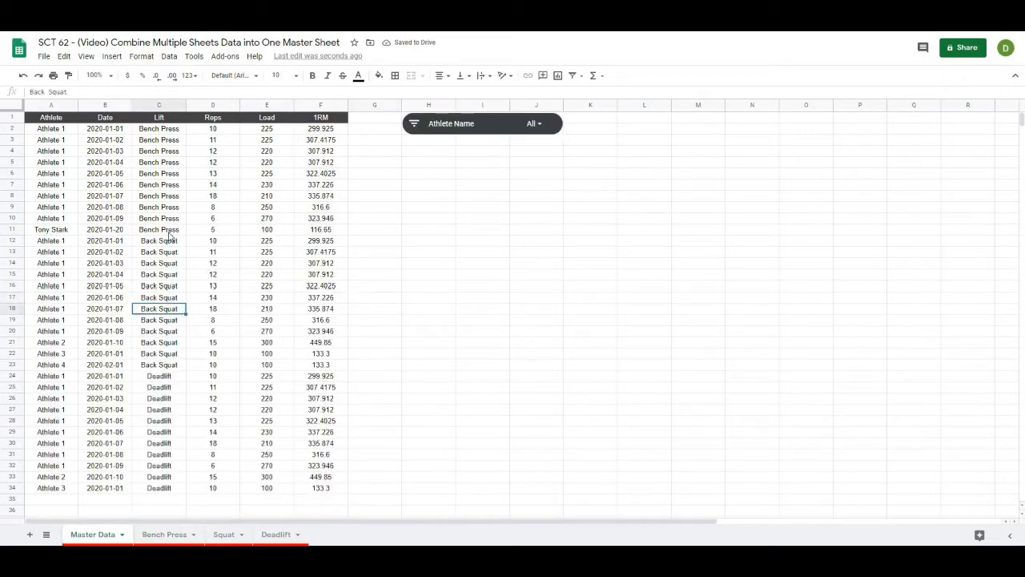
mouse_move(266, 231)
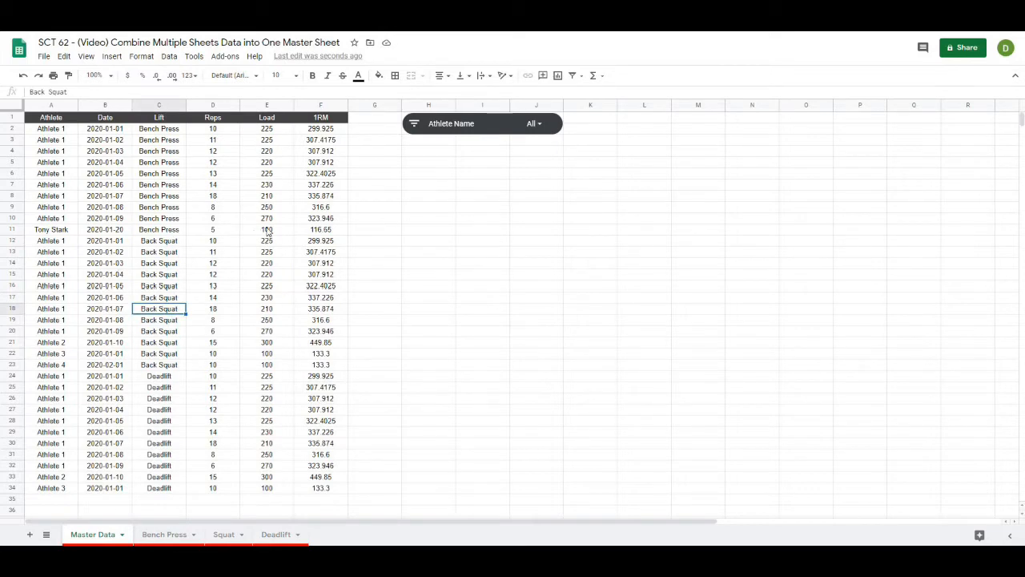
mouse_move(256, 279)
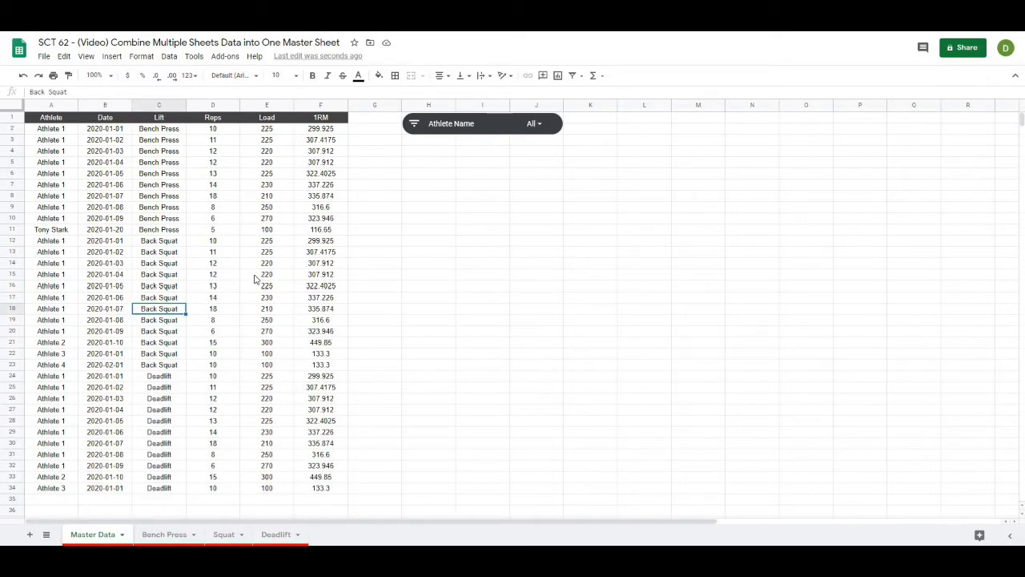
mouse_move(235, 329)
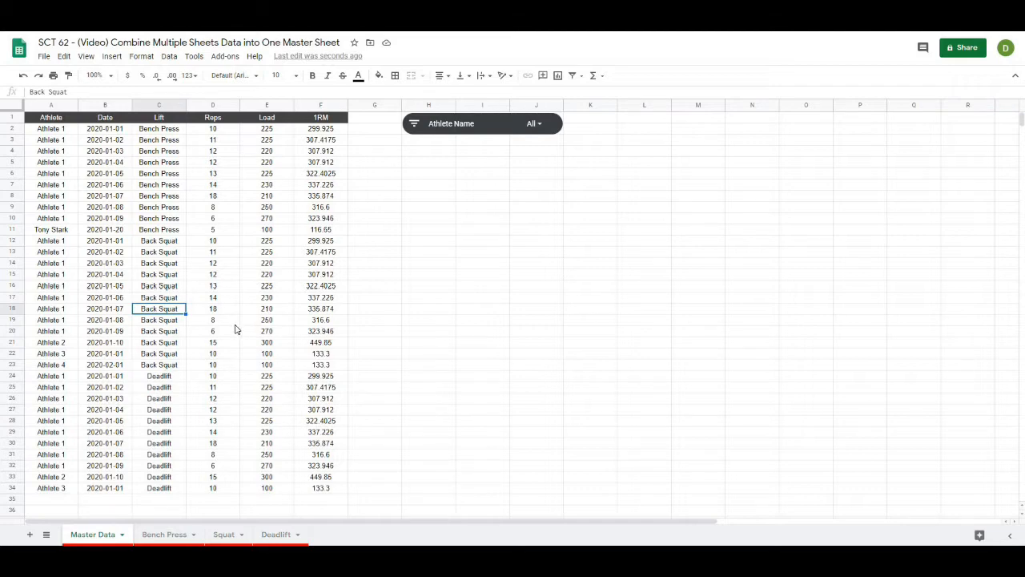
mouse_move(224, 335)
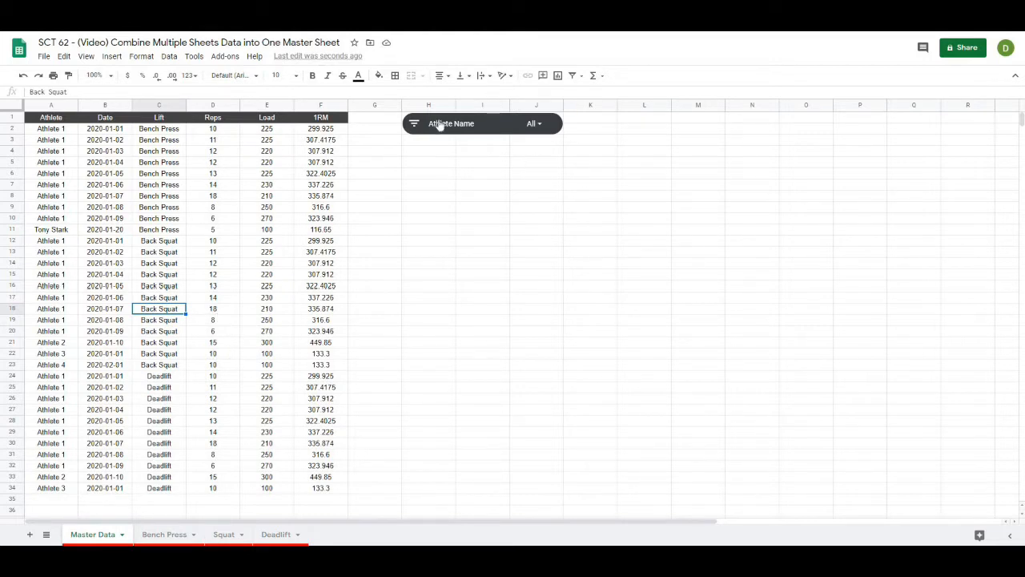
Step: Filter Master Data by the Athlete Name slicer to show only Tony Stark's row
left_click(480, 123)
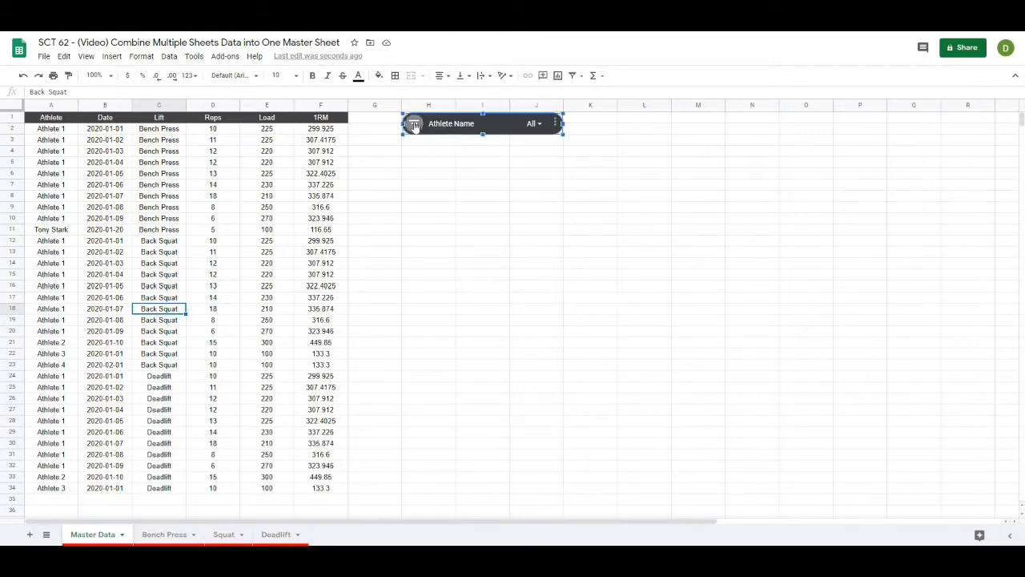
left_click(413, 123)
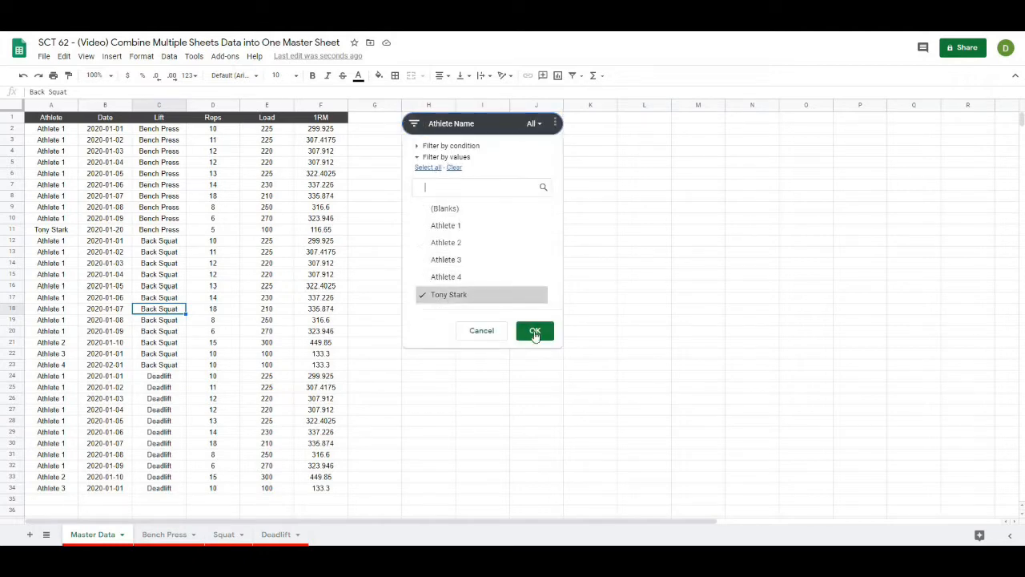
left_click(535, 330)
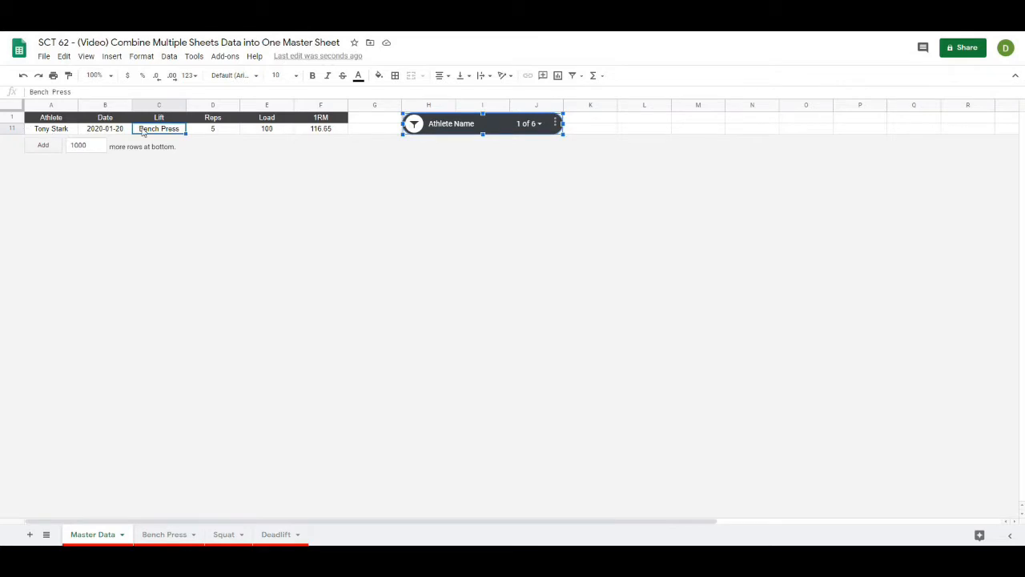
mouse_move(528, 123)
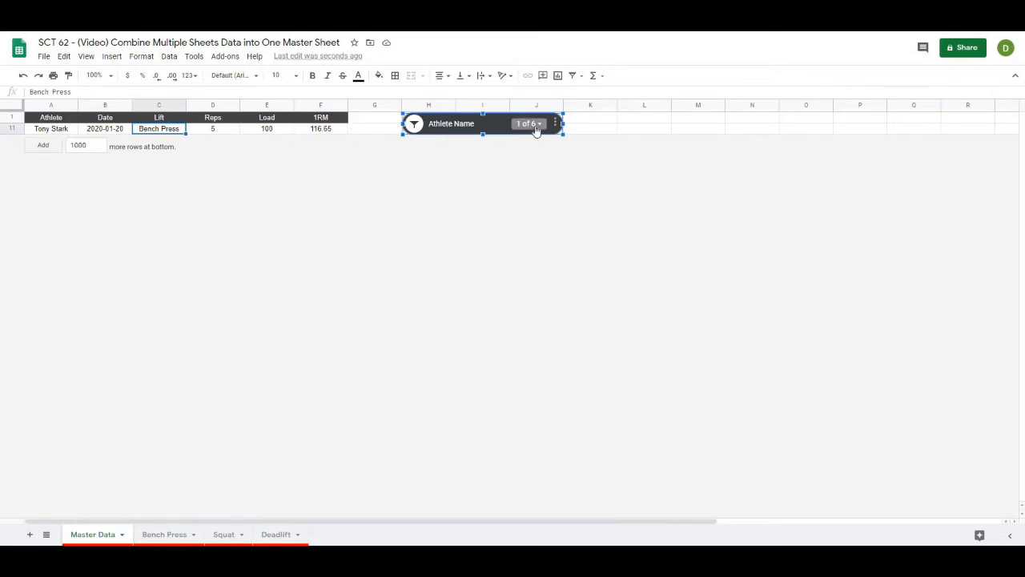
left_click(529, 123)
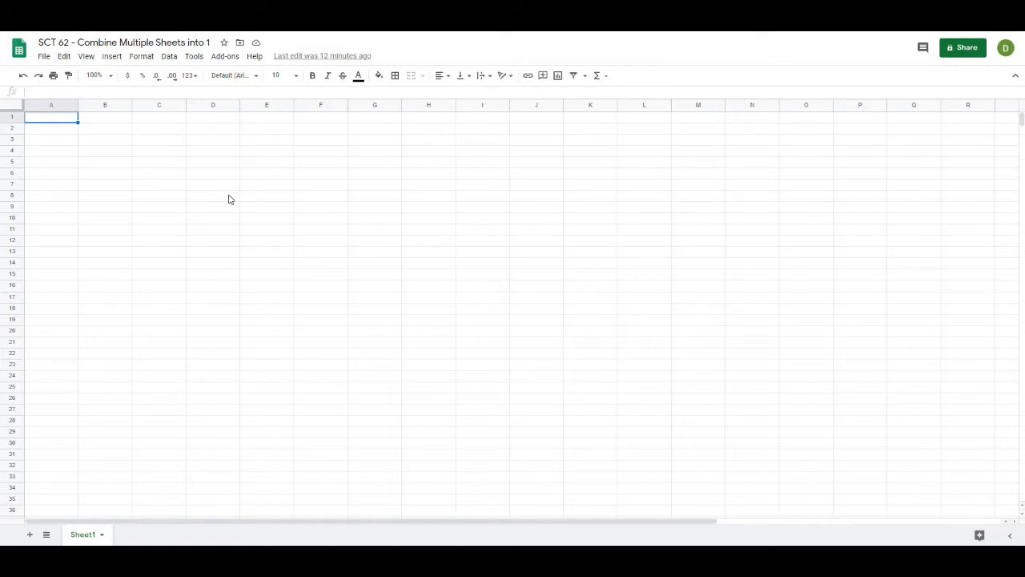
mouse_move(147, 221)
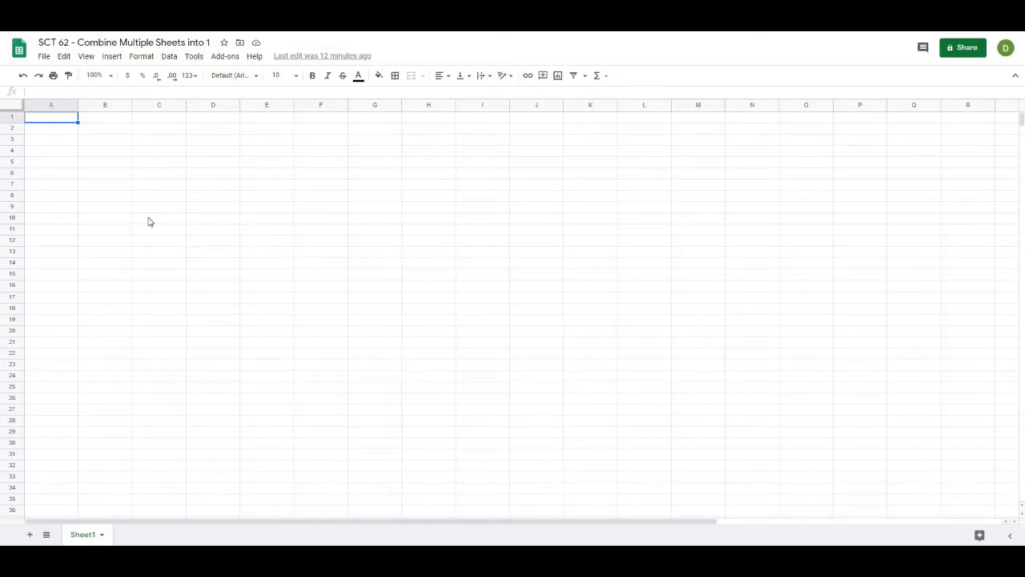
mouse_move(171, 237)
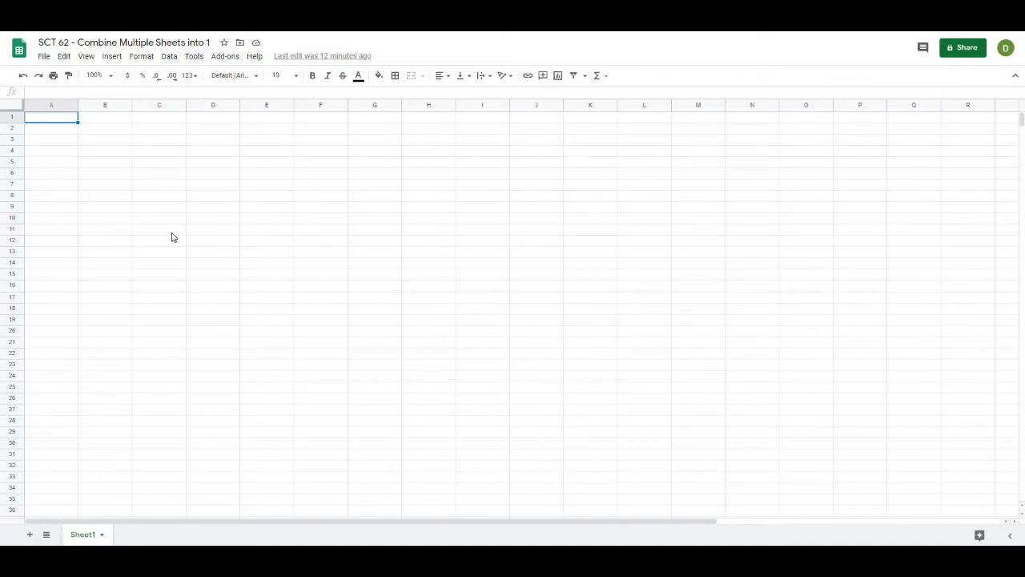
mouse_move(170, 275)
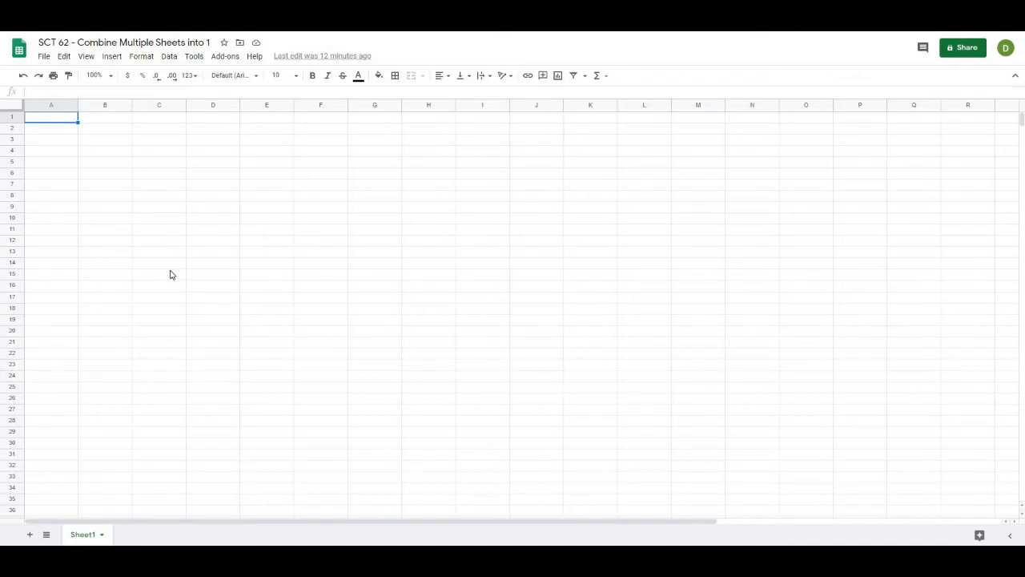
mouse_move(191, 247)
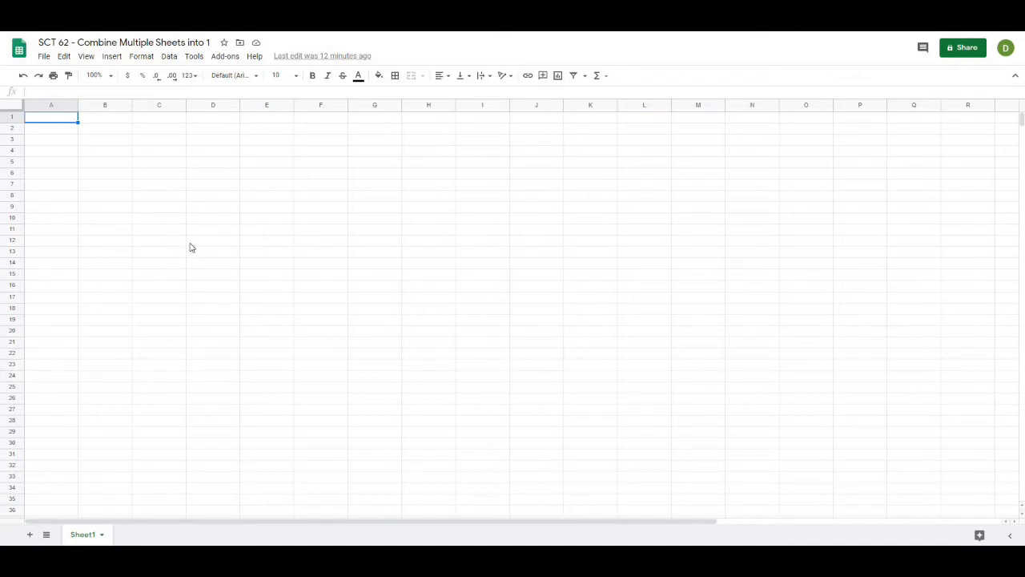
left_click(211, 231)
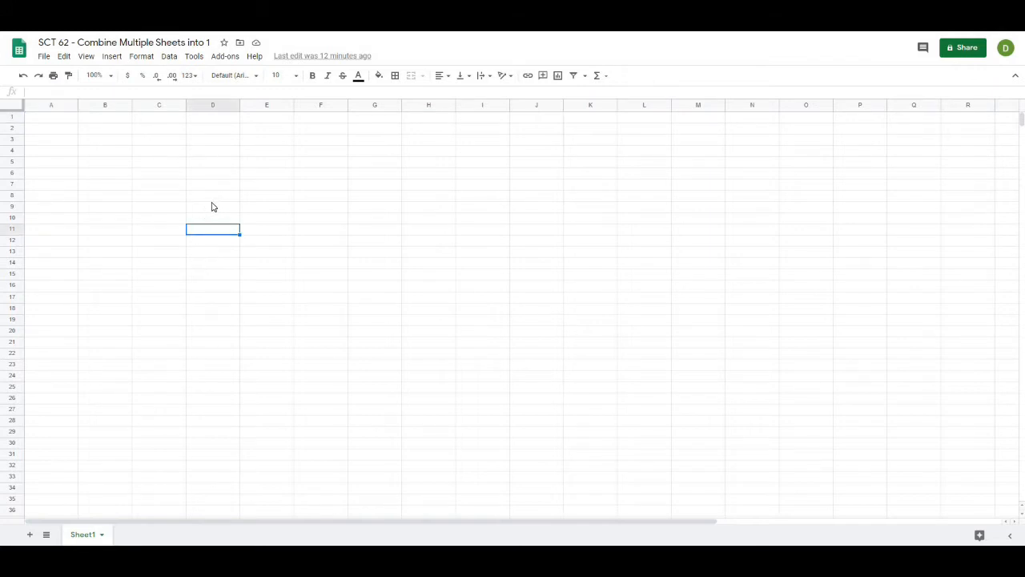
mouse_move(210, 209)
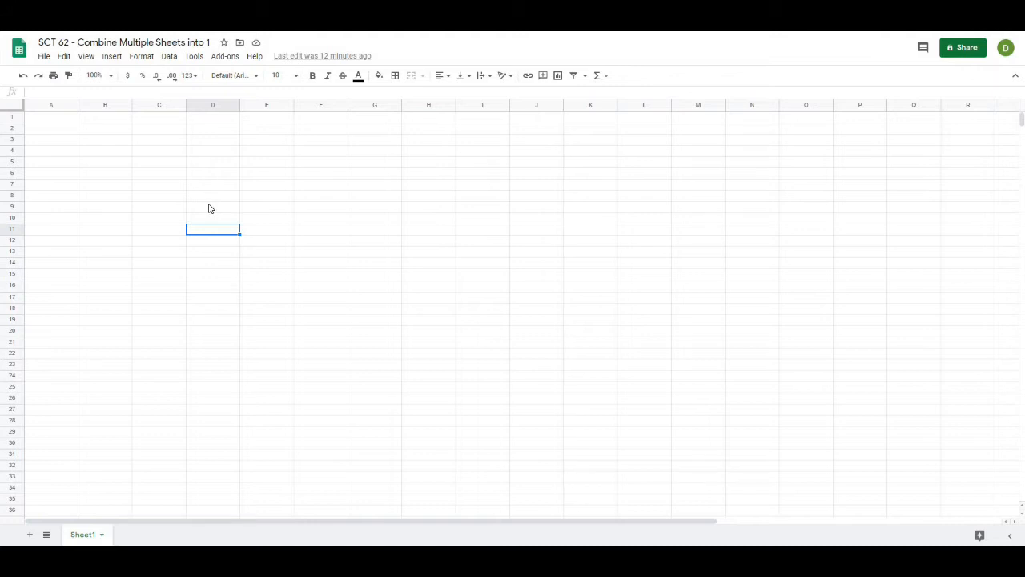
left_click(266, 250)
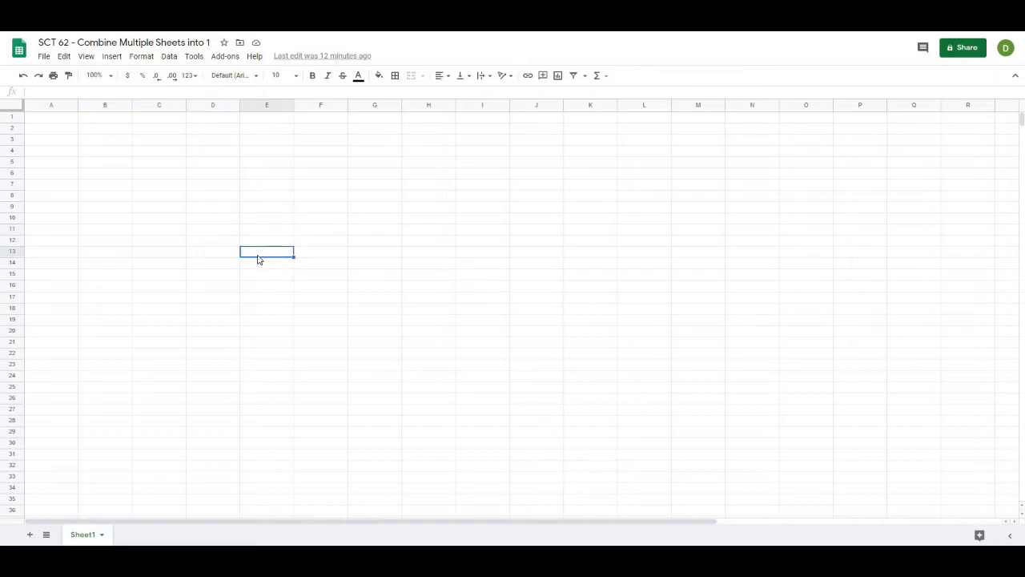
mouse_move(180, 230)
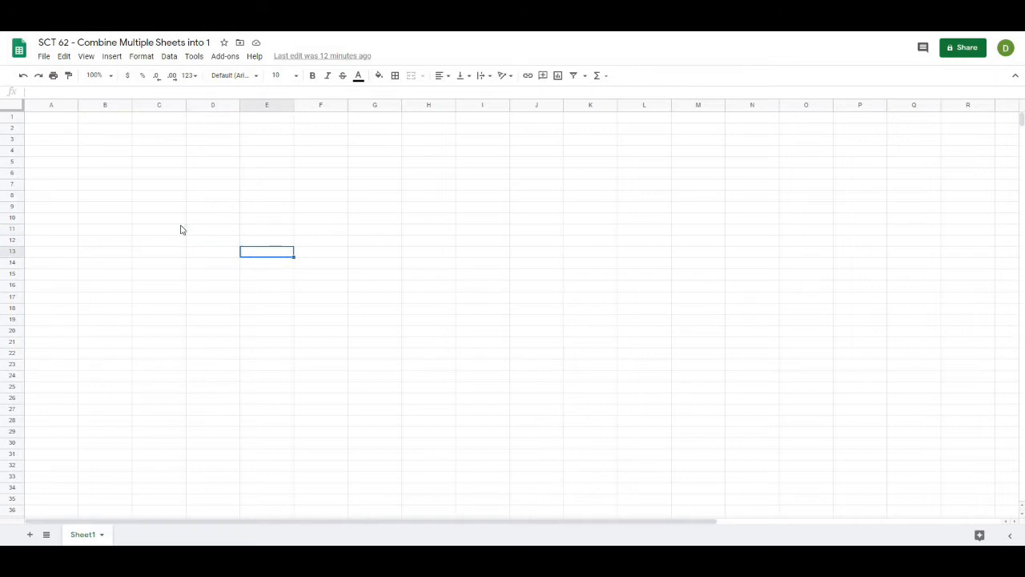
mouse_move(163, 215)
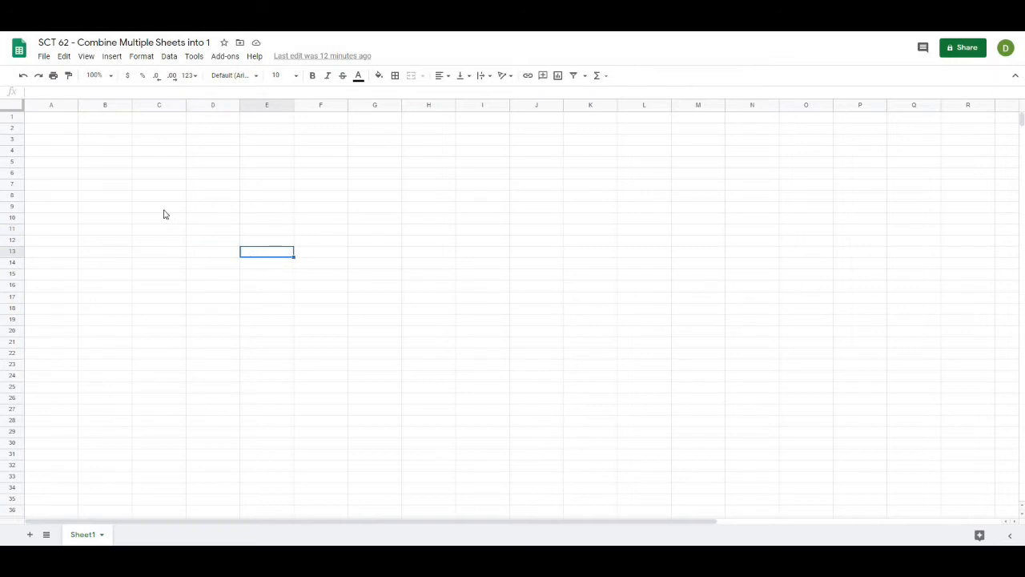
mouse_move(156, 224)
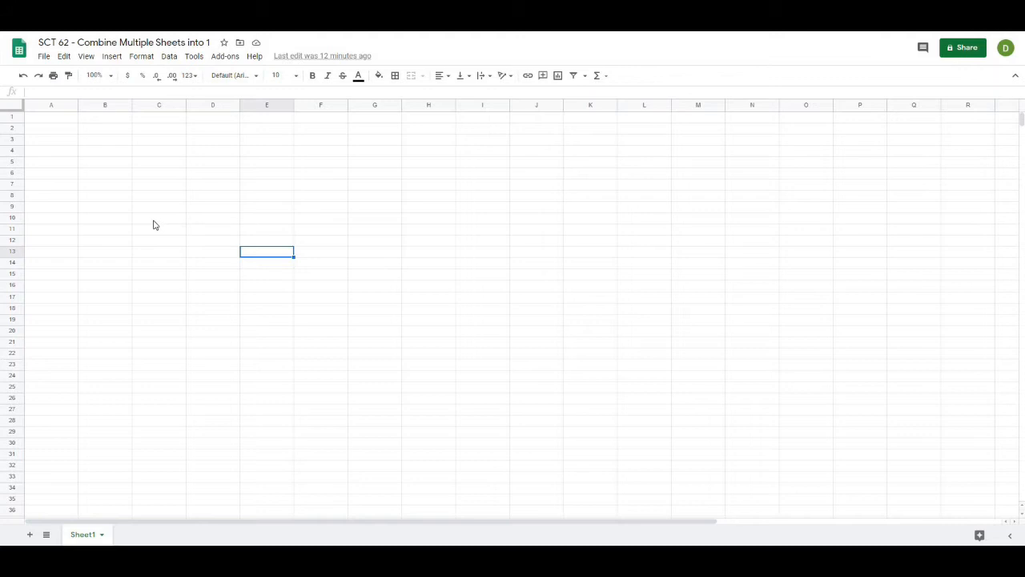
mouse_move(104, 242)
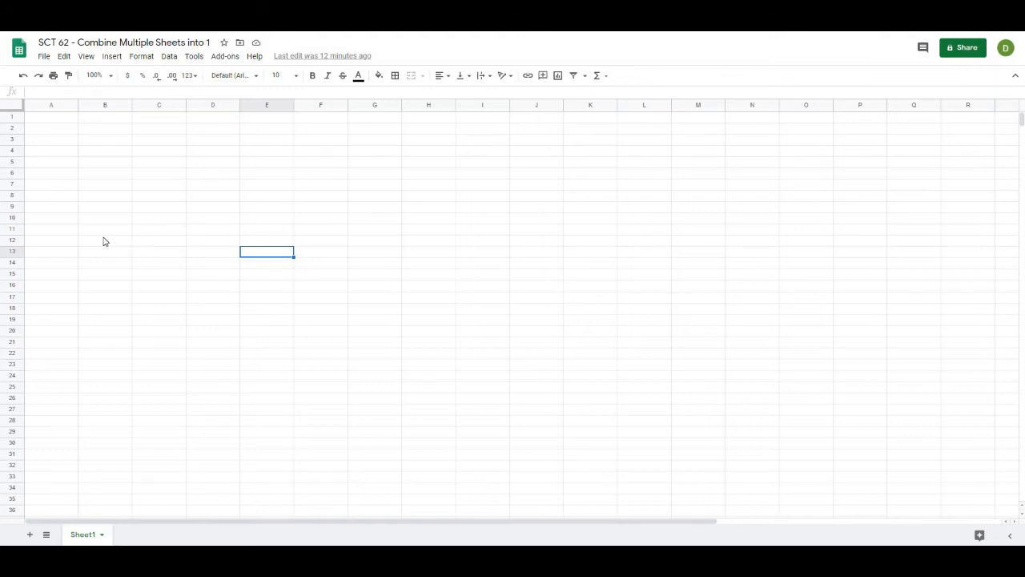
mouse_move(125, 253)
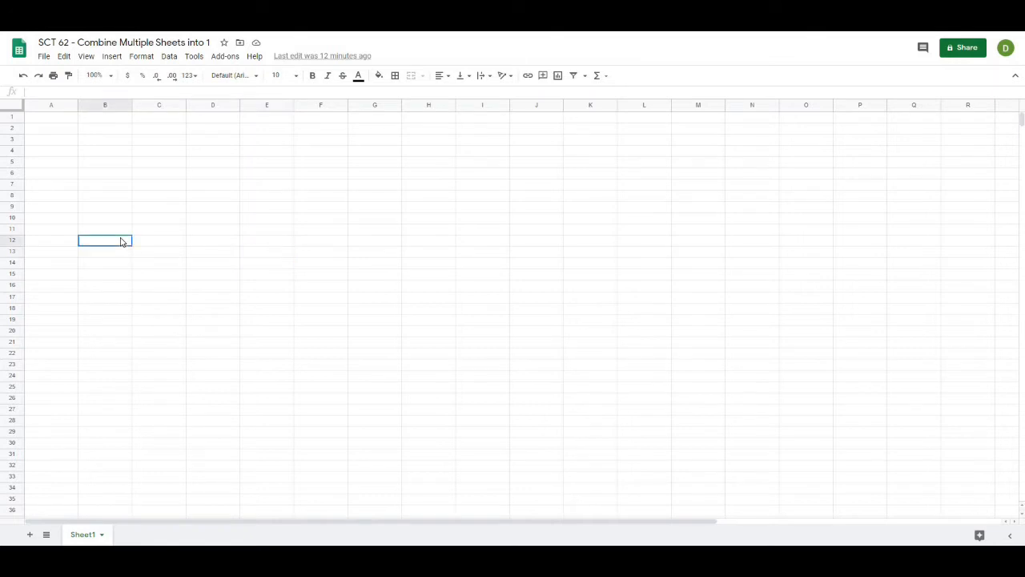
mouse_move(93, 317)
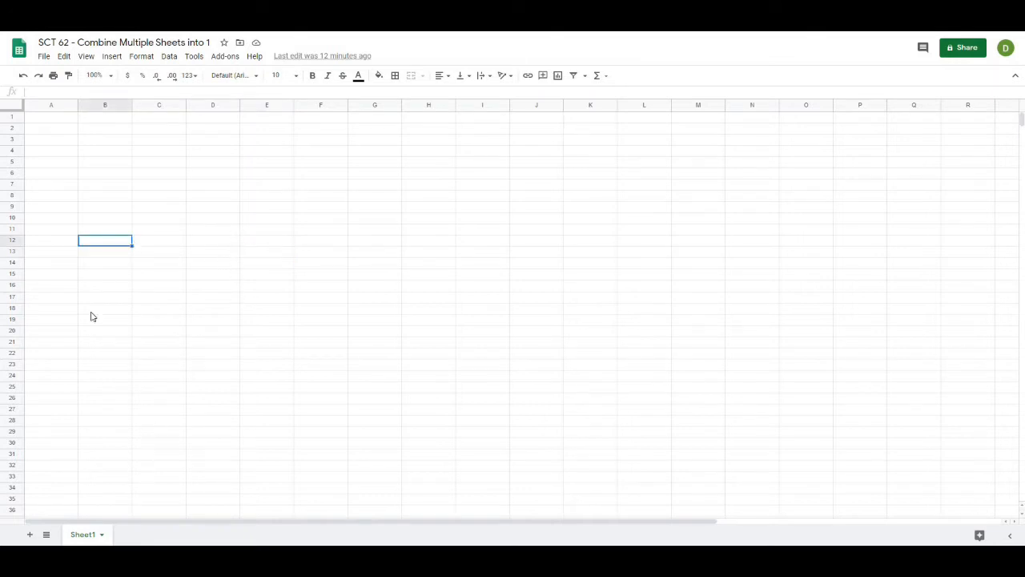
mouse_move(128, 495)
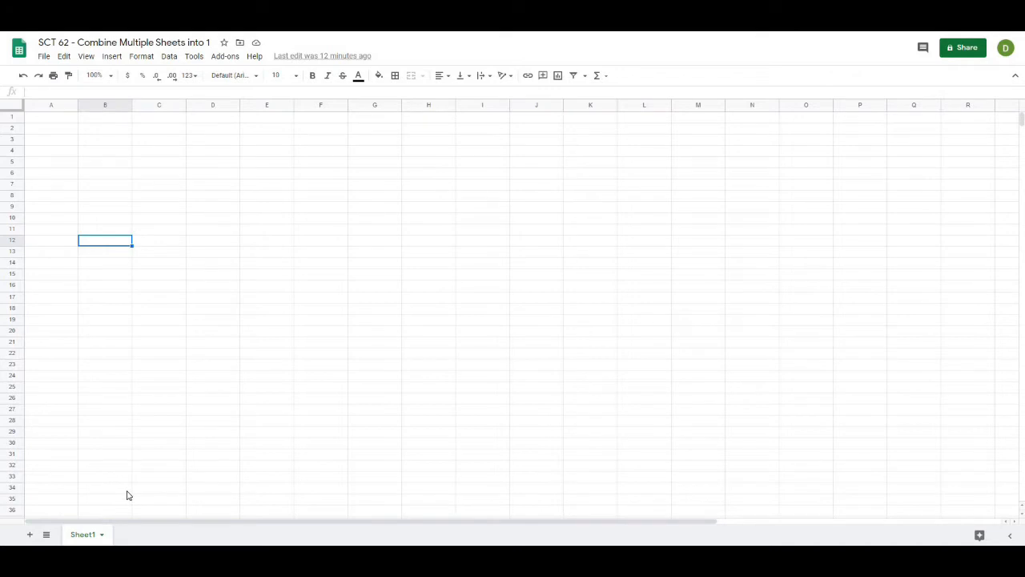
mouse_move(103, 476)
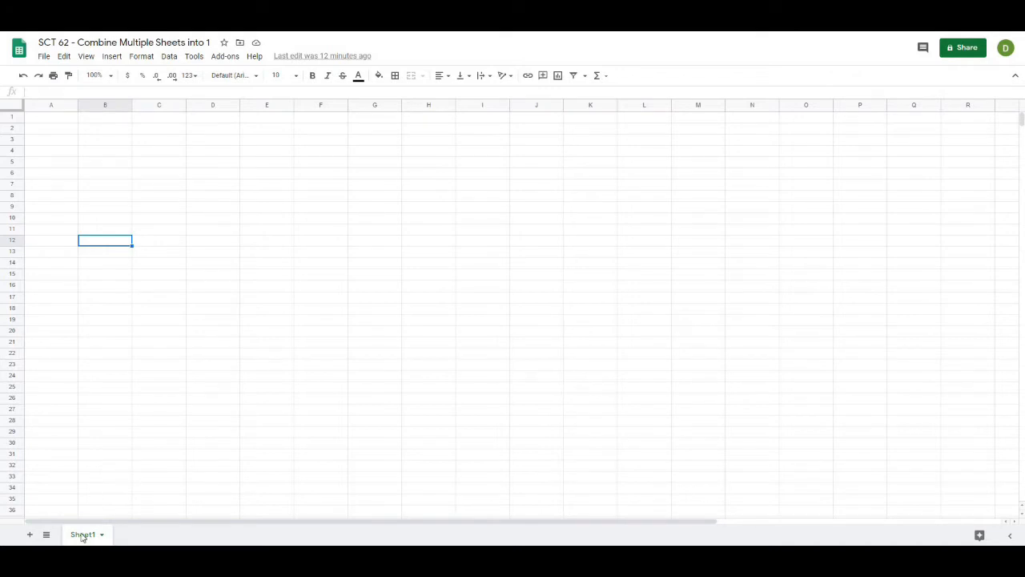
Step: Rename the workbook's only sheet to Master Data
double_click(84, 535)
type("Master Da")
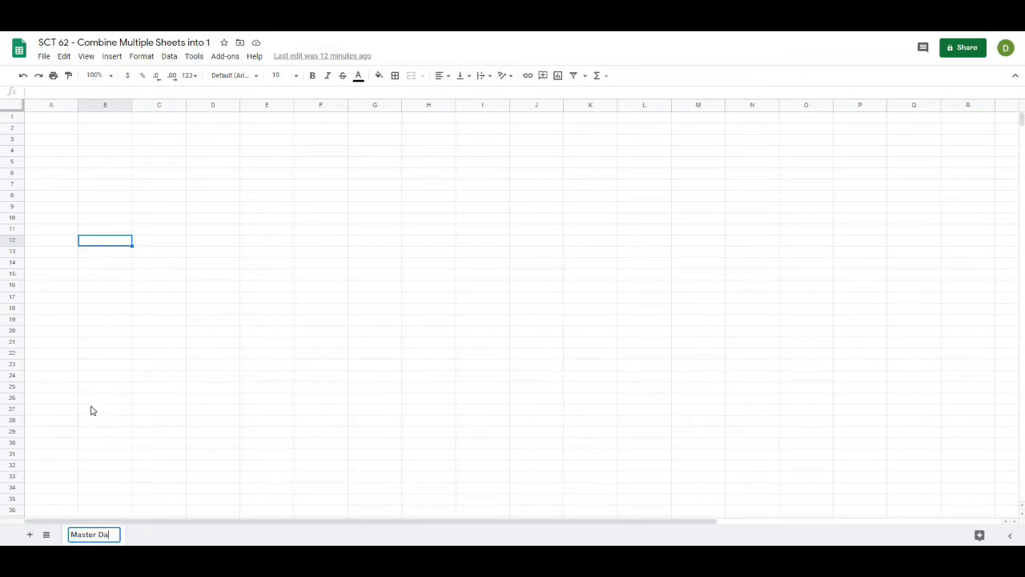
key("Enter")
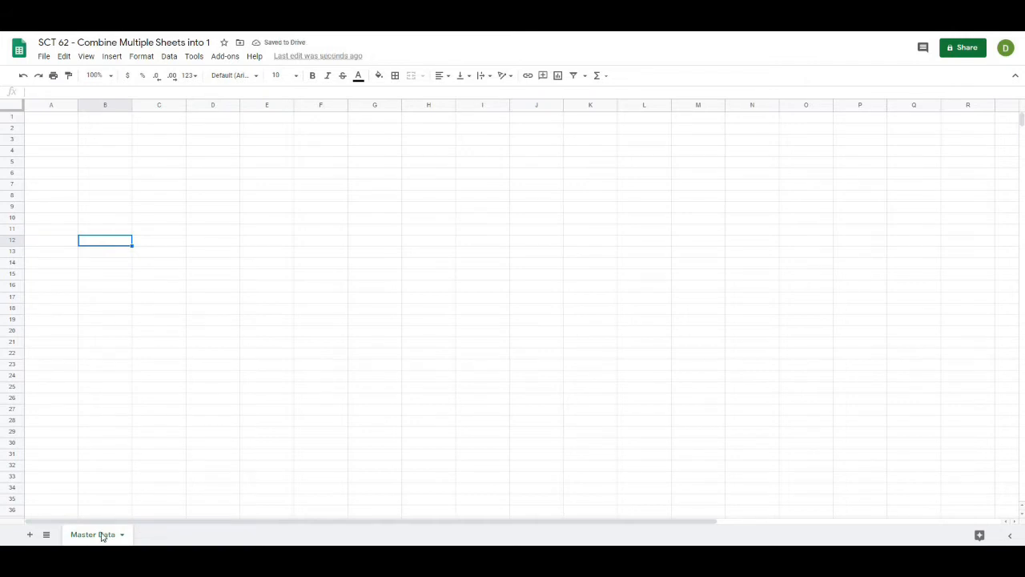
mouse_move(96, 539)
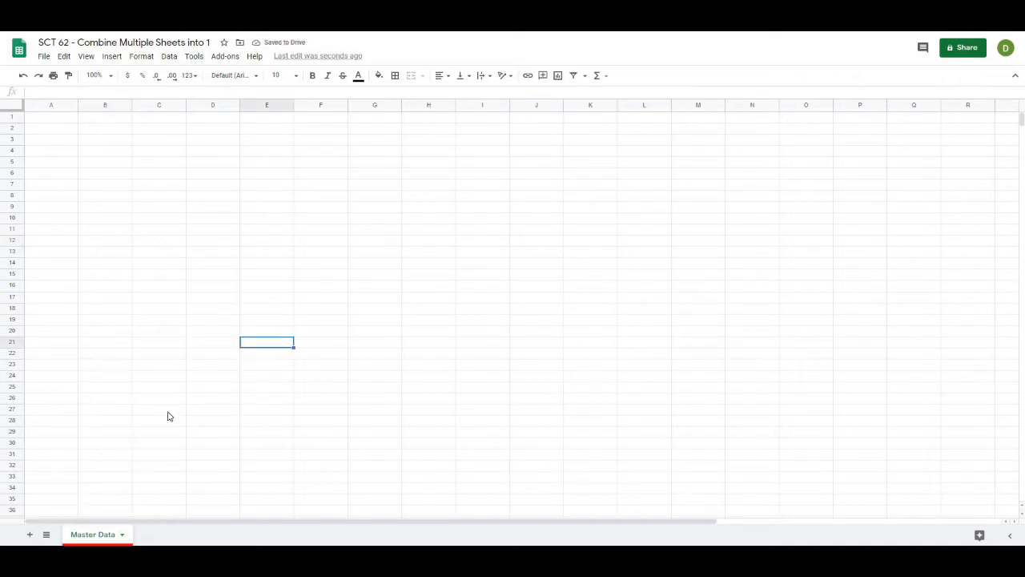
mouse_move(148, 275)
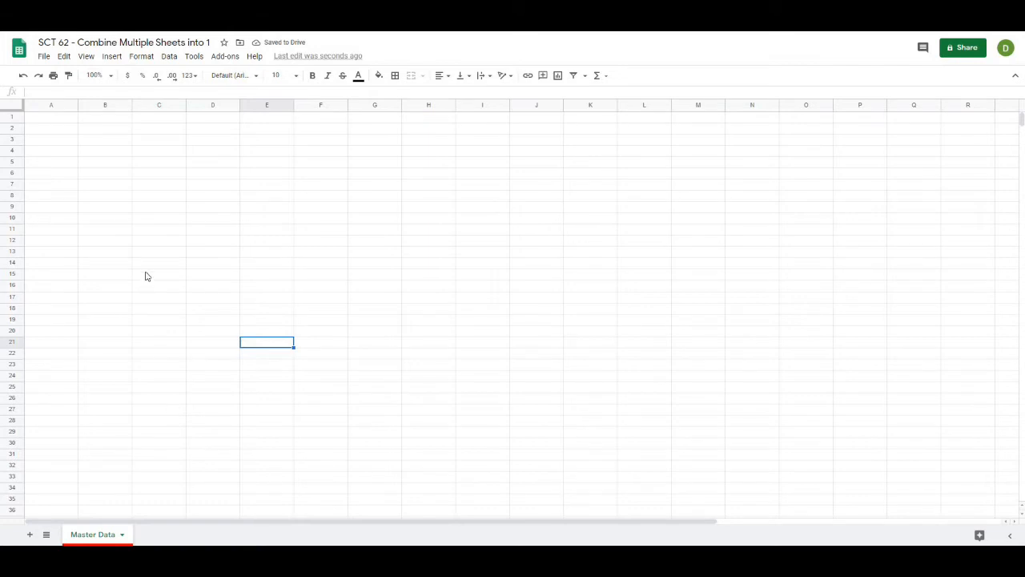
Step: Enter the headers Athlete, Date, Lift, Reps, Load, 1RM across row 1 of Master Data
left_click(51, 117)
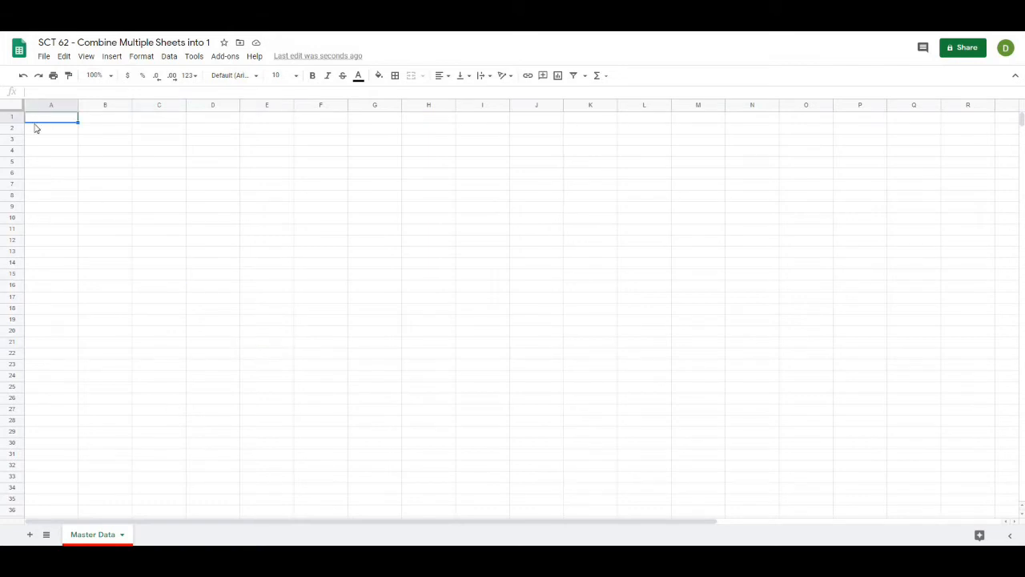
type("Athlete")
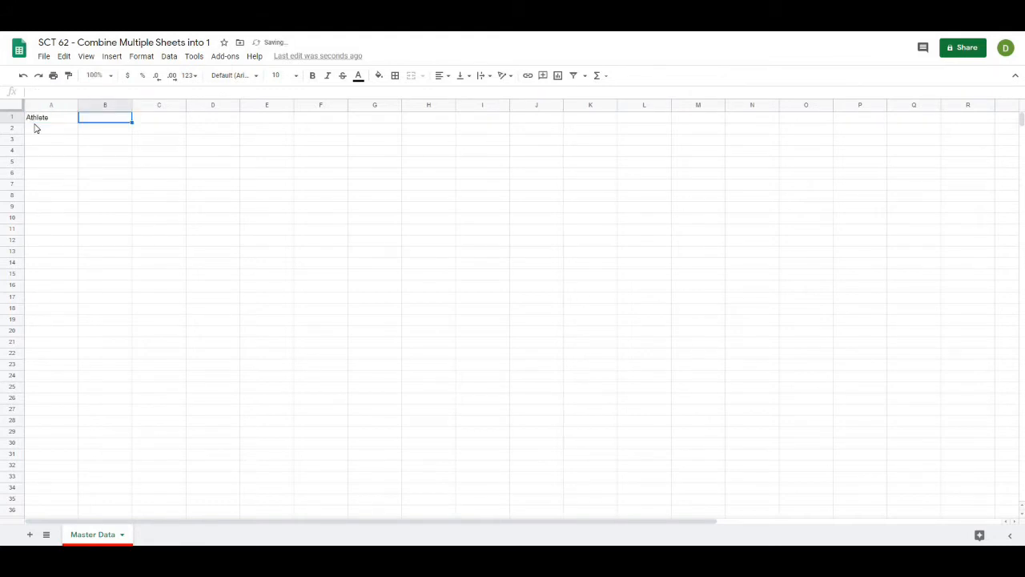
type("Date")
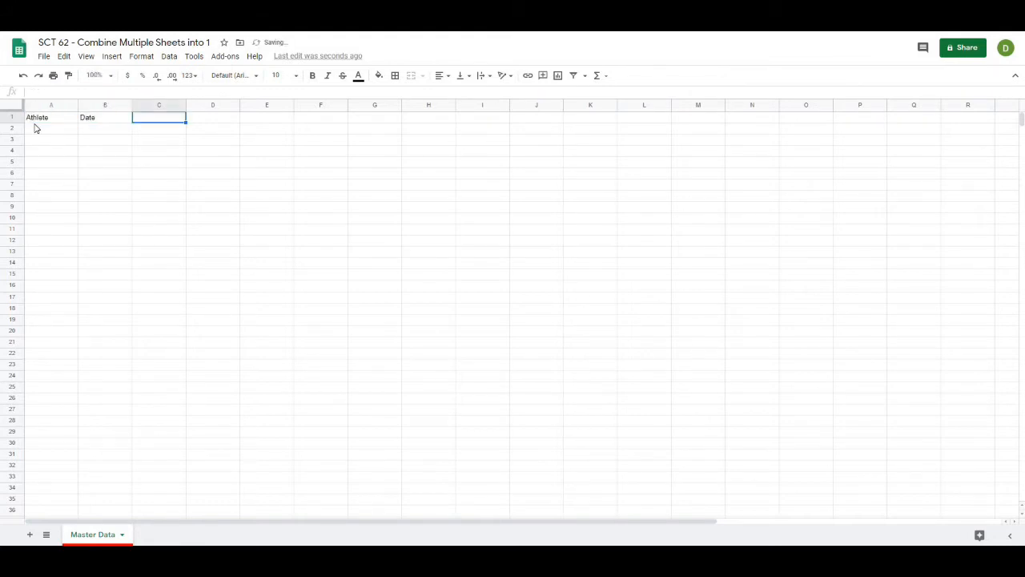
type("Lift")
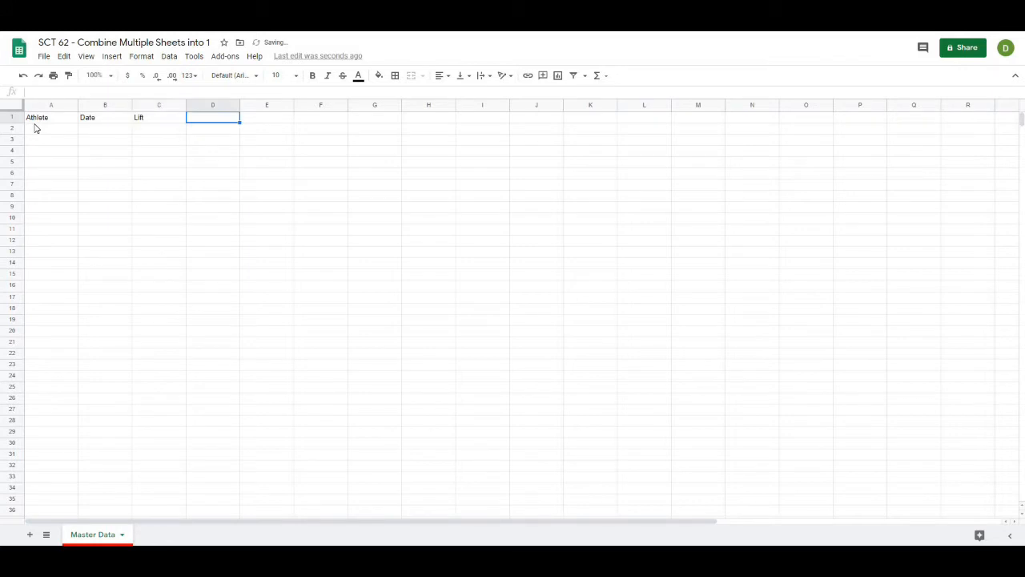
type("Load")
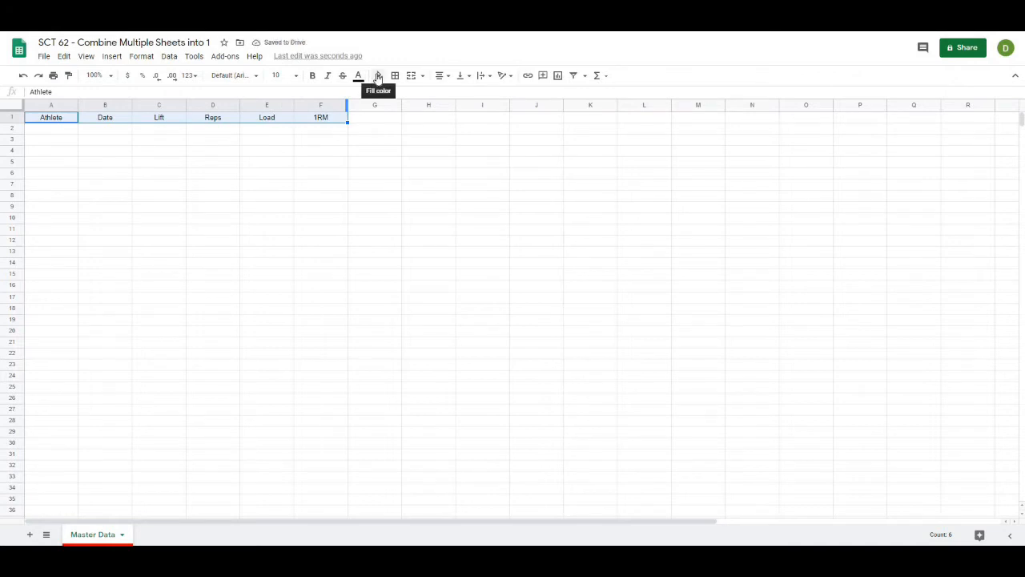
Step: Format the Master Data header row with a dark grey fill and white text
left_click(378, 75)
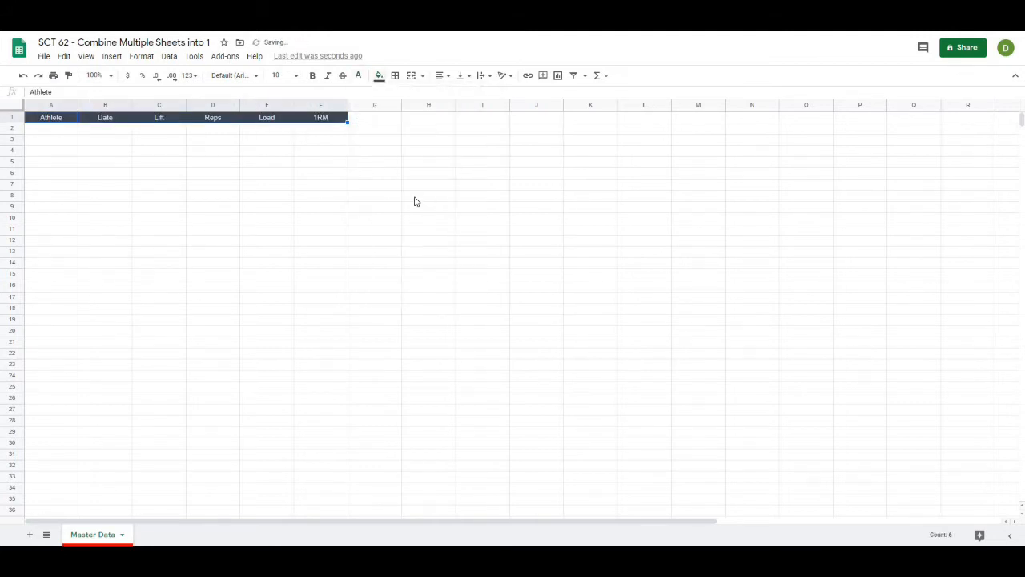
left_click(429, 196)
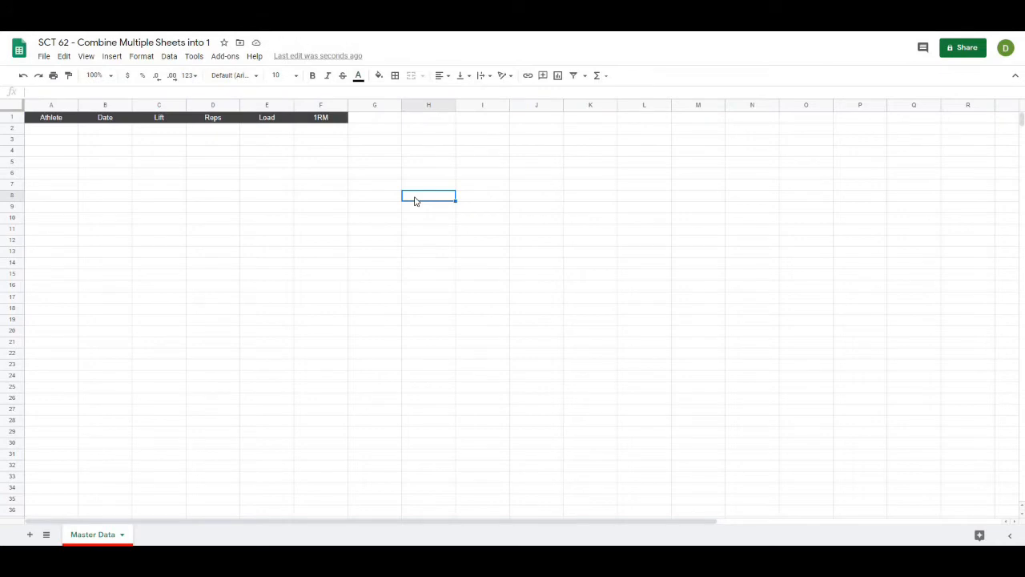
mouse_move(314, 340)
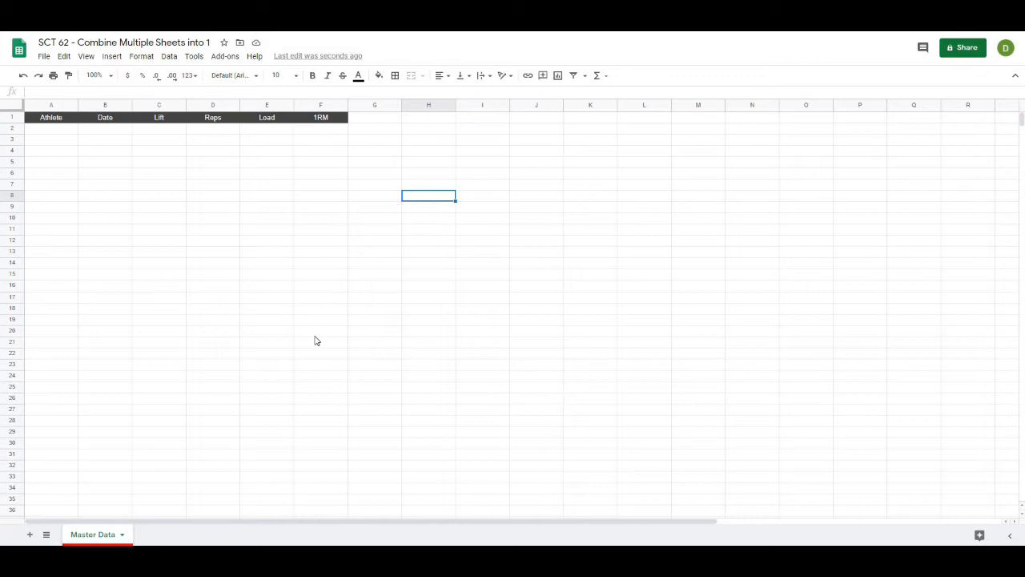
mouse_move(31, 516)
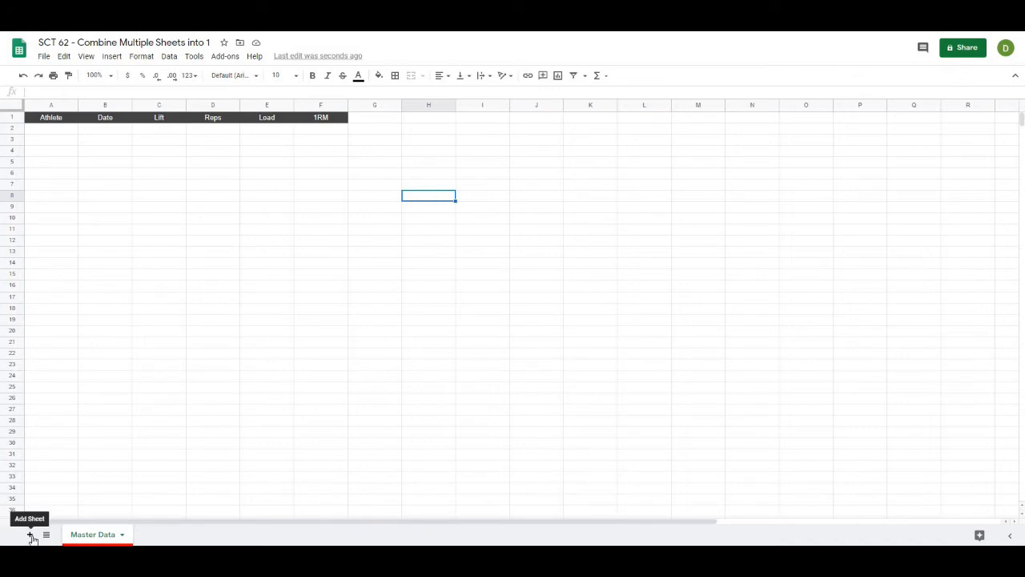
Step: Add a new sheet named Bench Press and colour its tab blue
left_click(31, 535)
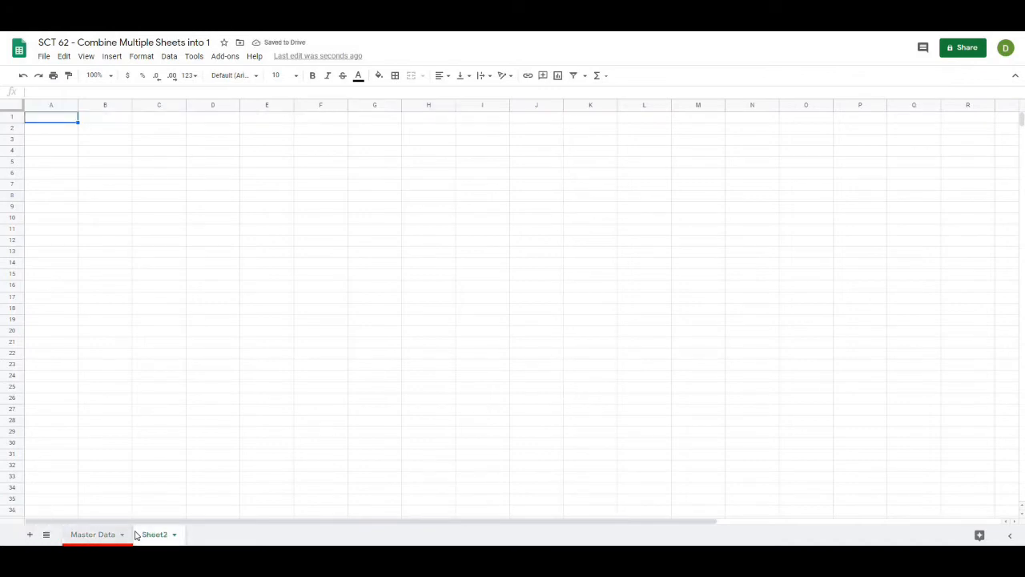
right_click(154, 535)
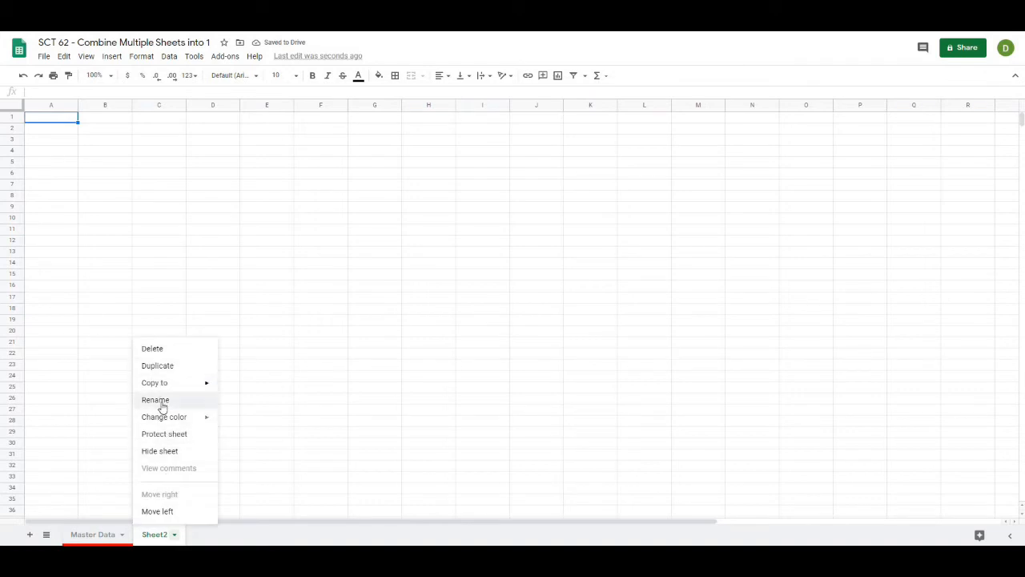
left_click(156, 399)
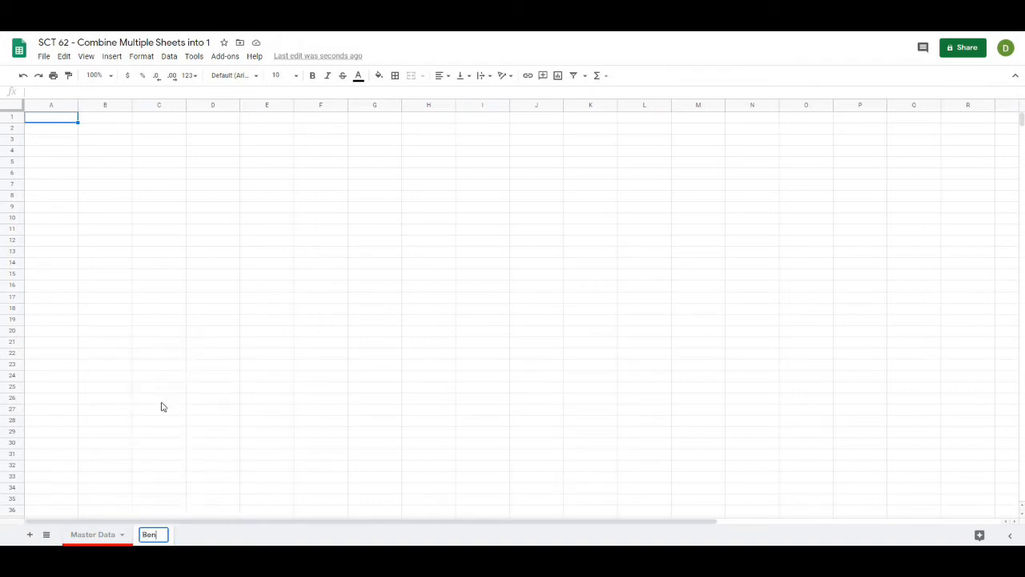
type("Bench Press")
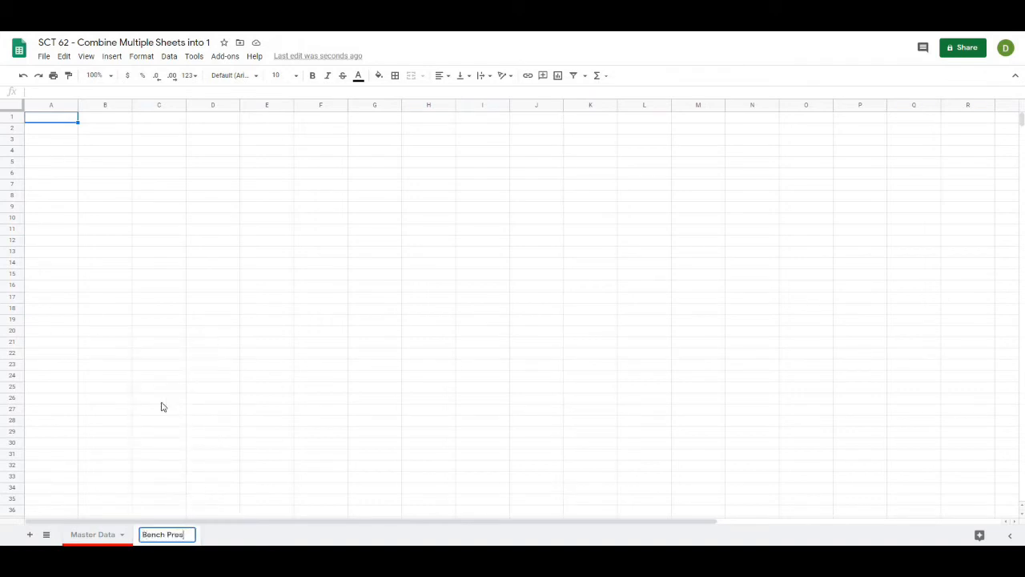
right_click(164, 534)
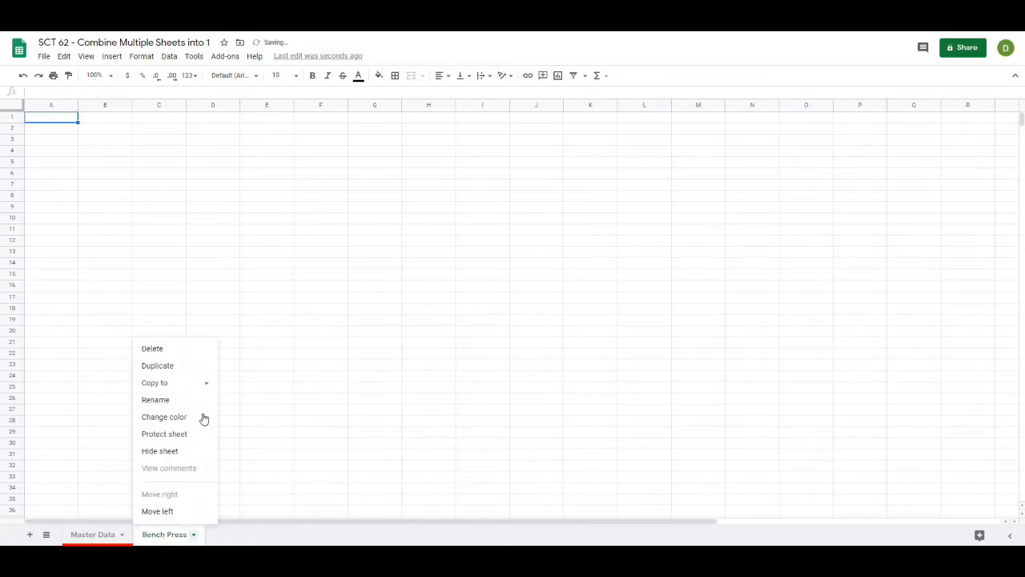
left_click(163, 535)
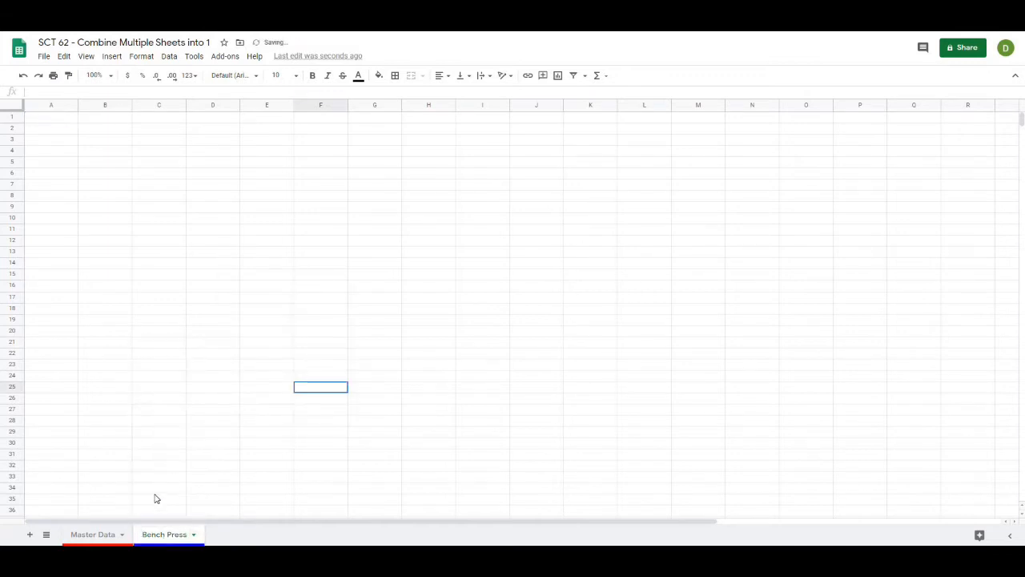
left_click(93, 535)
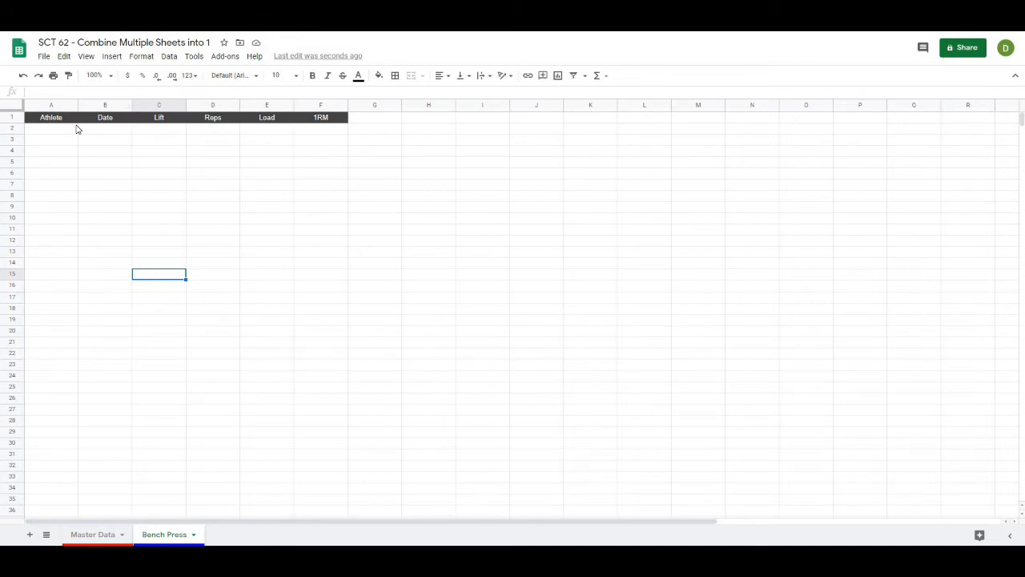
mouse_move(148, 160)
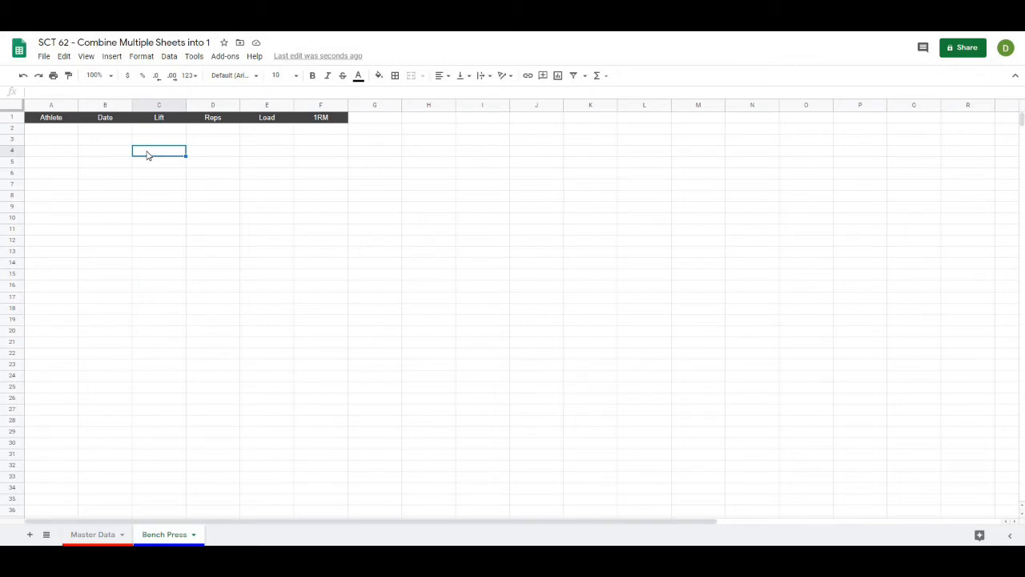
mouse_move(147, 163)
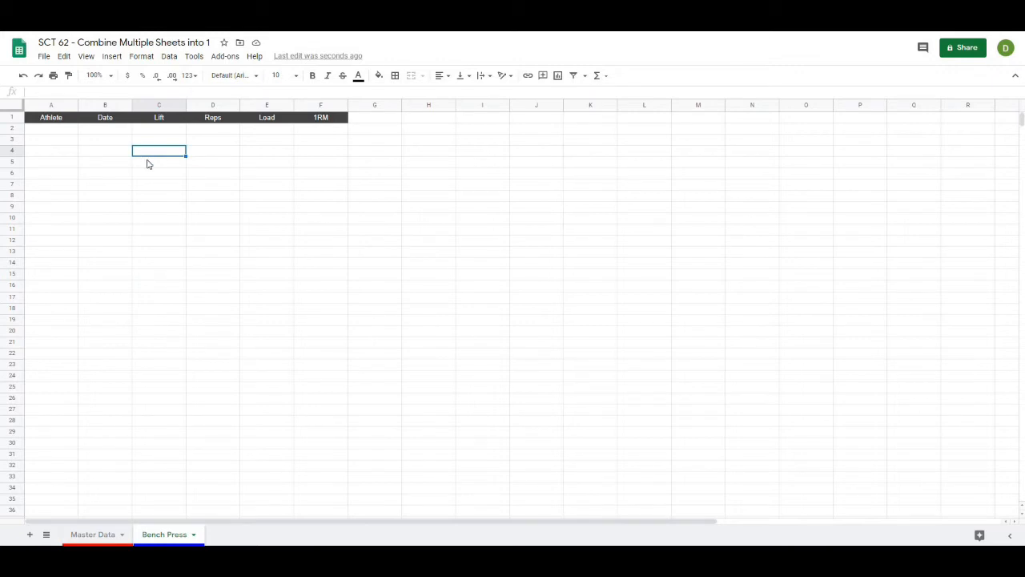
mouse_move(144, 158)
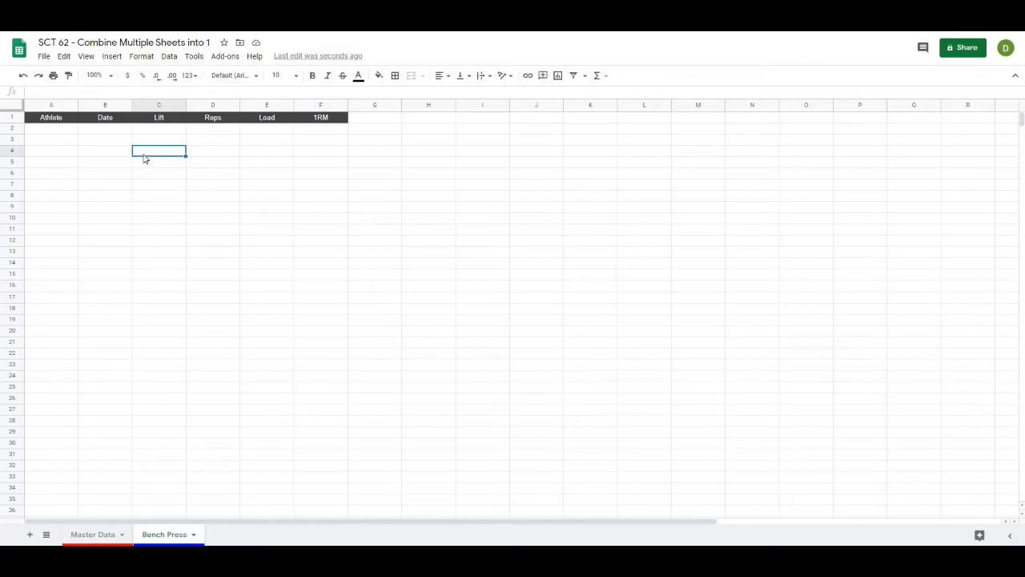
mouse_move(45, 90)
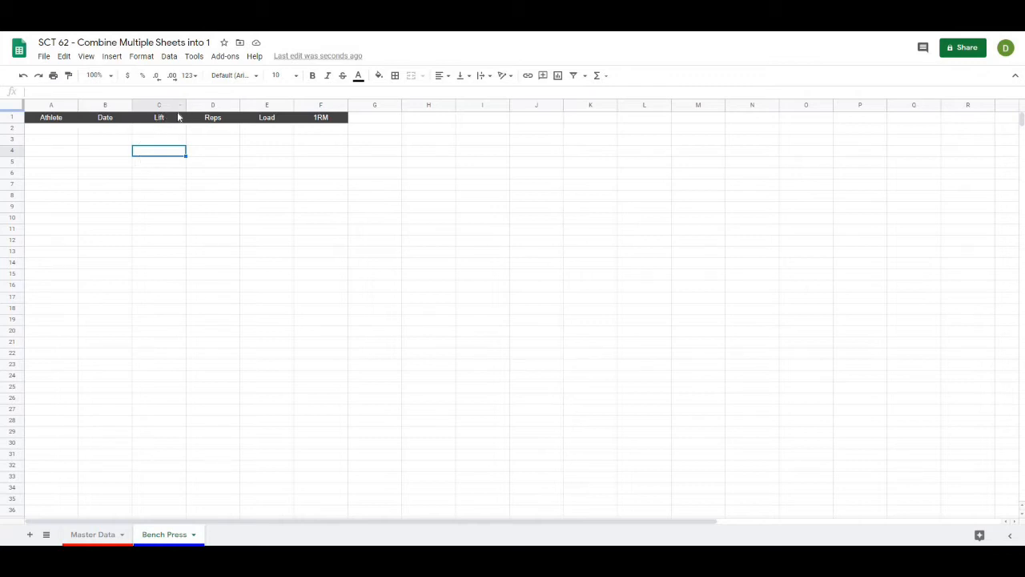
mouse_move(333, 185)
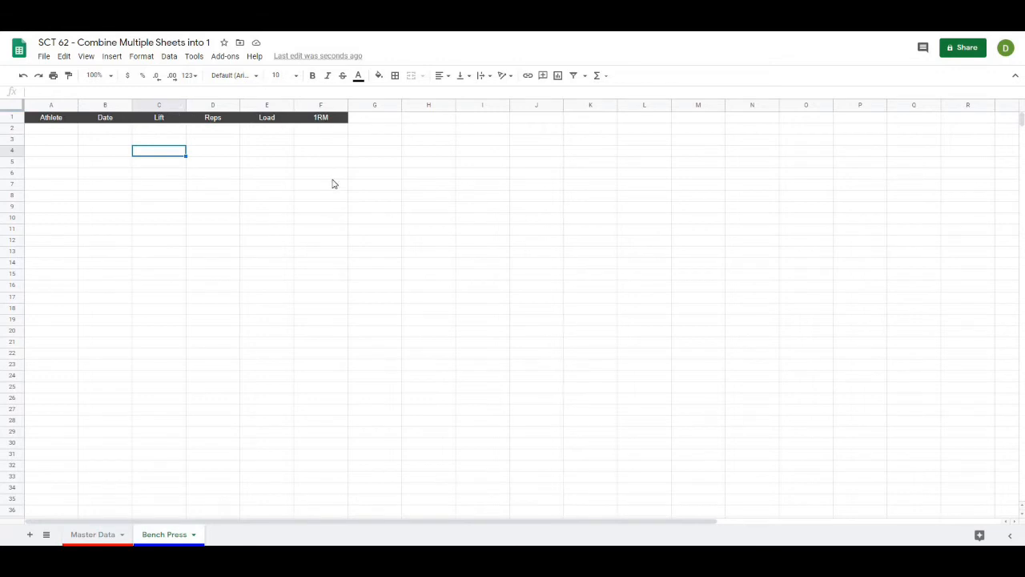
mouse_move(90, 166)
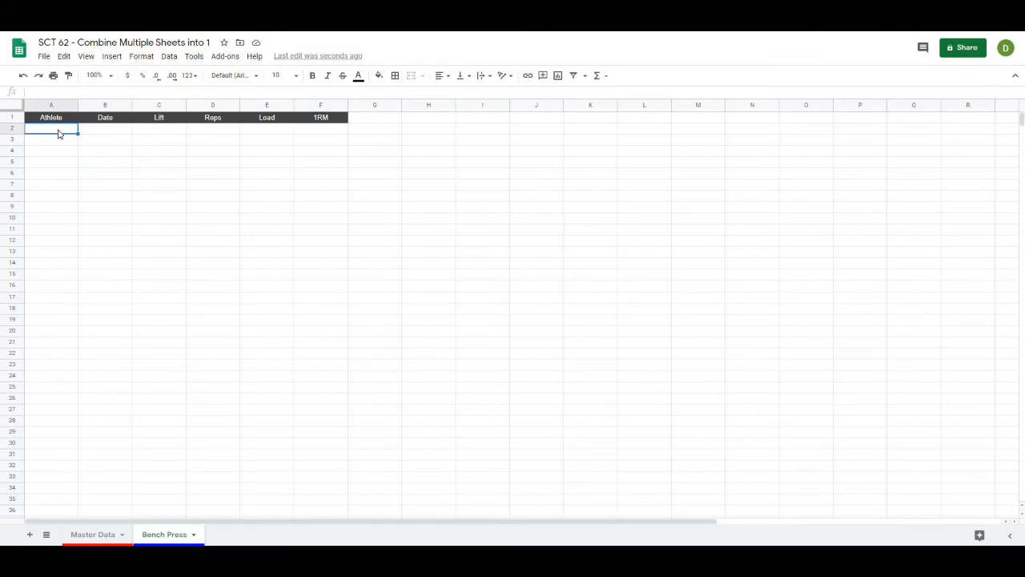
Step: Fill rows 2–12 with Athlete 1 and dates 2020-01-01 through 2020-01-11
type("Athlete 1")
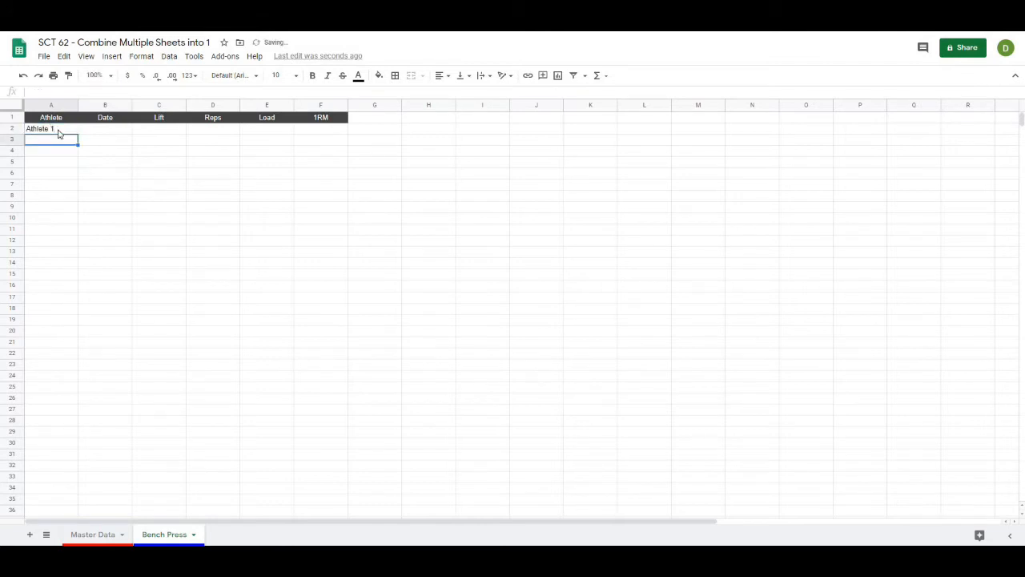
type("Athlete 1")
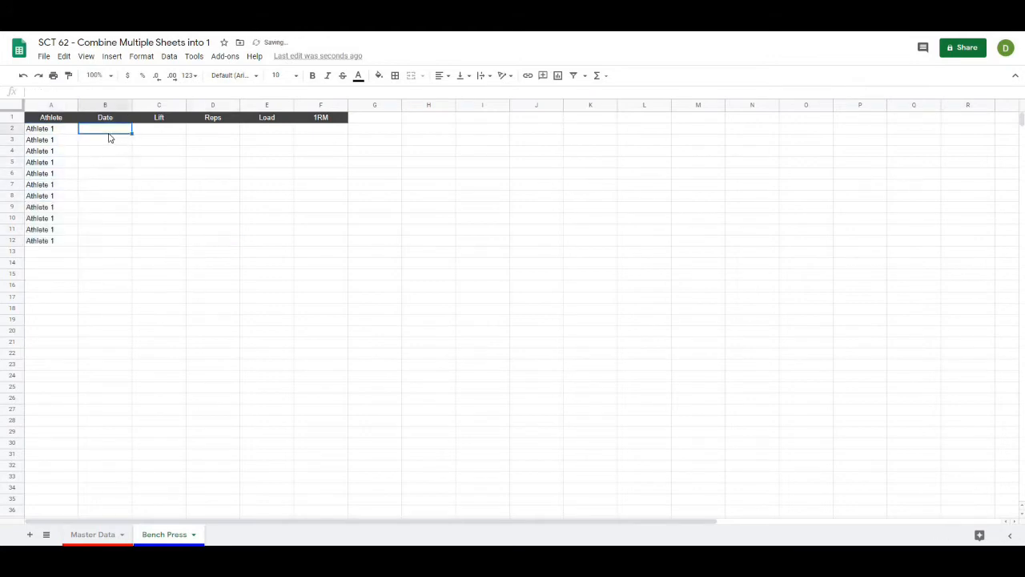
type("2020-01")
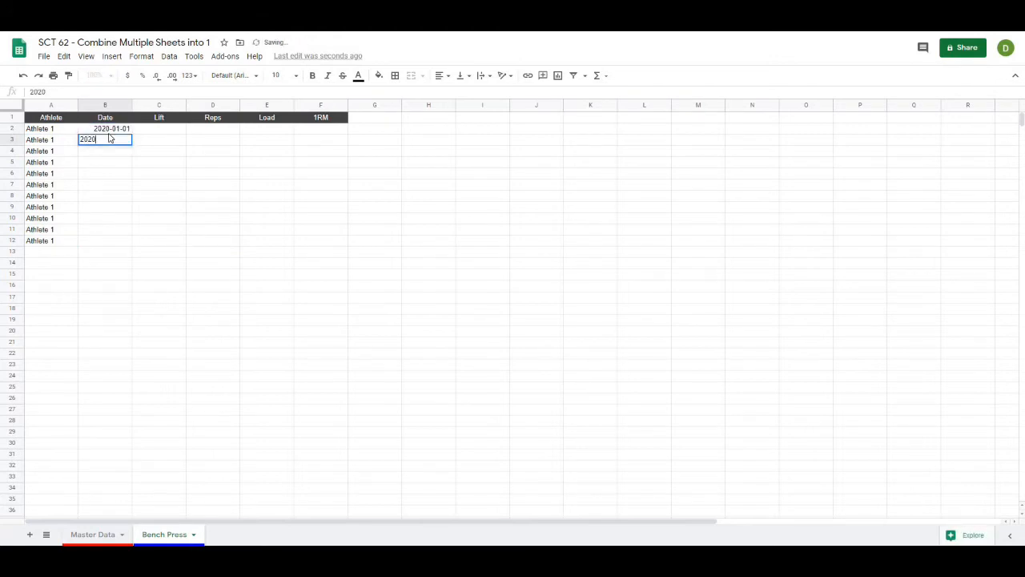
type("-01-02")
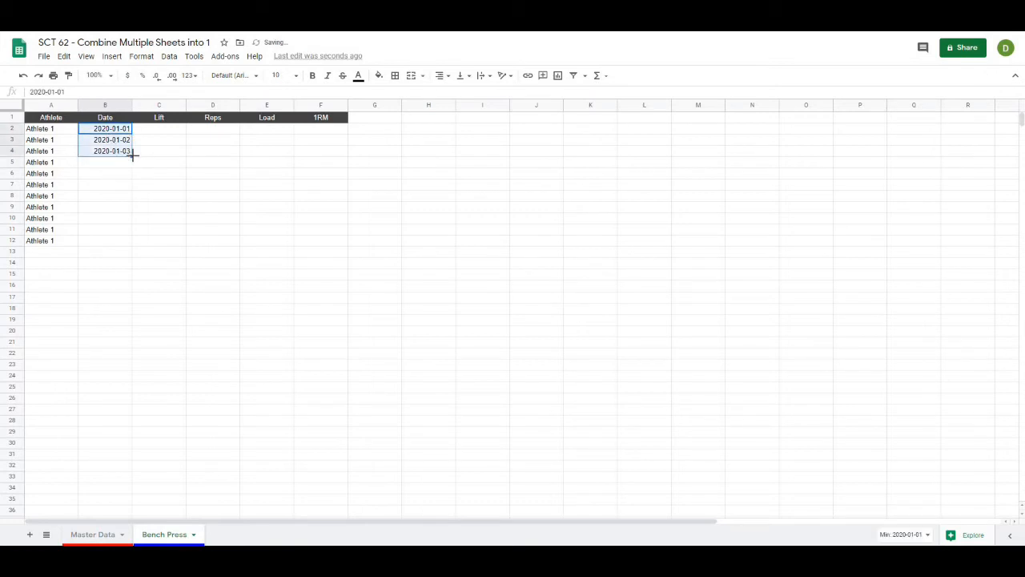
left_click_drag(132, 155, 132, 240)
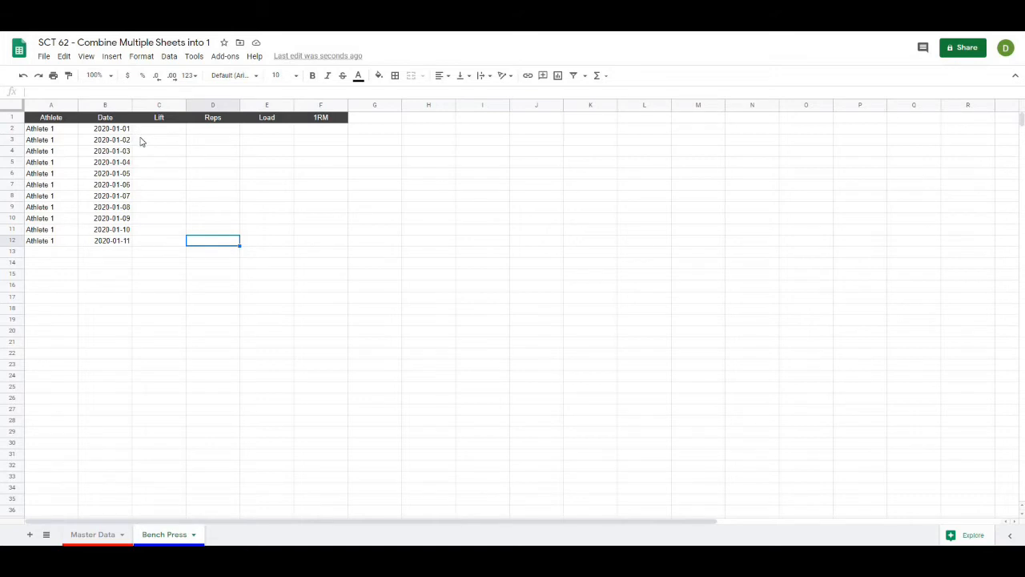
mouse_move(137, 133)
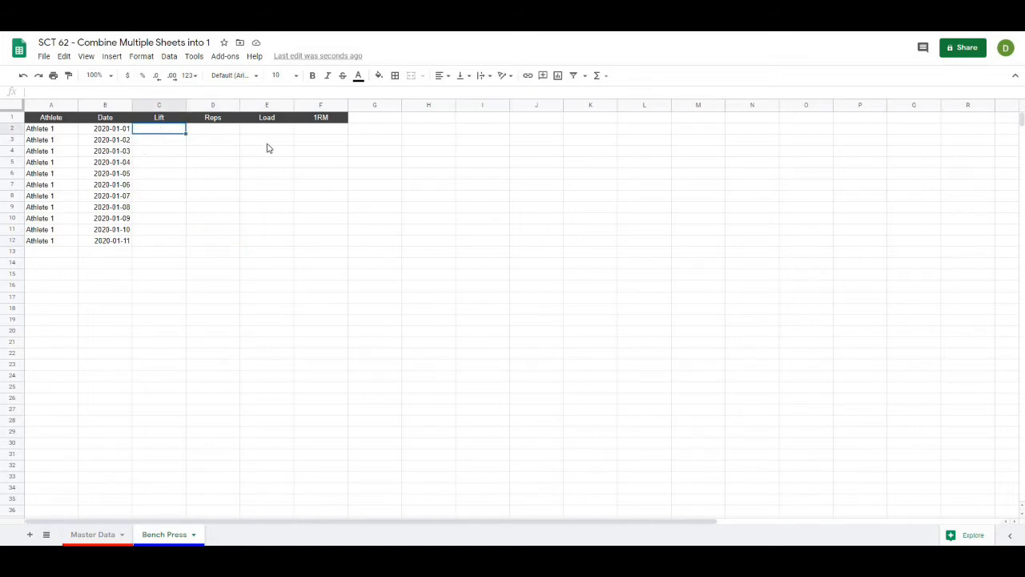
Step: Fill the Lift column of rows 2–12 with Bench Press
type("Bench")
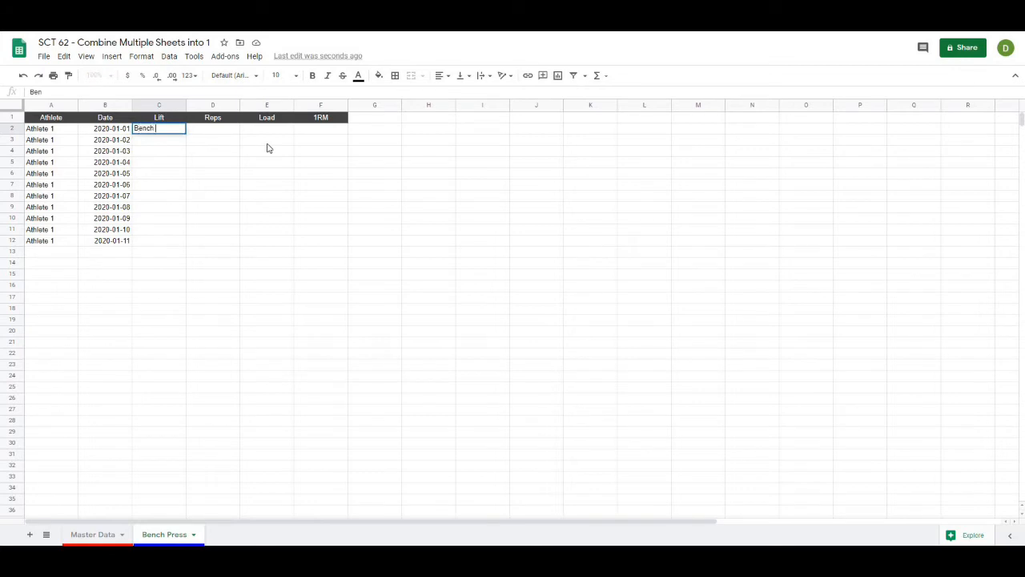
type("Bench Press")
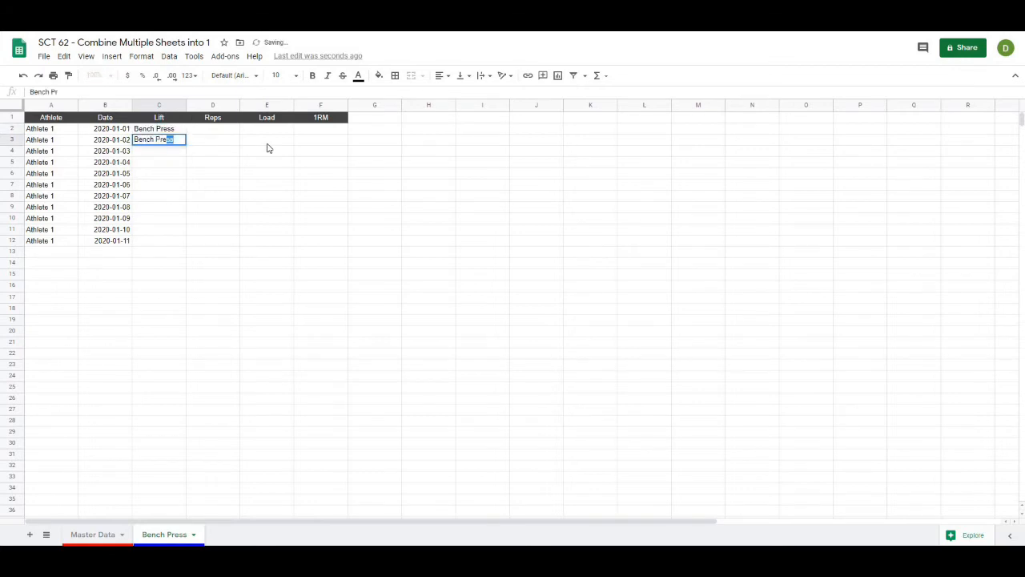
key("enter")
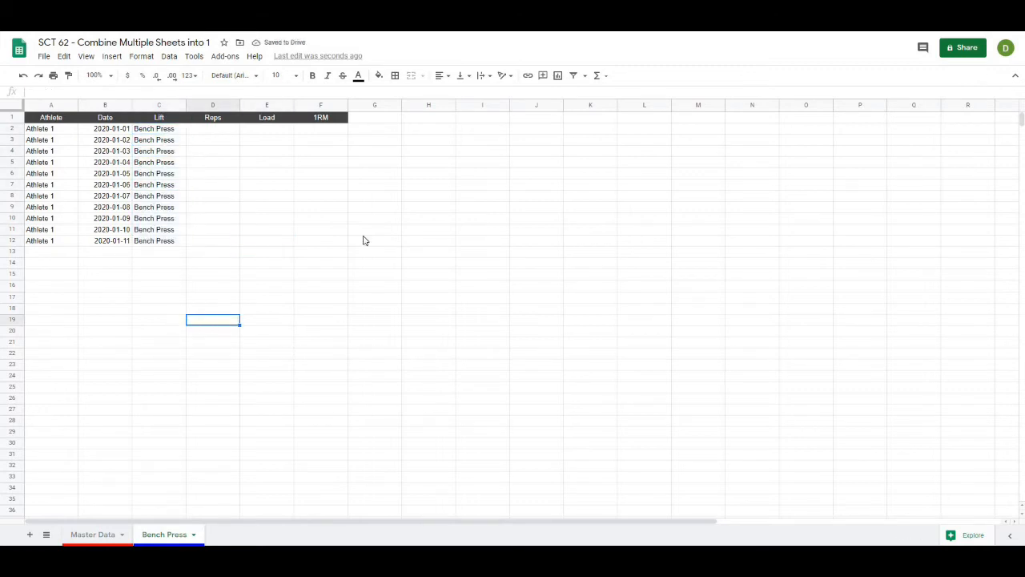
left_click(211, 128)
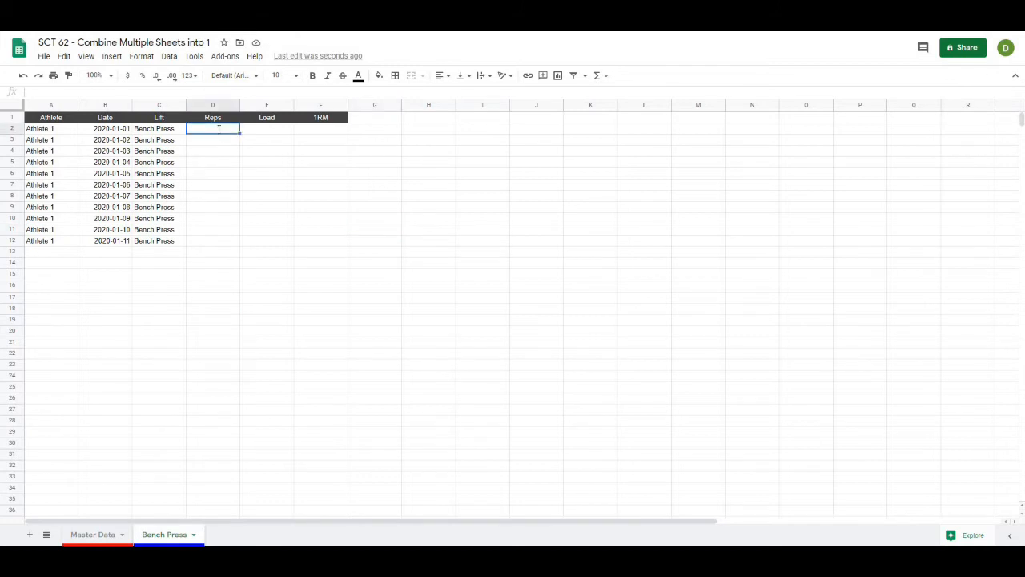
Step: Enter Reps values and Load values (200, 202, 215, 250, 267, 270) for the eleven Bench Press rows
type("7")
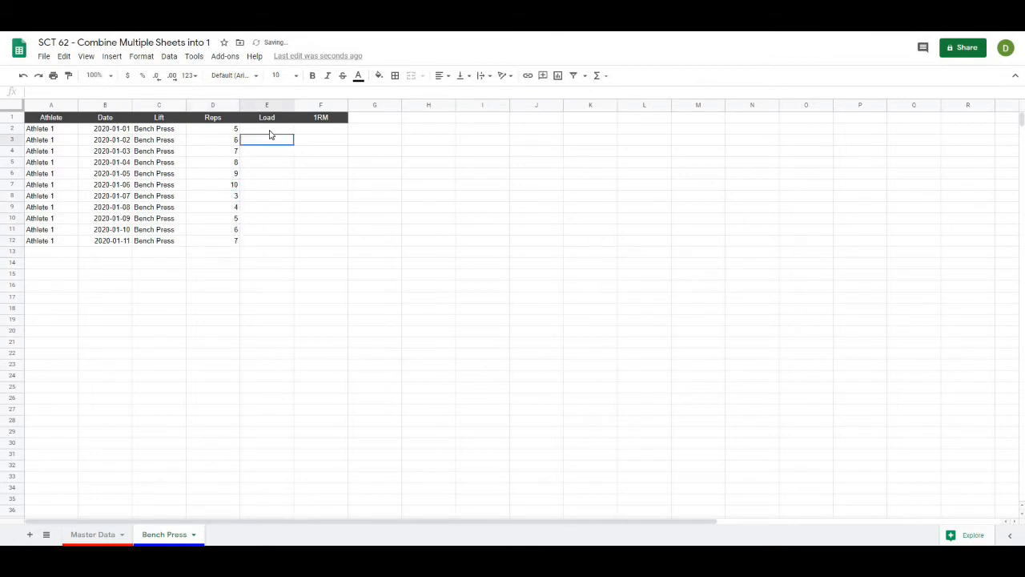
type("200")
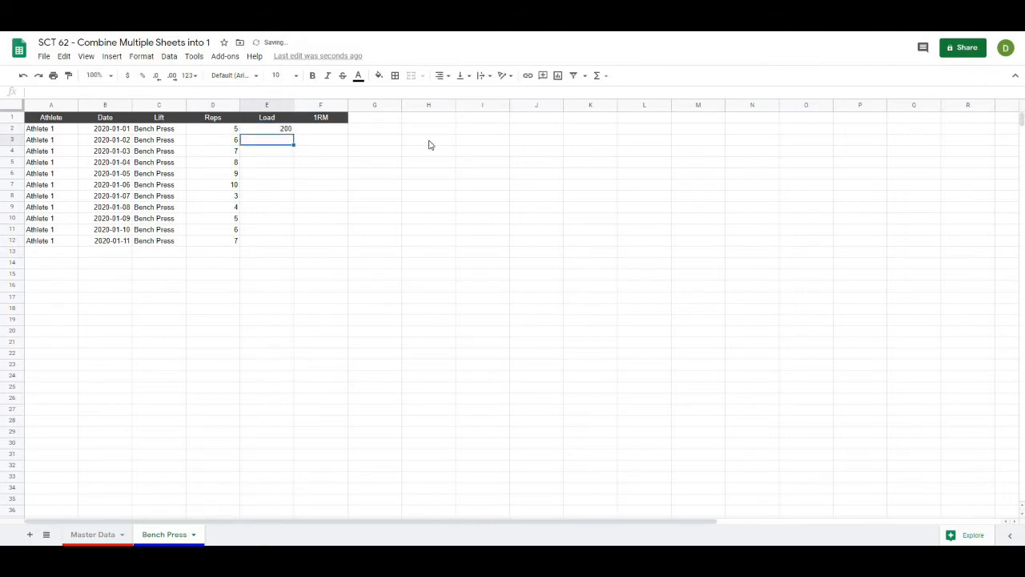
type("202")
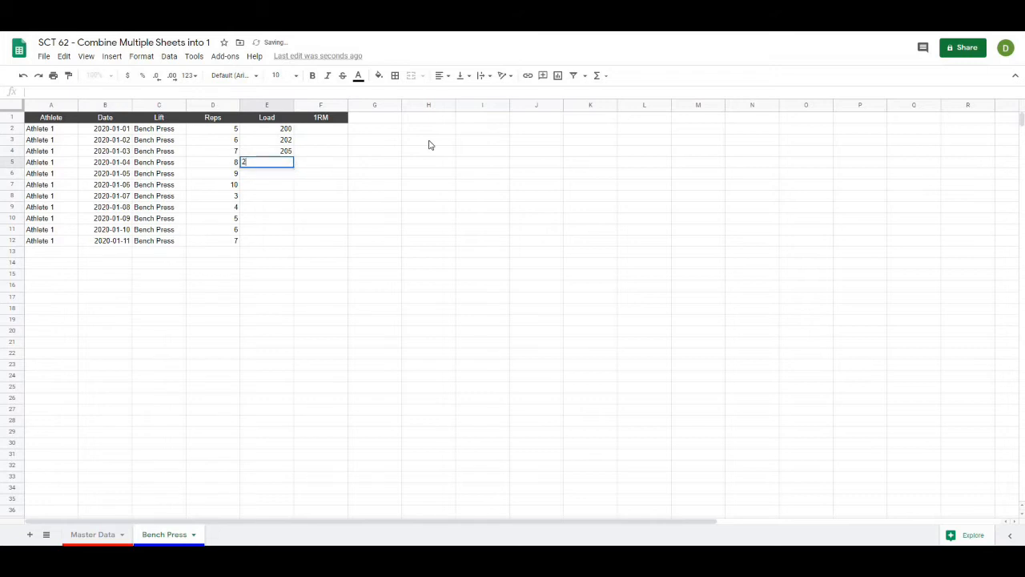
type("215")
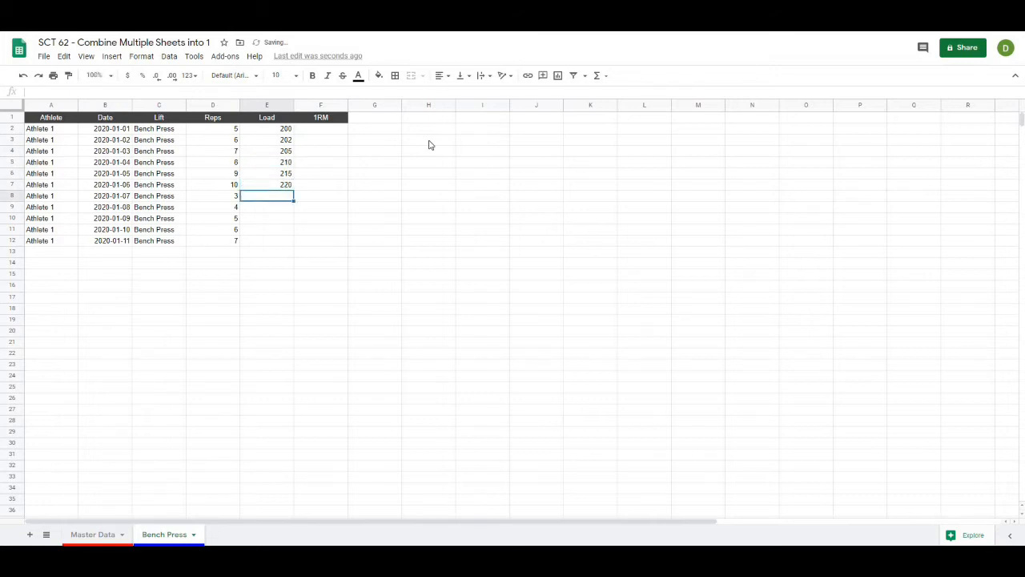
type("250")
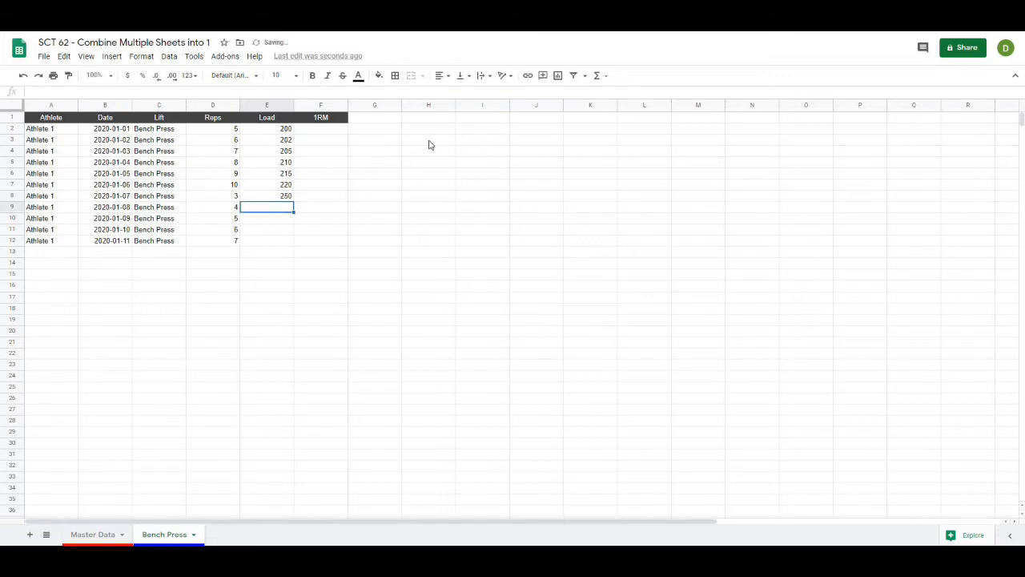
type("267")
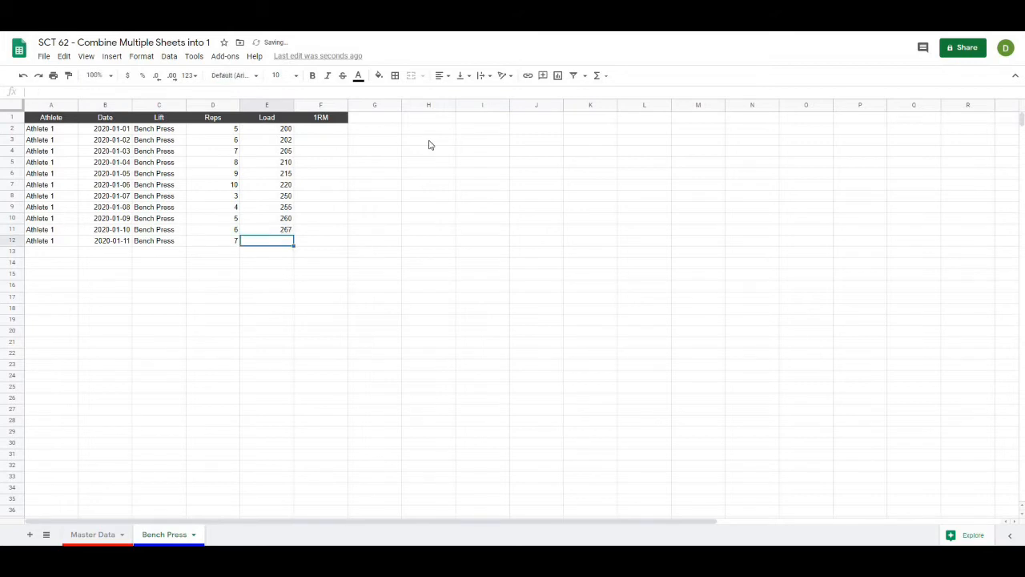
type("270")
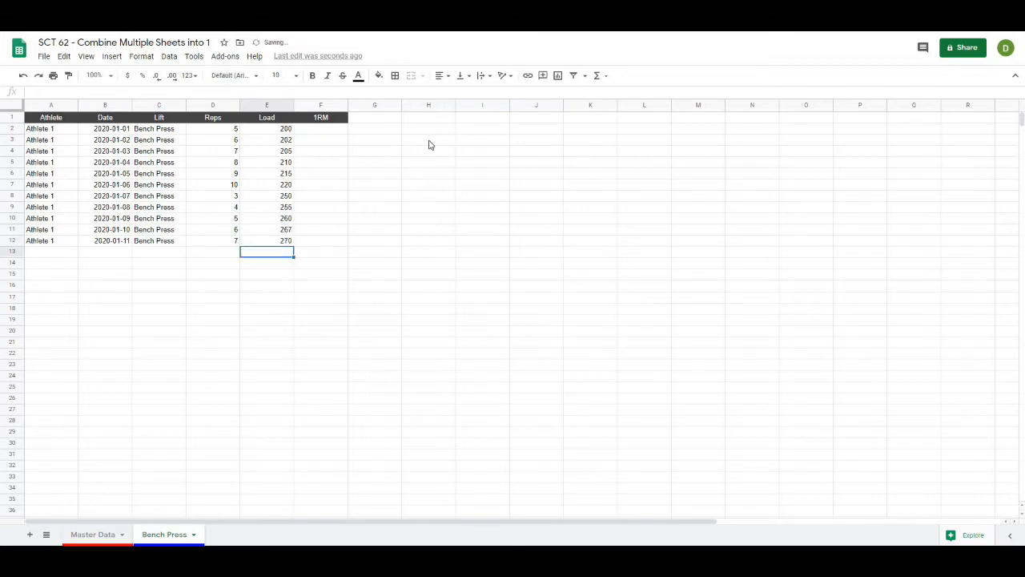
left_click(375, 196)
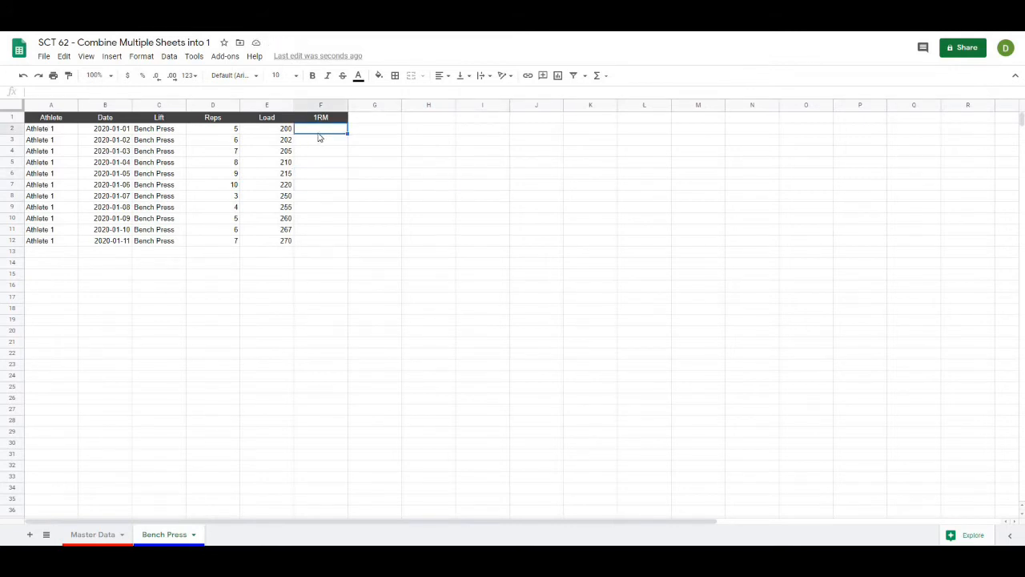
Step: Shade the 1RM column (F) of the Bench Press sheet light grey
left_click(321, 106)
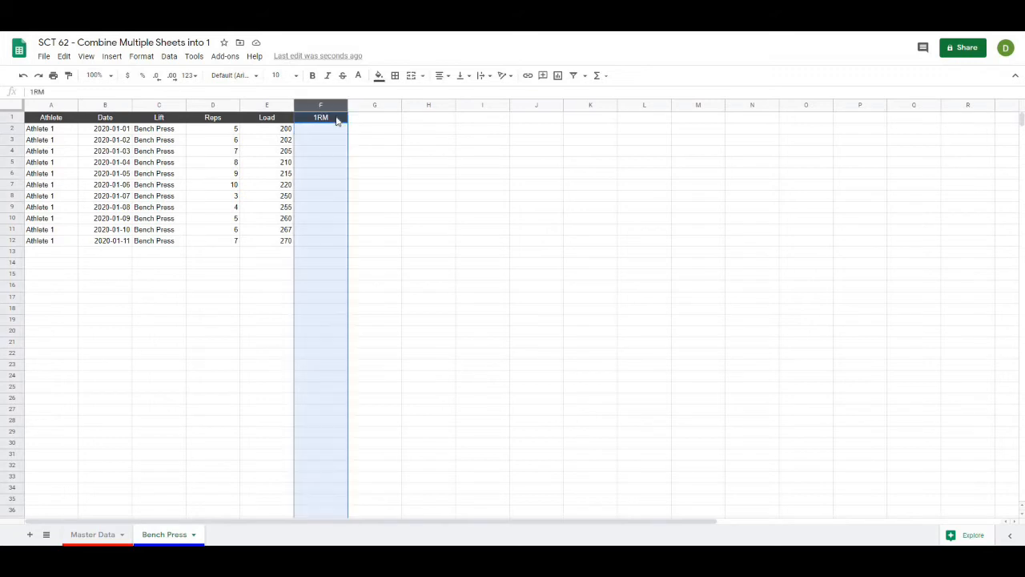
left_click(378, 76)
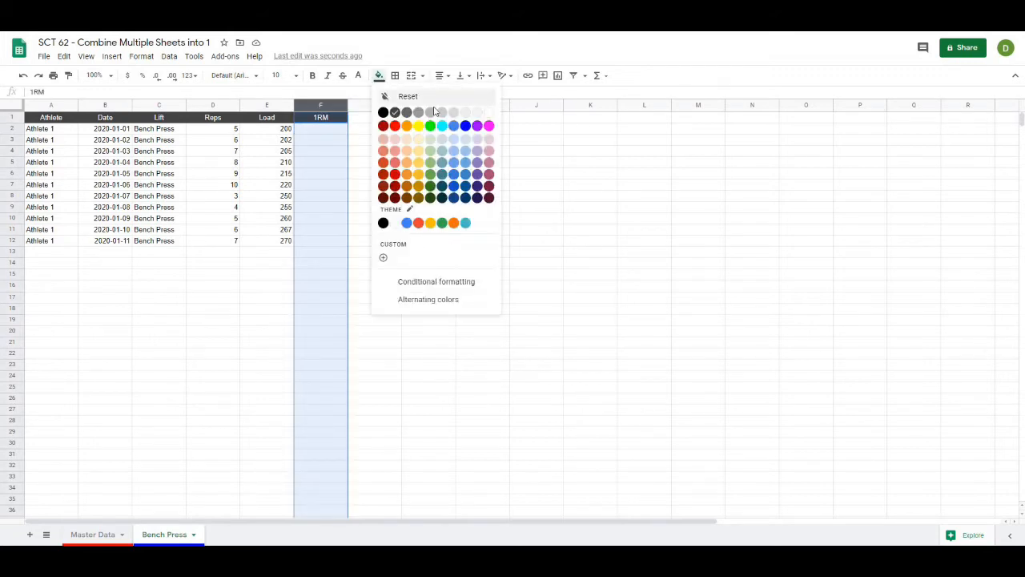
mouse_move(467, 170)
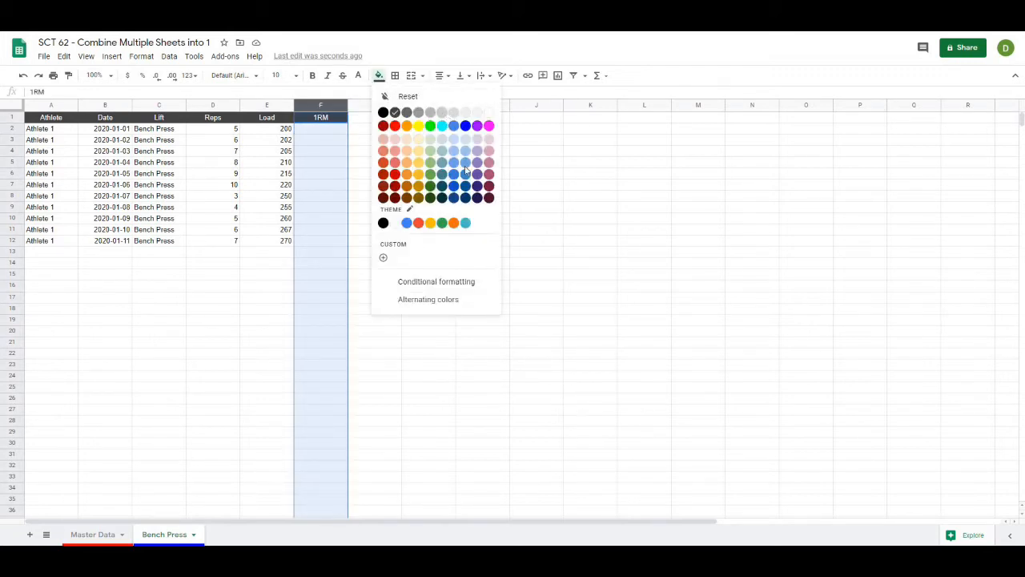
left_click(409, 112)
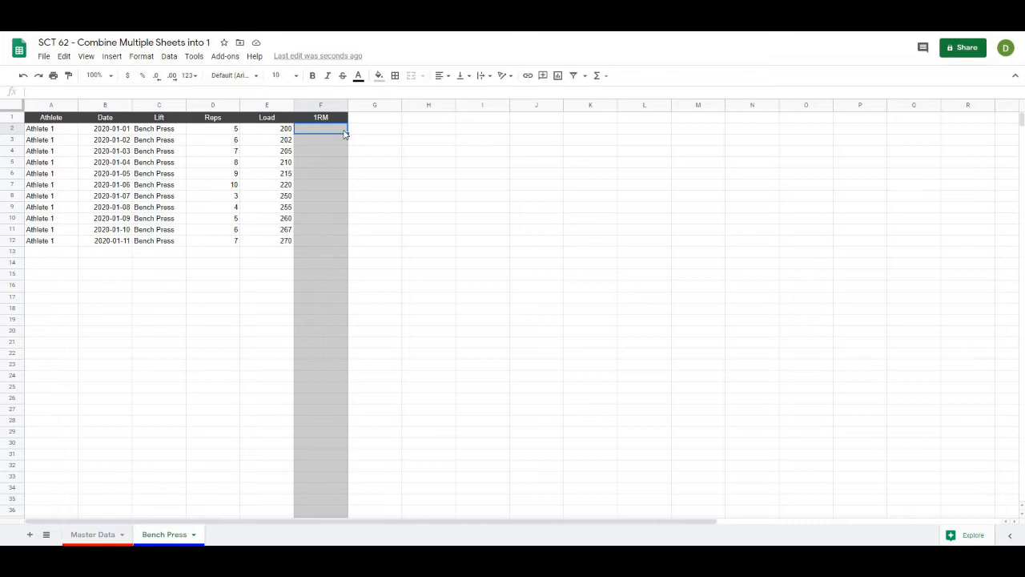
Step: Enter the F2 formula multiplying Load by a Reps-based 0.03 factor to fill the 1RM column
type("=")
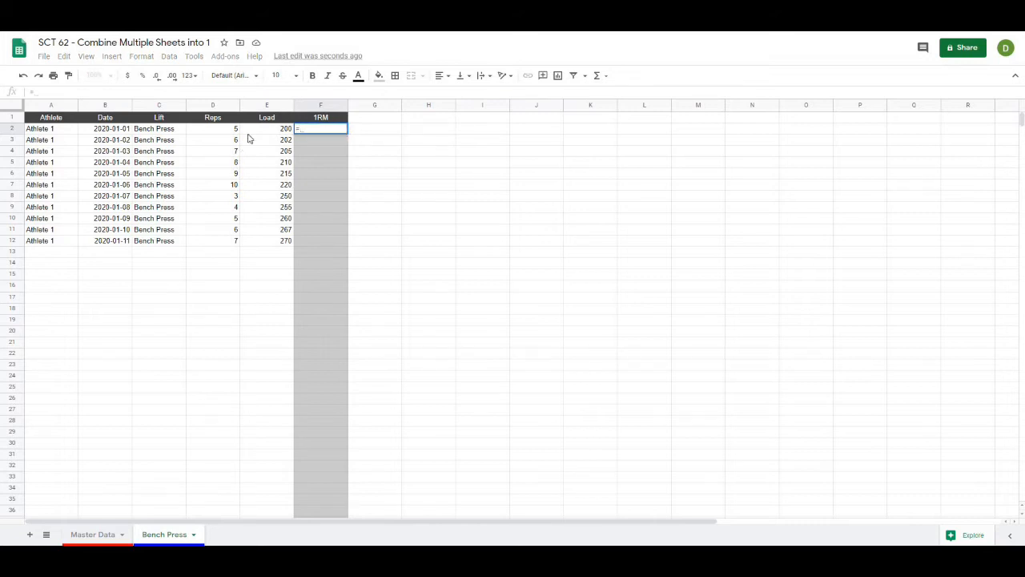
left_click(211, 128)
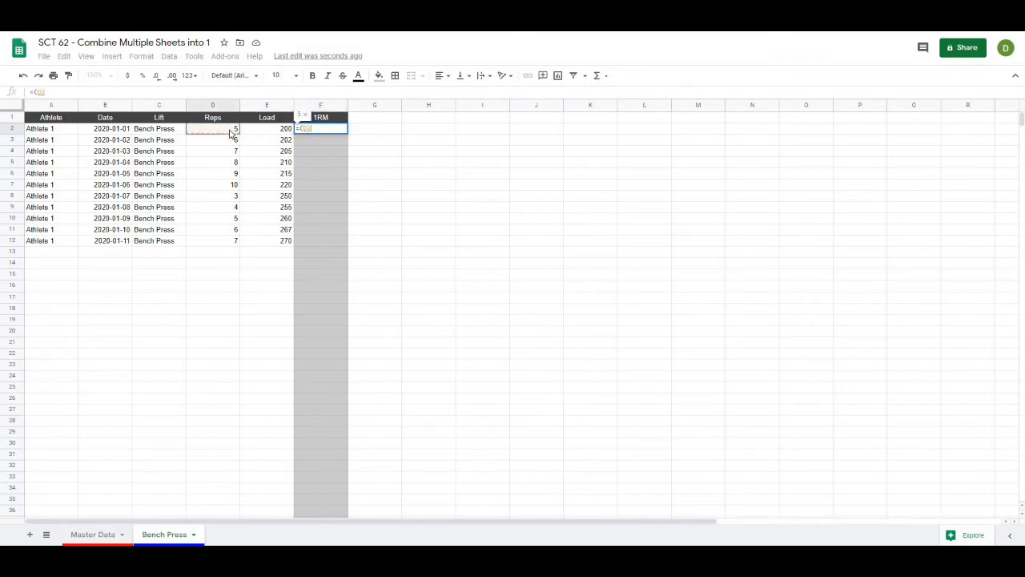
type("*")
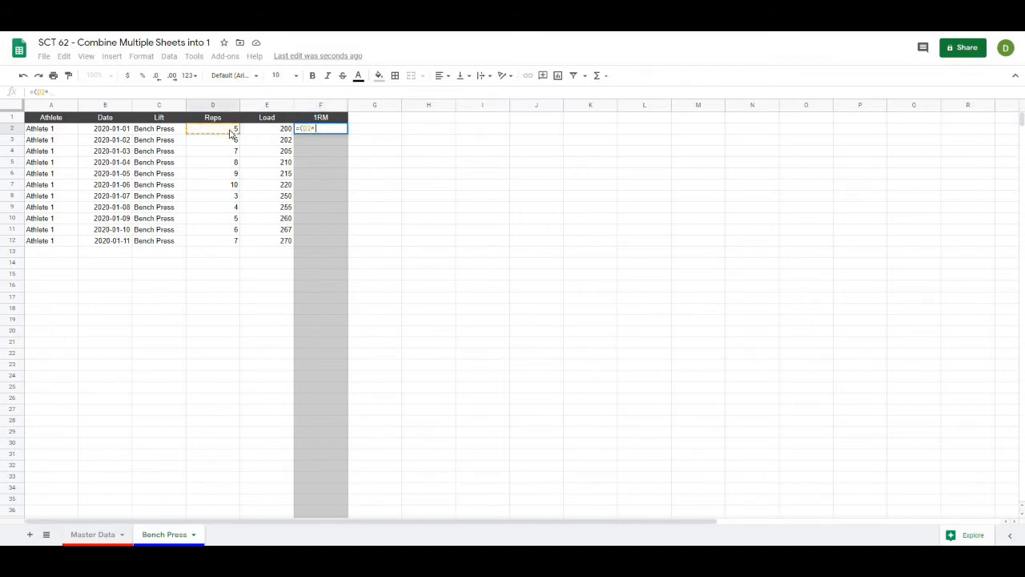
left_click(266, 129)
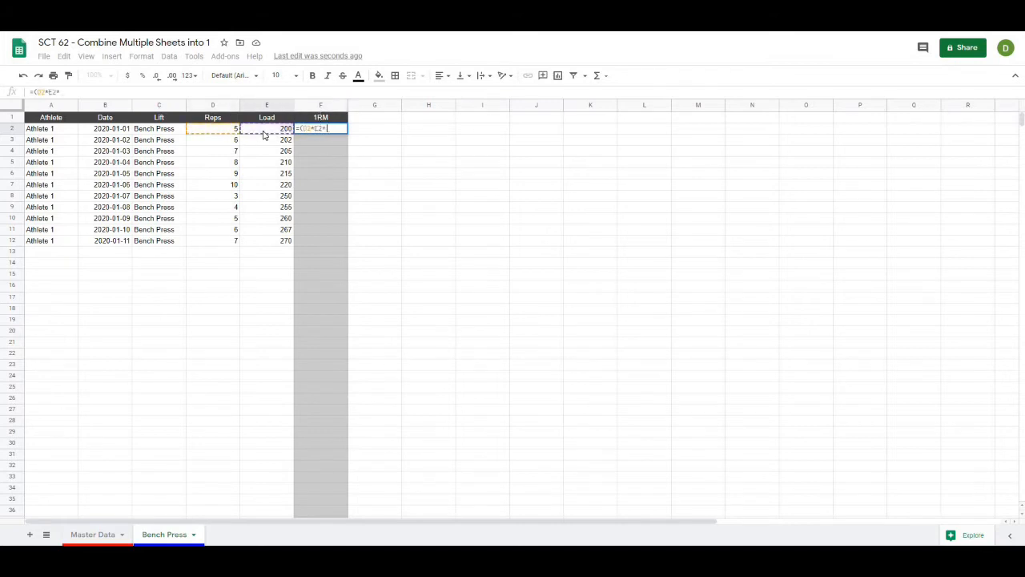
type("0.")
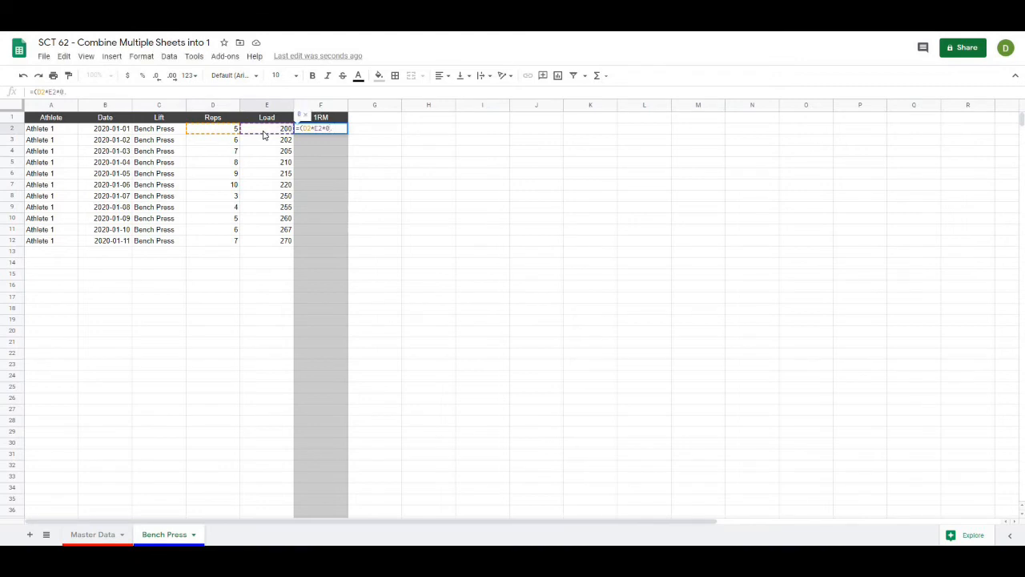
type("033")
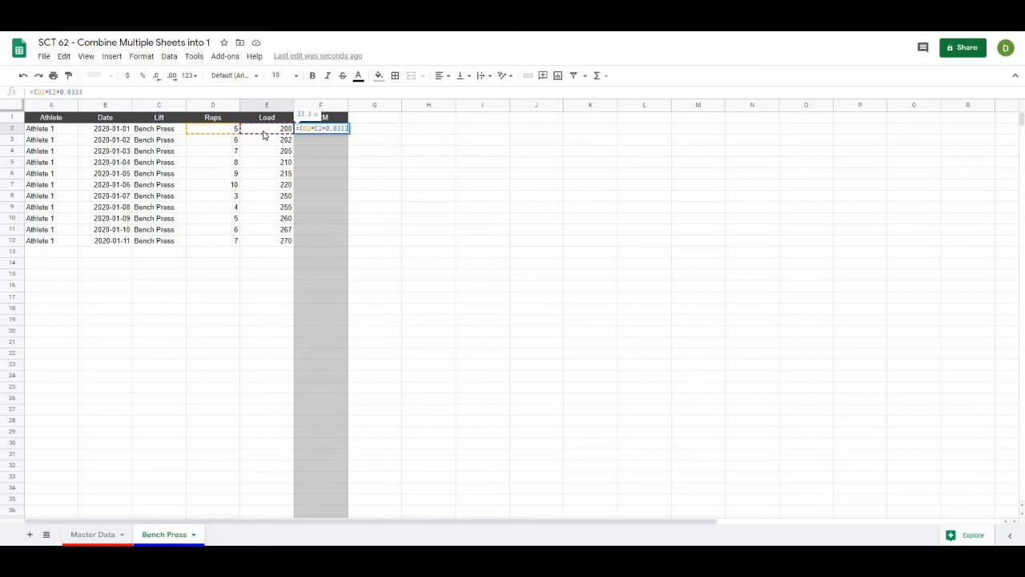
type("3)+")
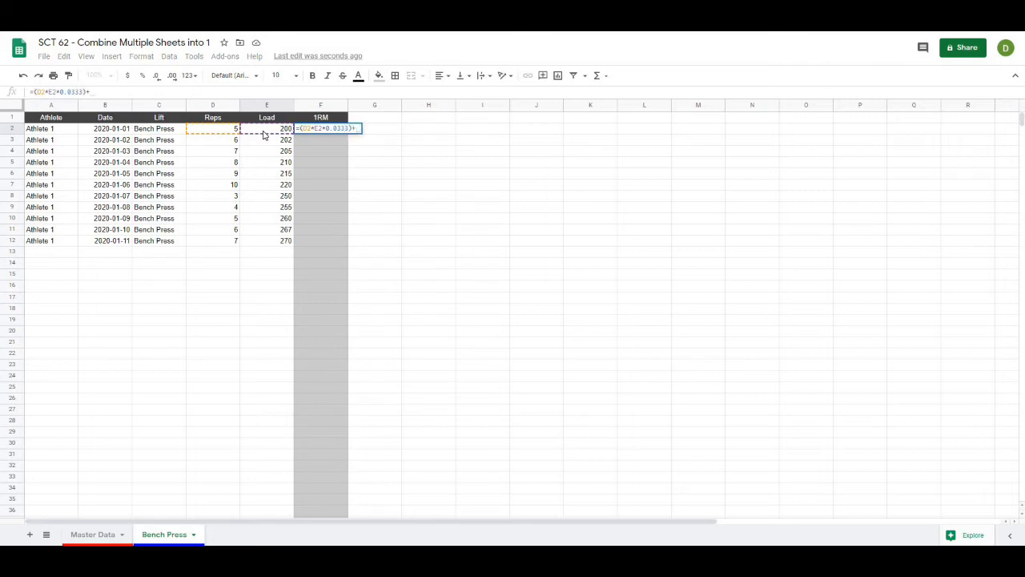
key("Enter")
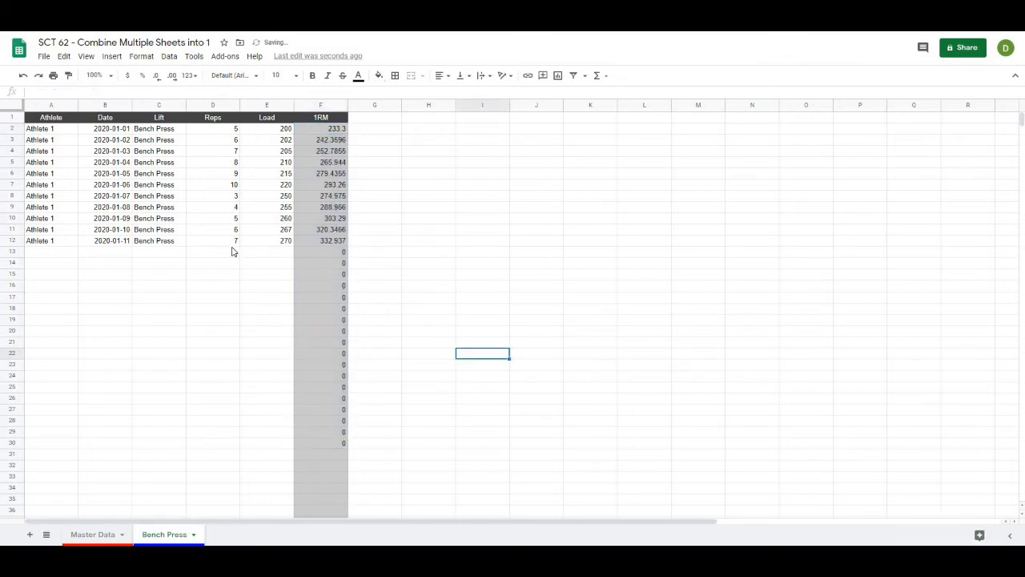
Step: Reopen the F2 1RM formula and begin wrapping it in an IF() check
left_click(212, 251)
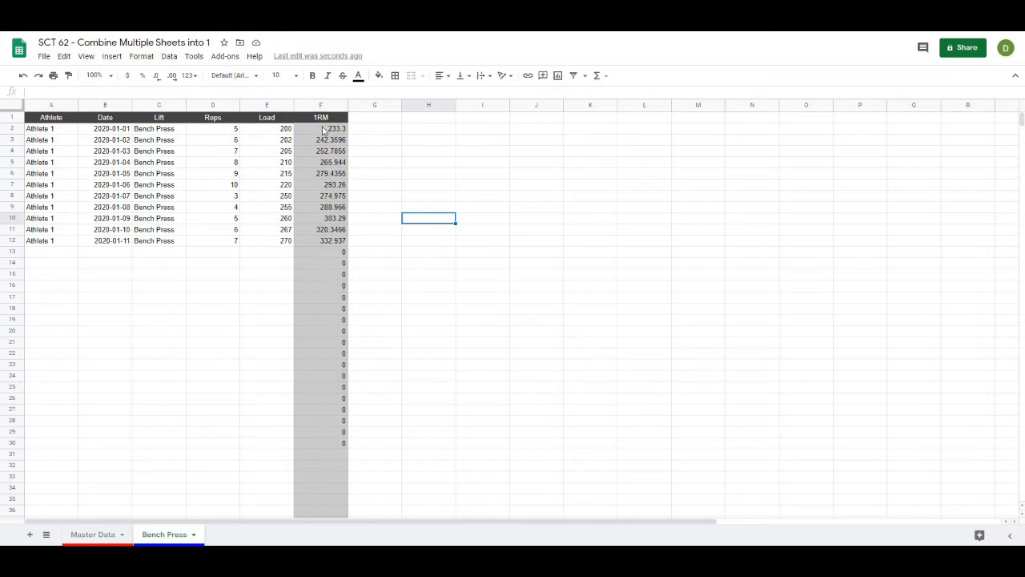
left_click(320, 128)
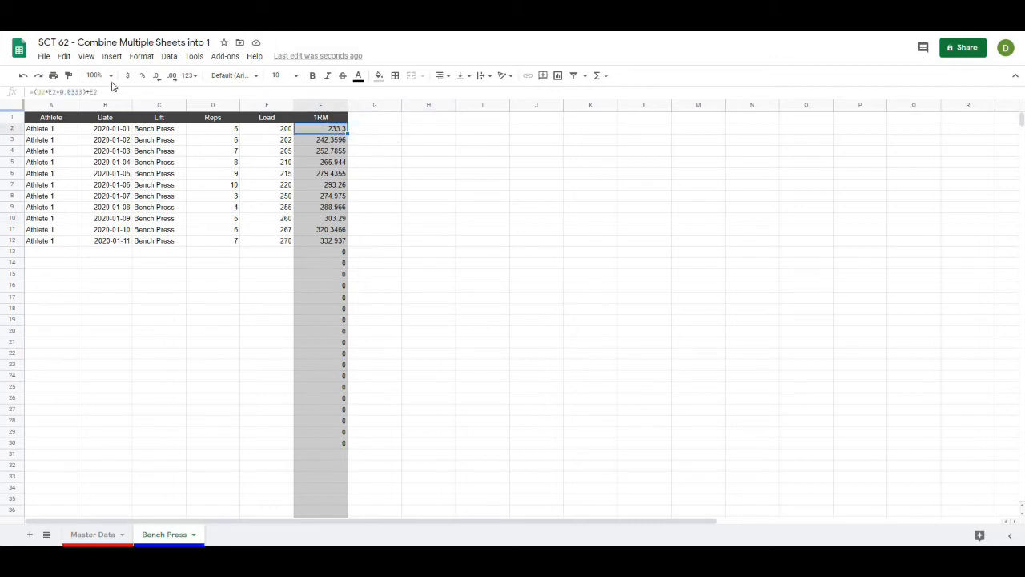
double_click(320, 128)
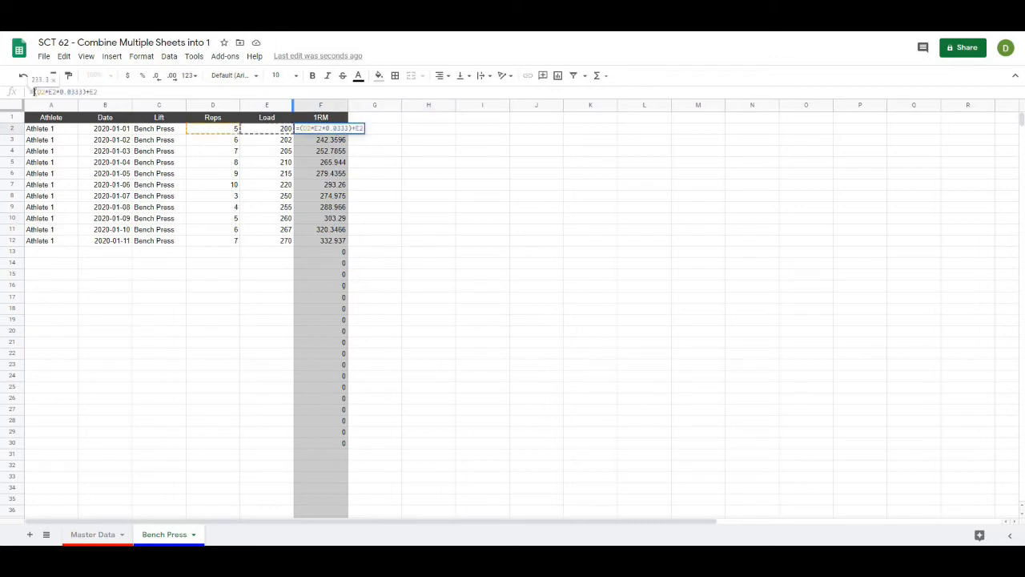
type("if(E2=\"\",\"\",")
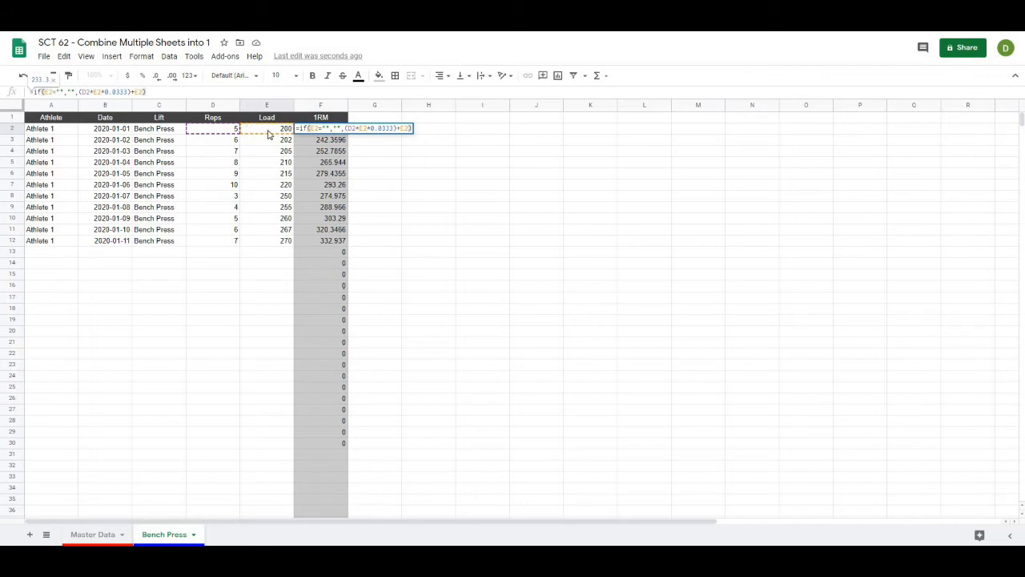
mouse_move(290, 128)
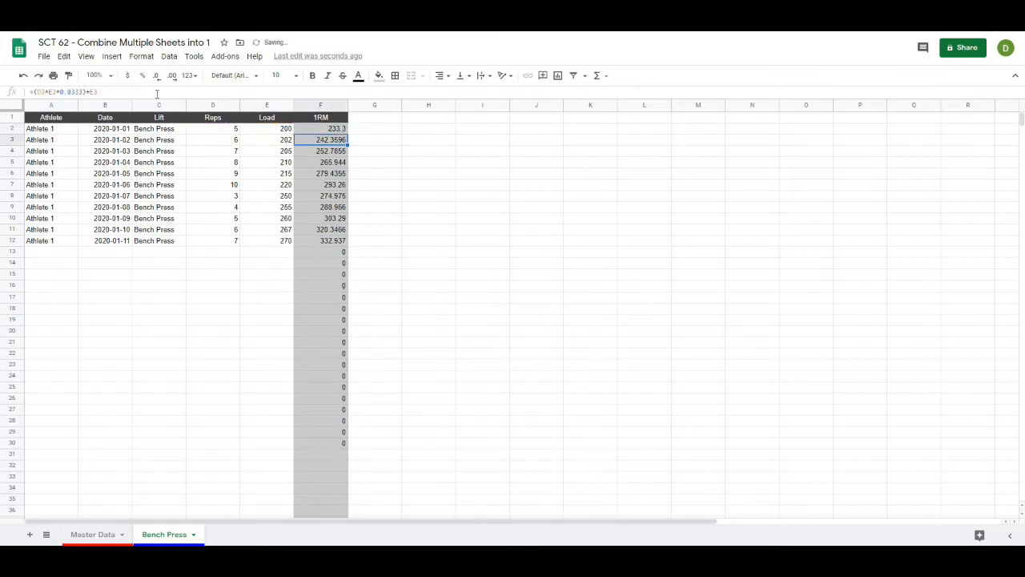
Step: Center the contents of Bench Press columns A through F
left_click(320, 128)
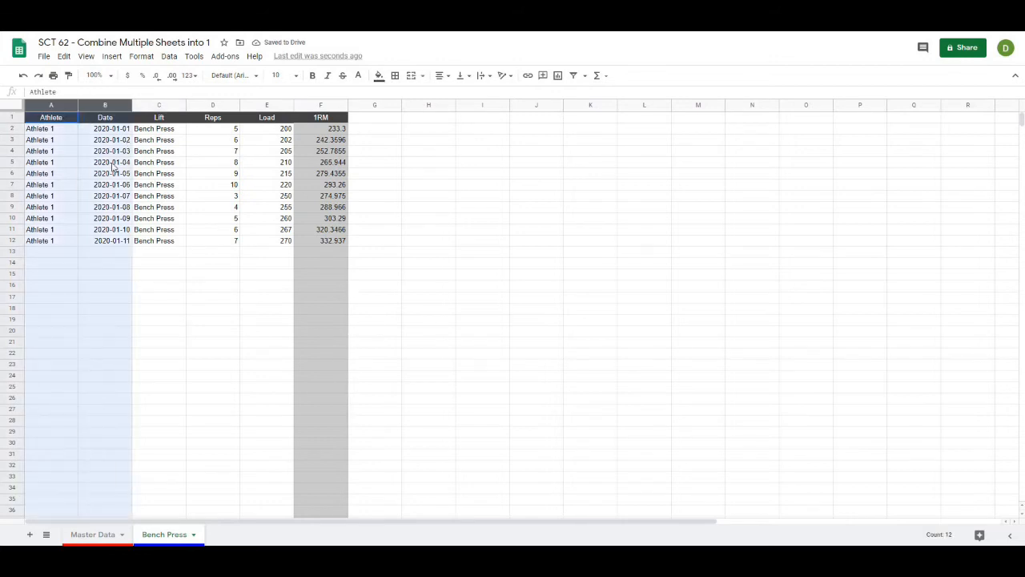
left_click(430, 150)
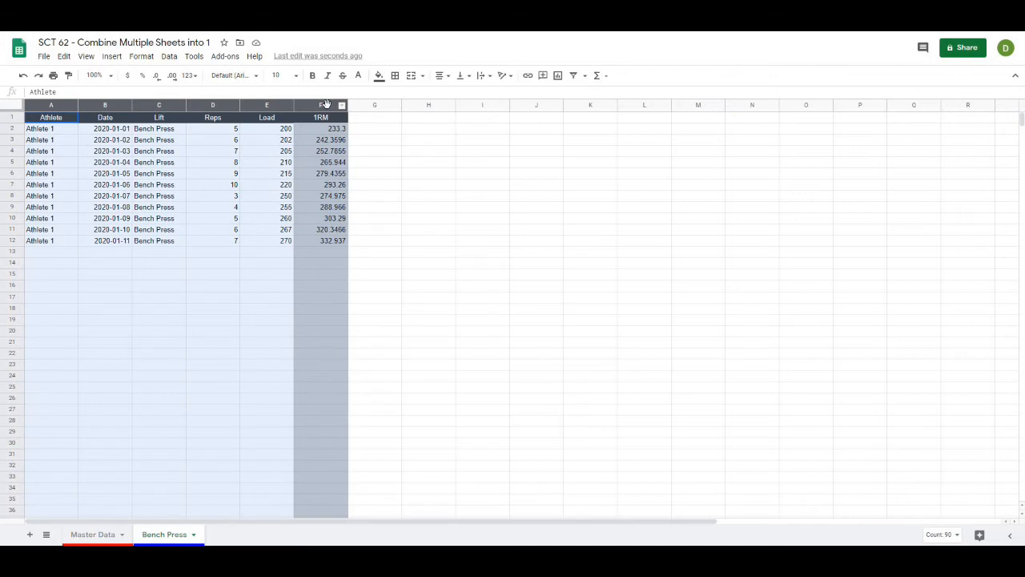
left_click(441, 75)
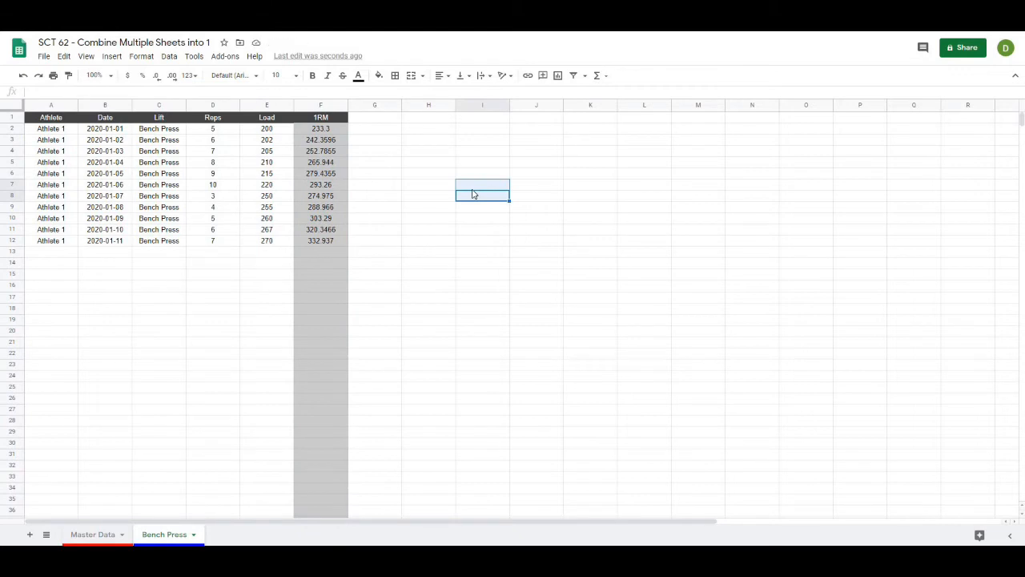
mouse_move(393, 144)
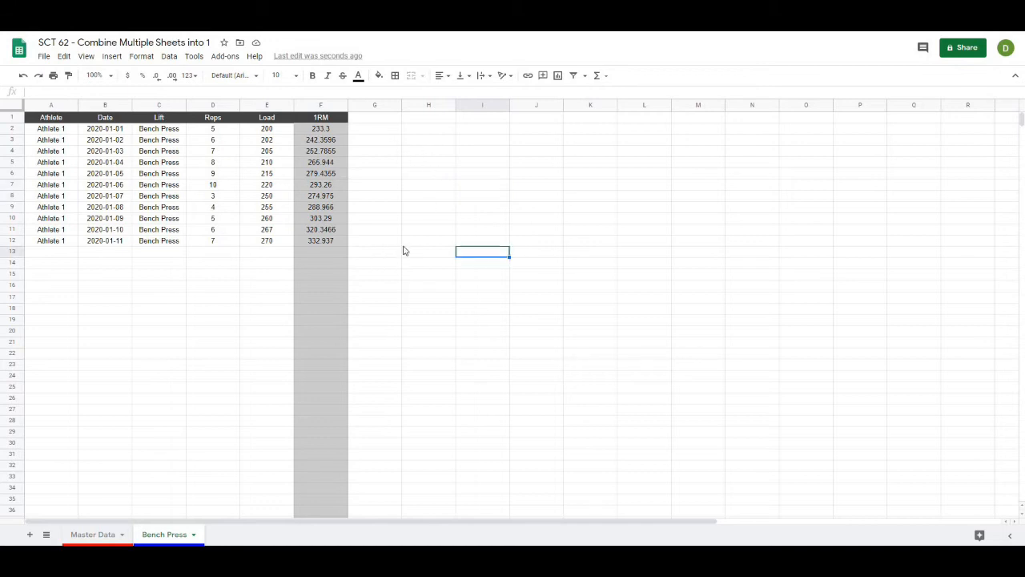
mouse_move(404, 247)
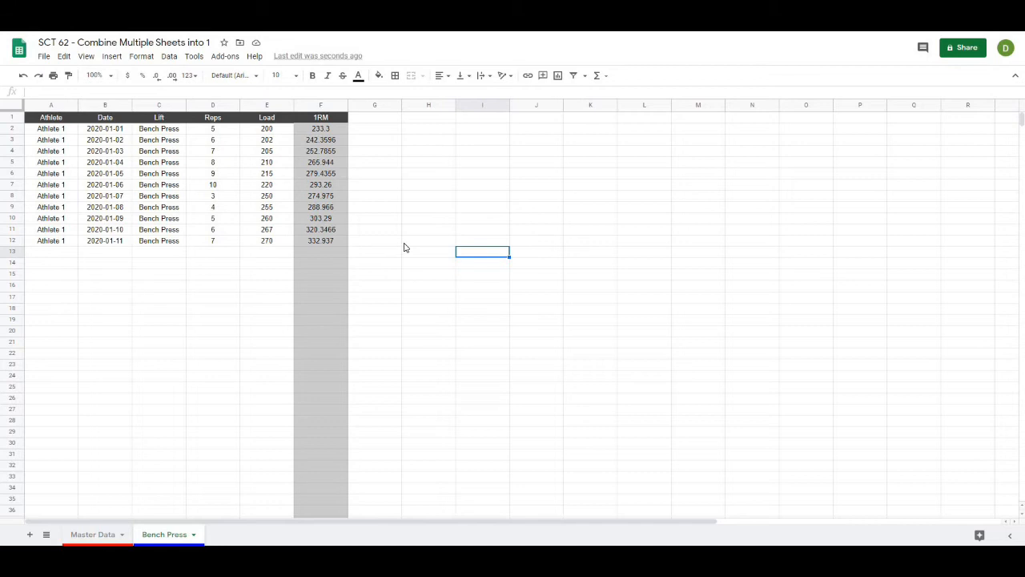
mouse_move(397, 254)
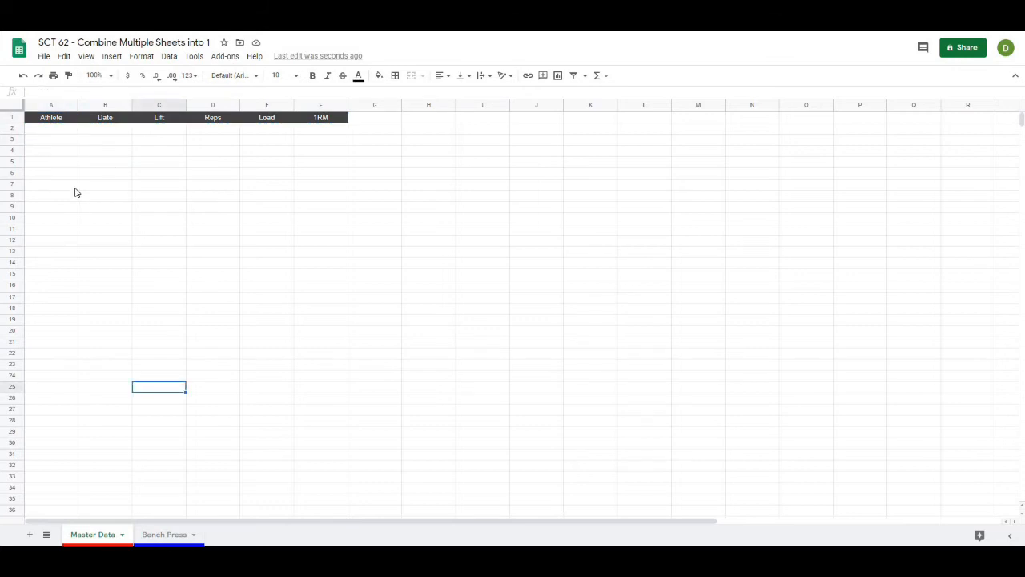
Step: Begin =query({'Bench Press'!A2: in Master Data cell A2
left_click(52, 129)
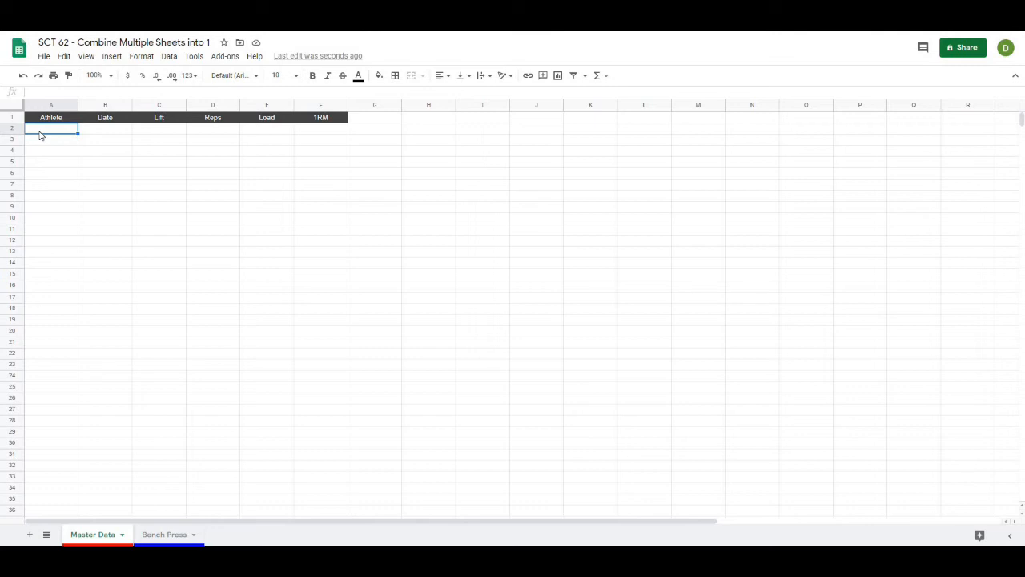
type("=query")
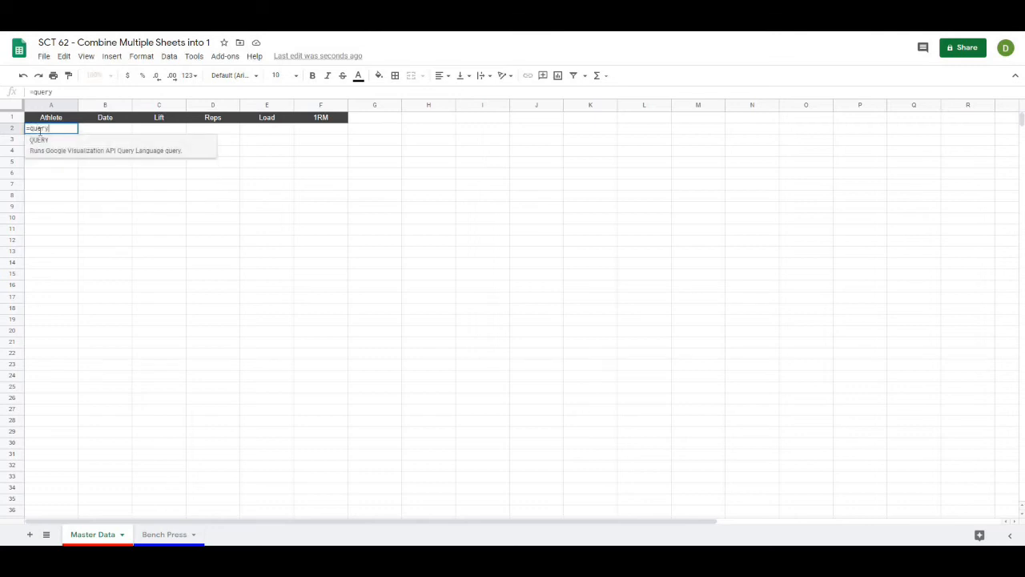
type("(")
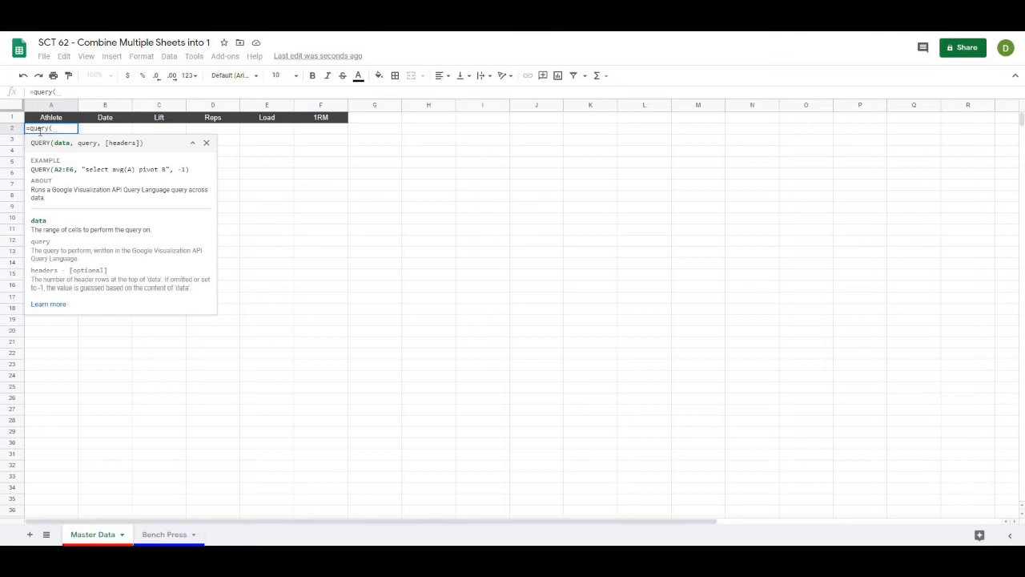
type("{'Bench Pre")
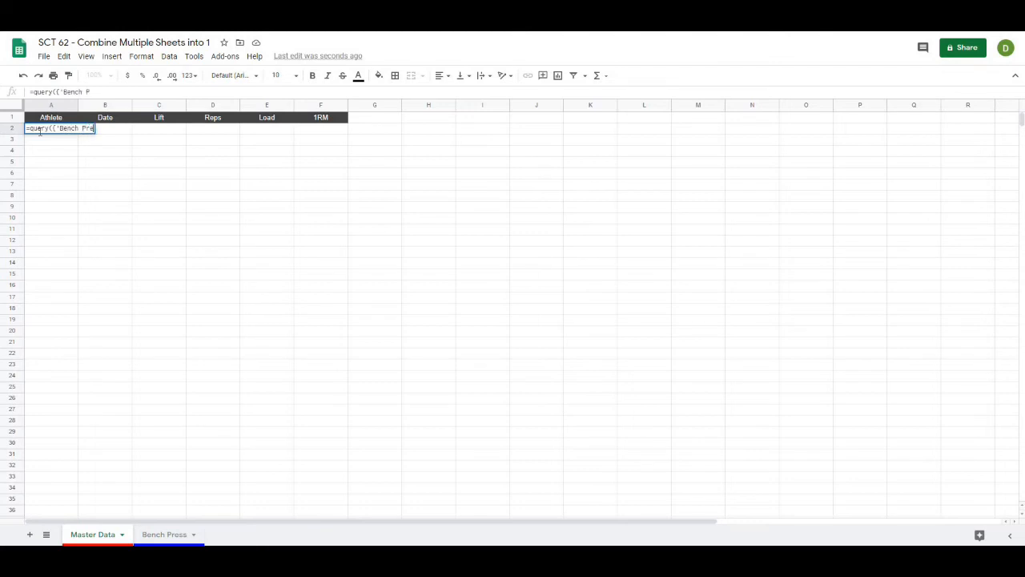
type("ss")
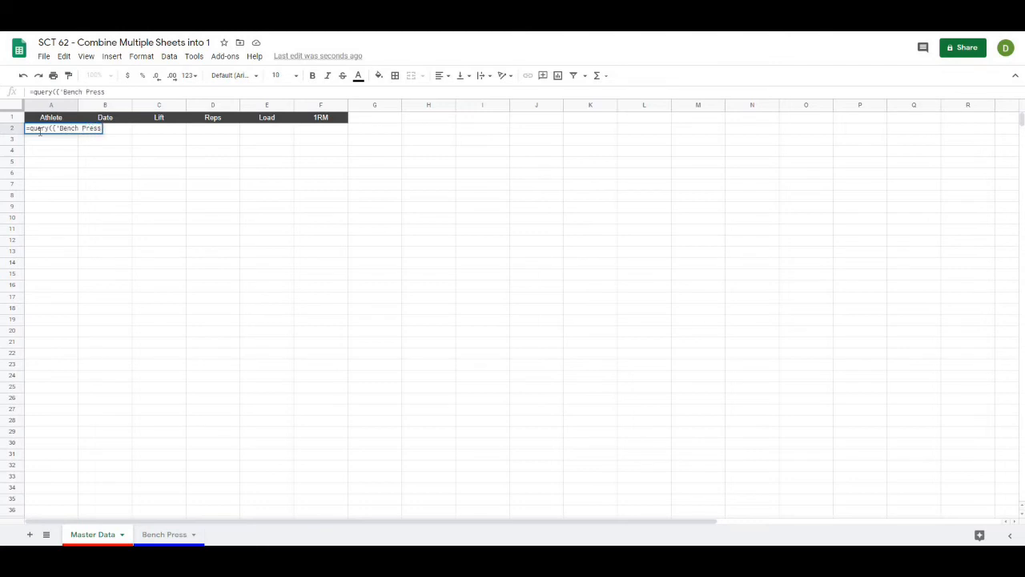
type("'")
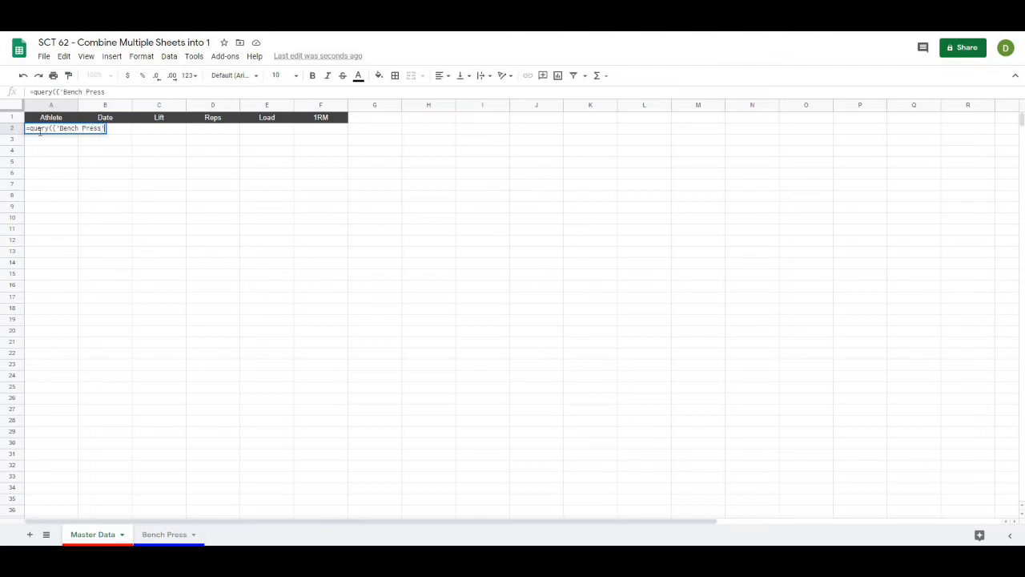
type("'!")
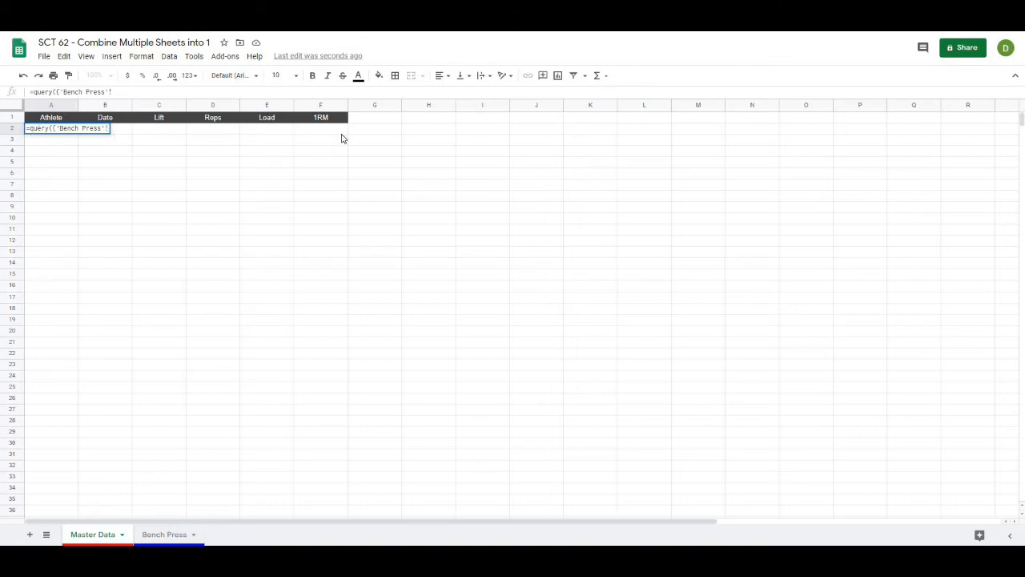
type("!")
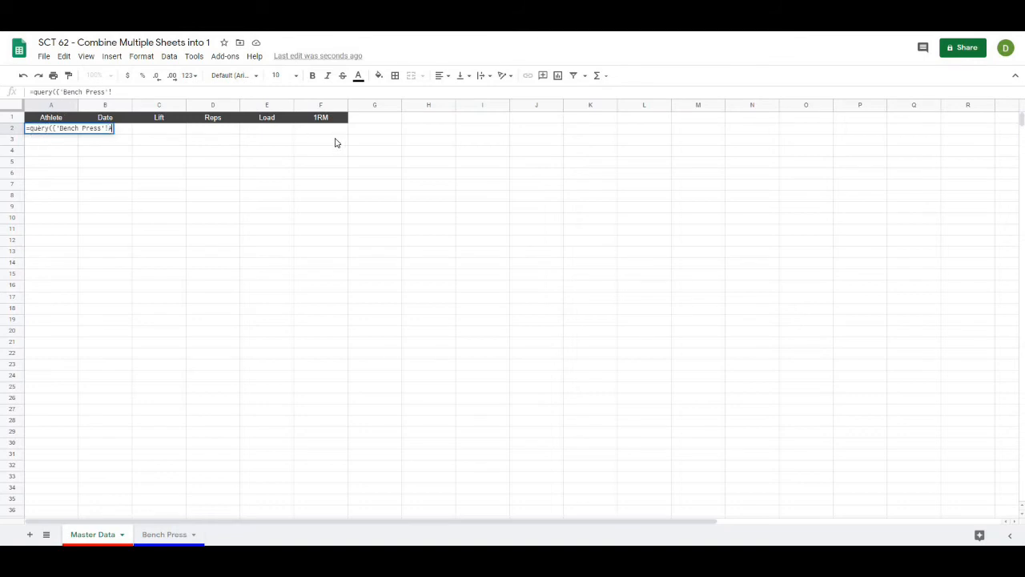
type("A2:F")
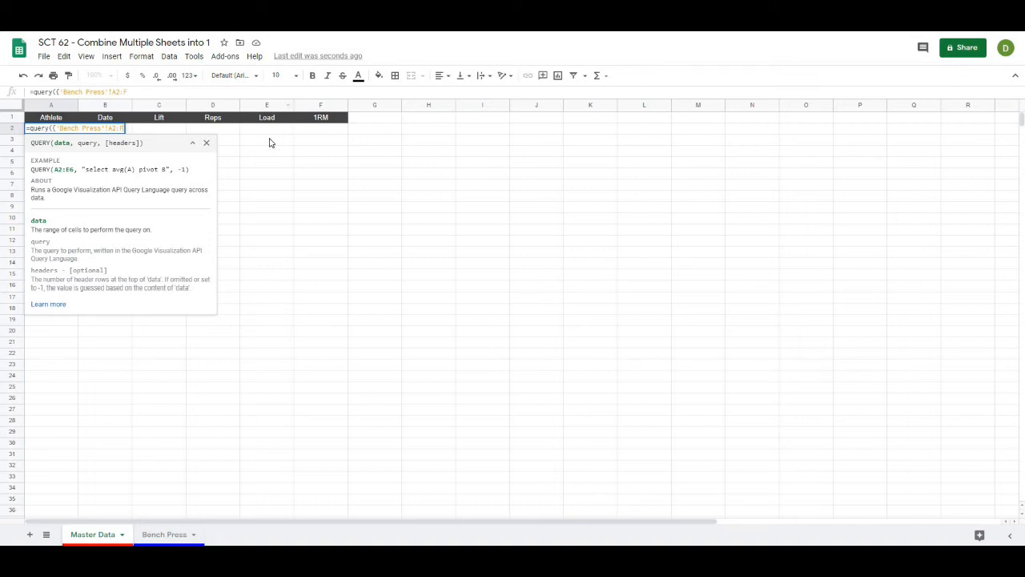
mouse_move(272, 218)
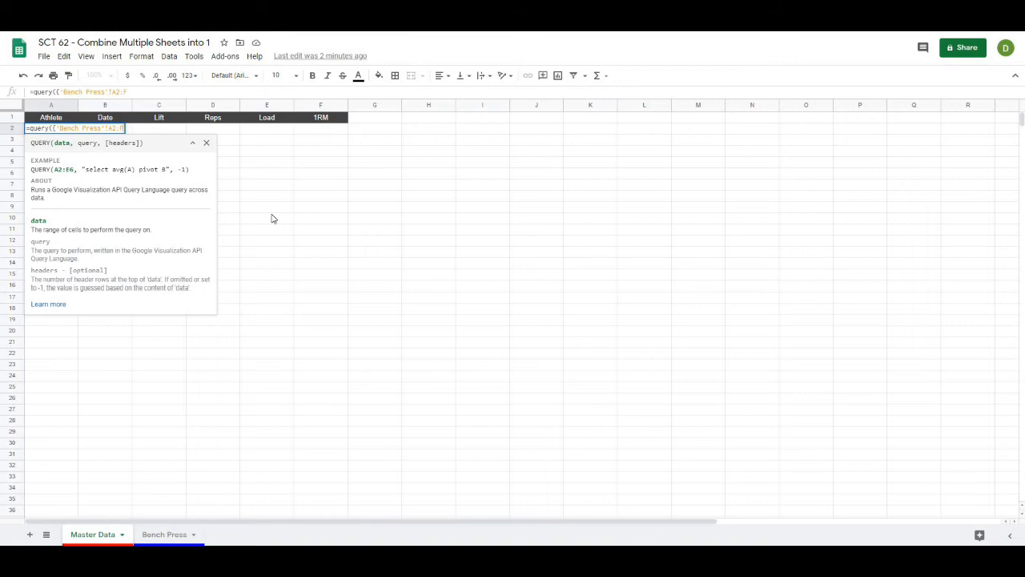
Step: Complete the QUERY with range A2:F and "select * where Col1 is not null"
type("]")
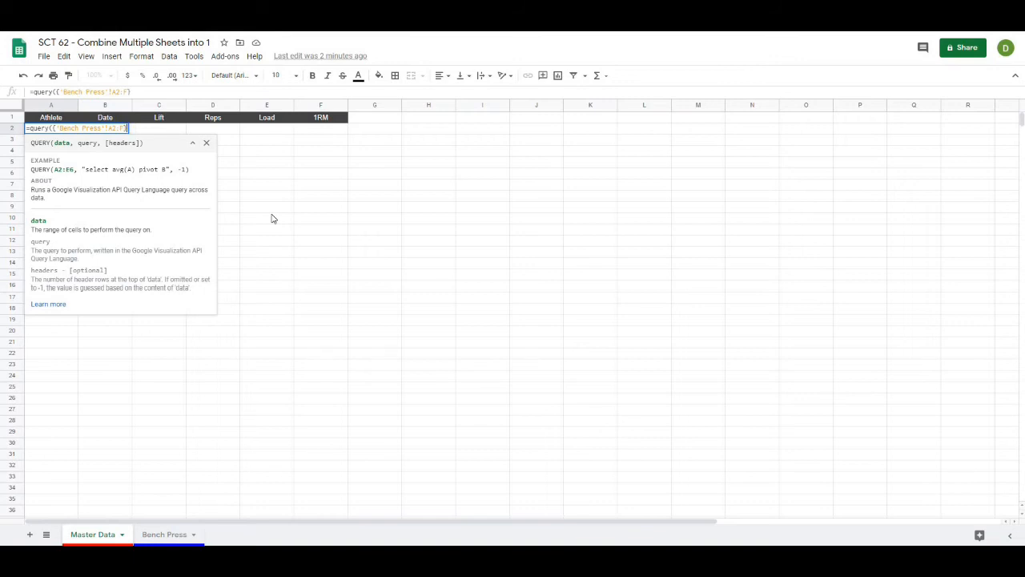
type("},")
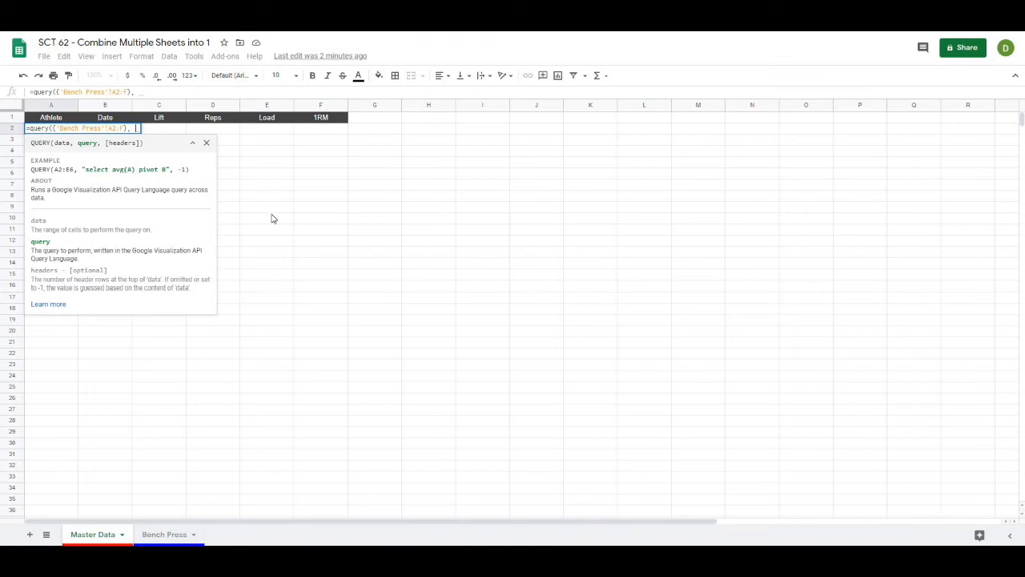
type("\"")
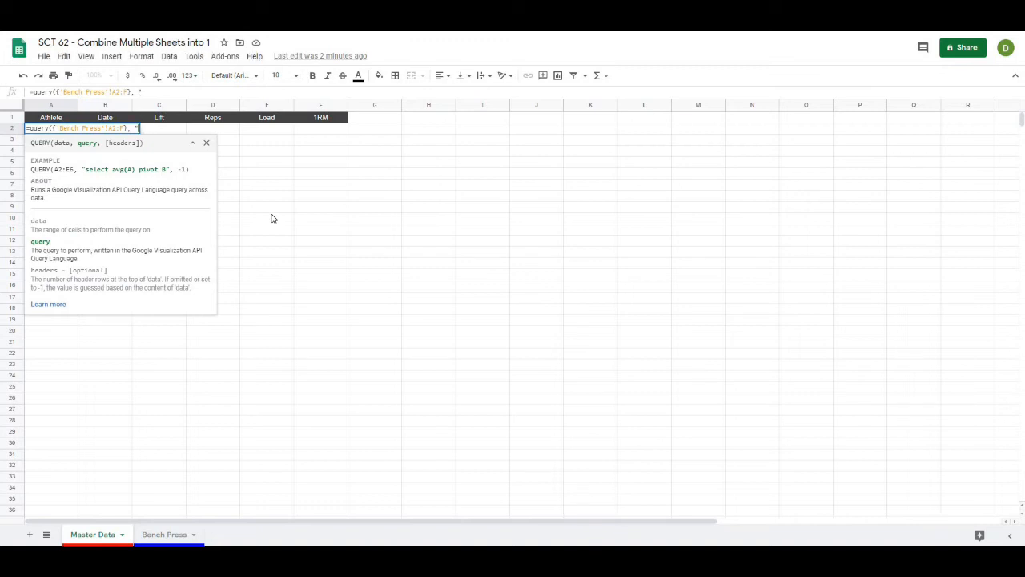
type("select")
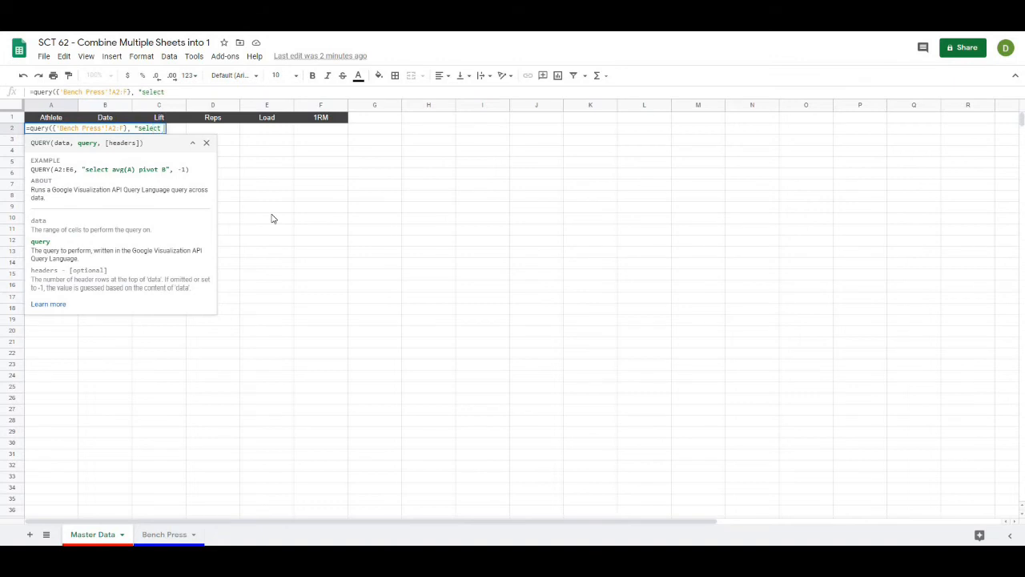
type("*")
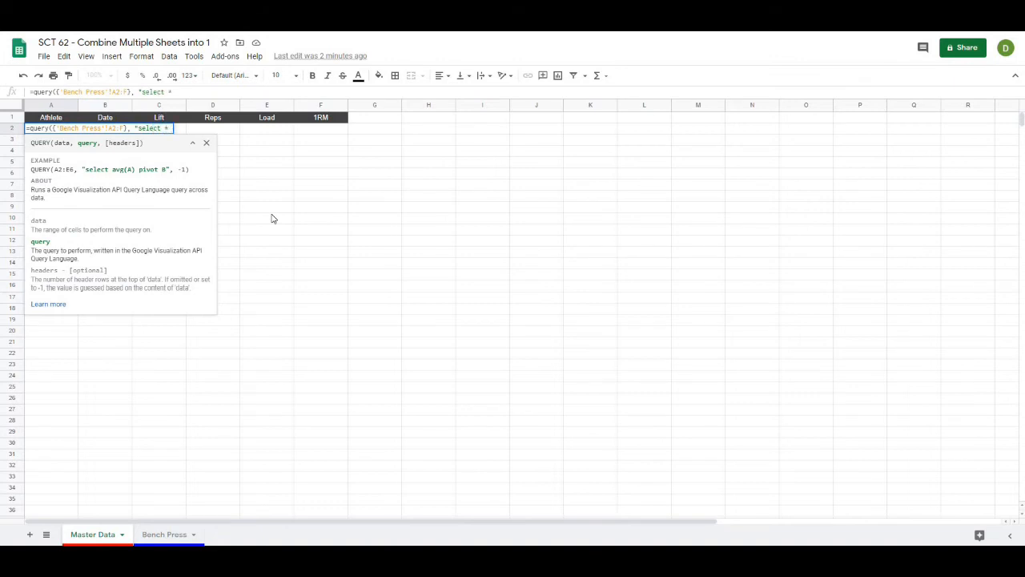
type("where")
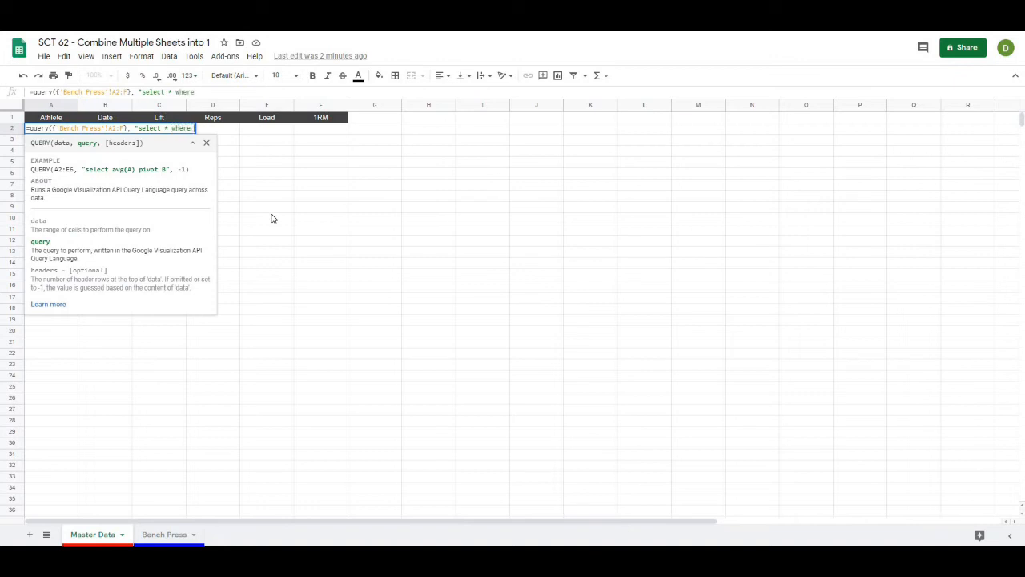
type("Col1")
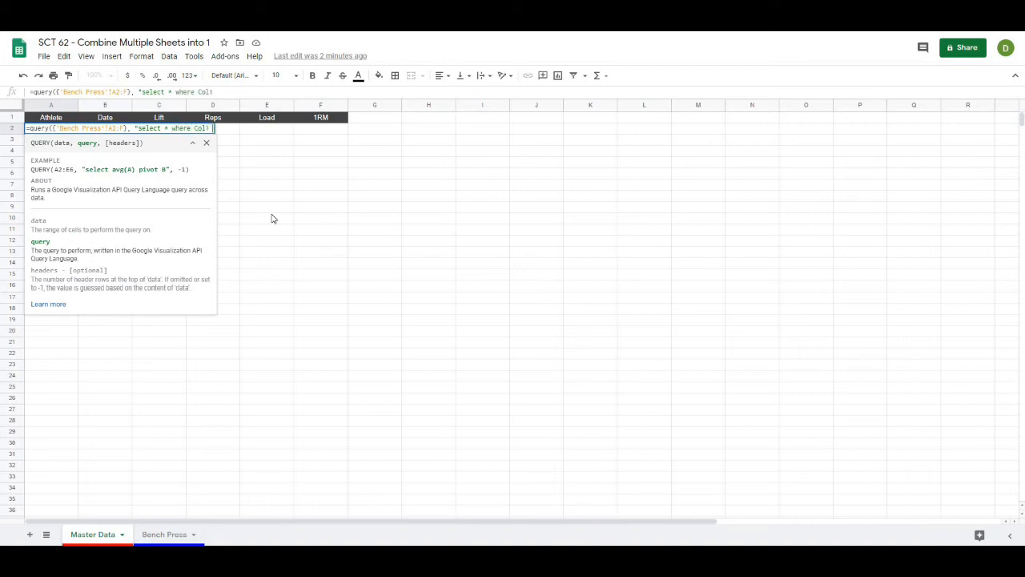
type("is not null\")")
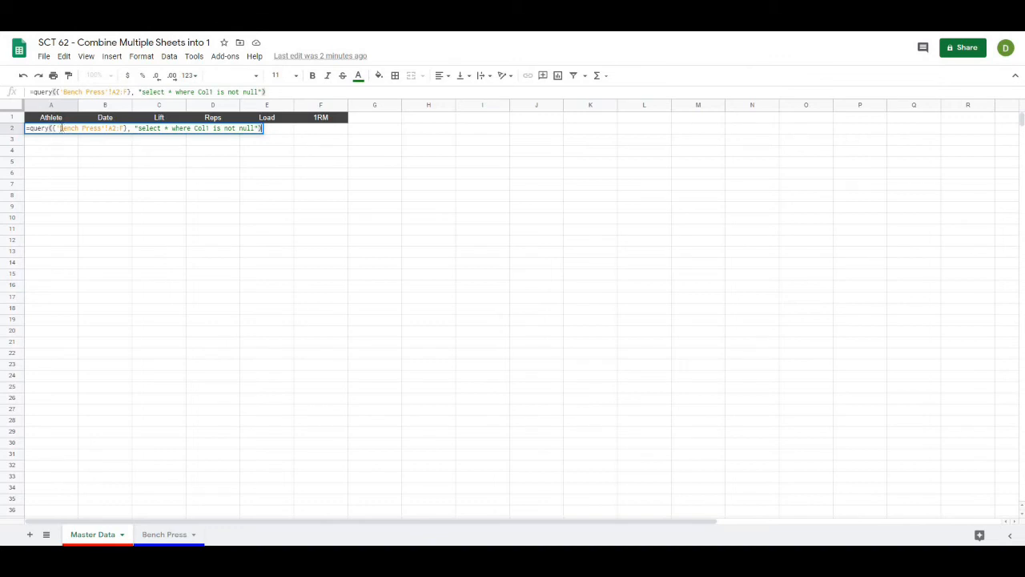
mouse_move(144, 128)
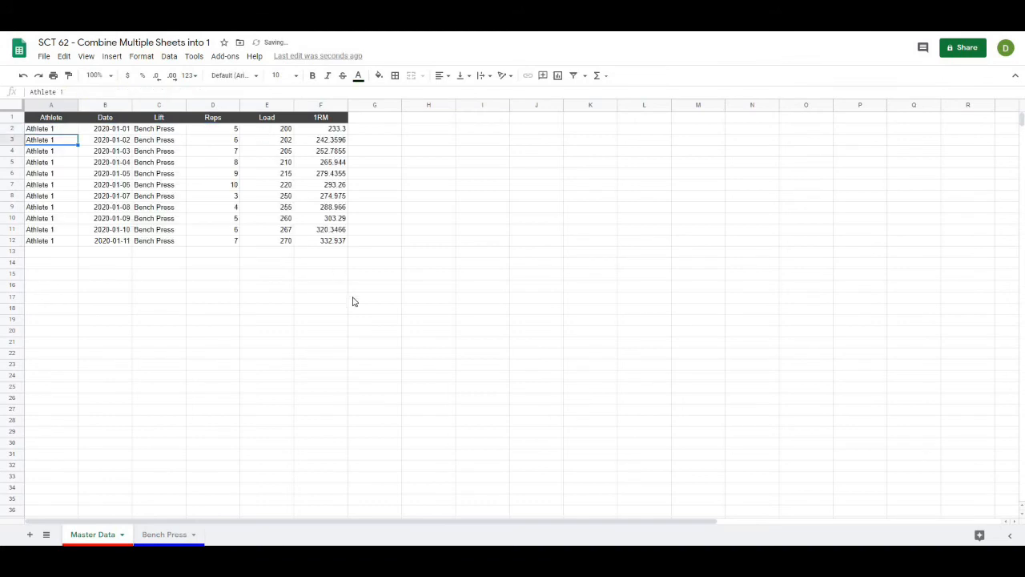
left_click(52, 105)
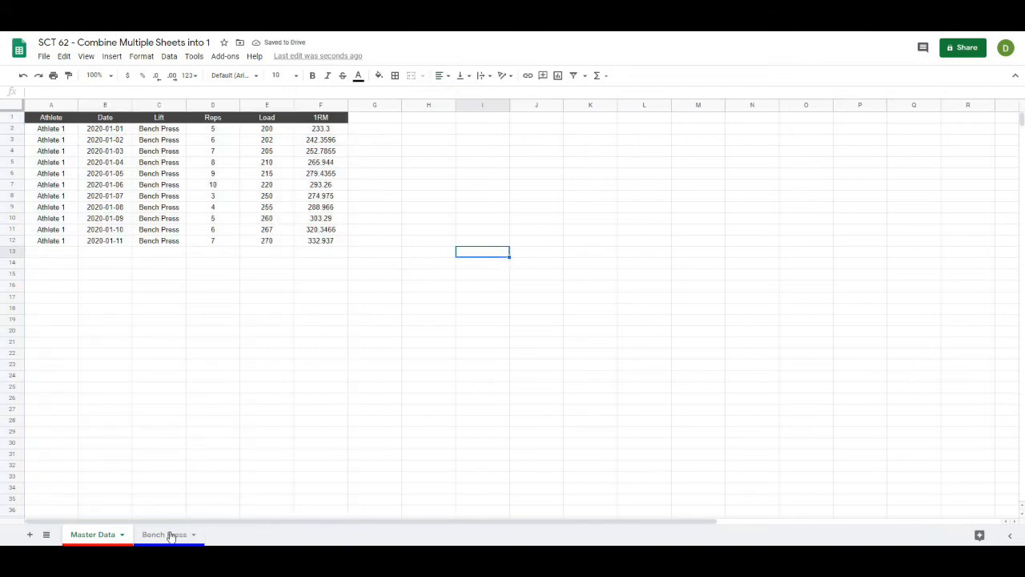
left_click(163, 535)
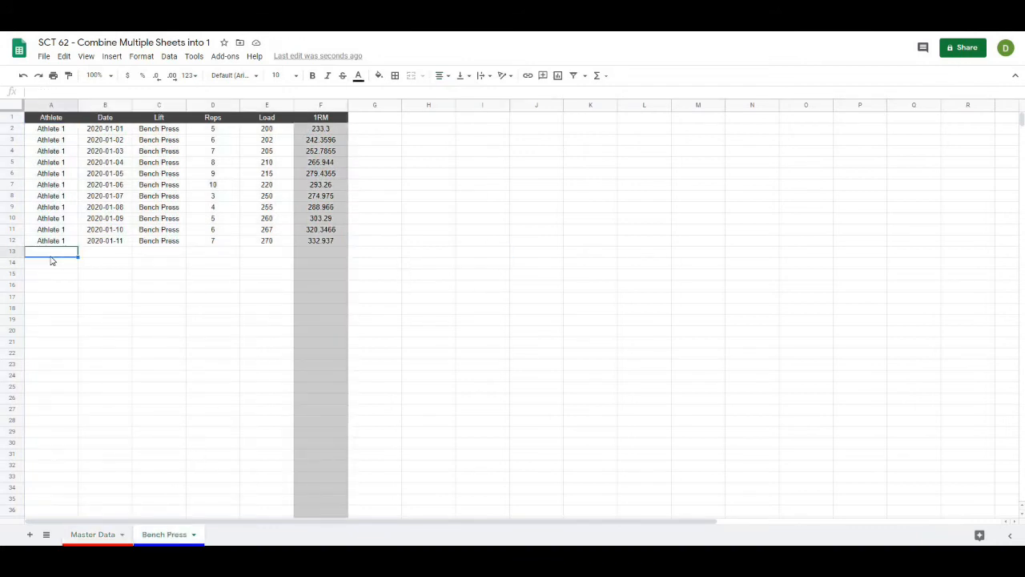
type("Tony Sta")
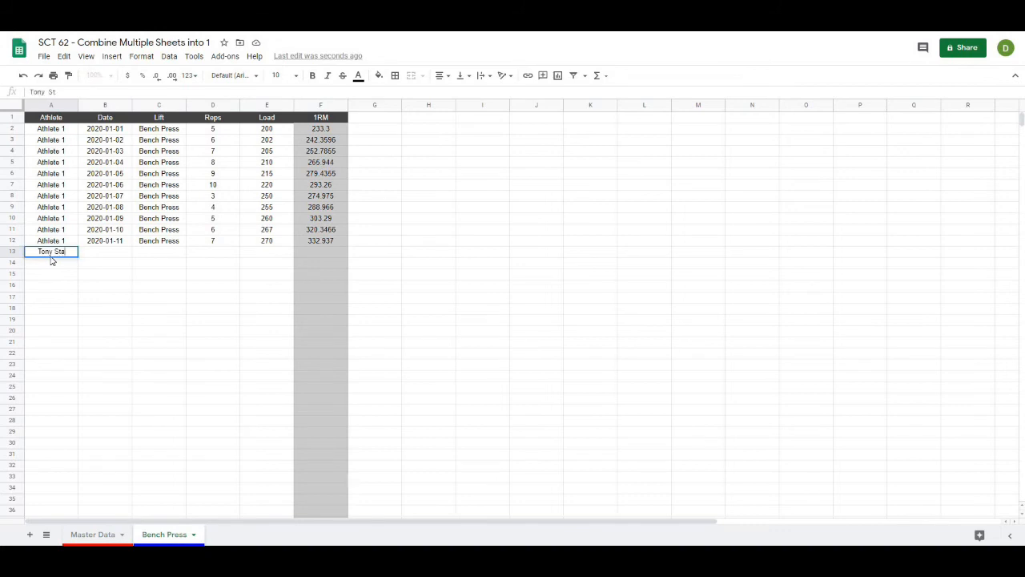
type("2020-")
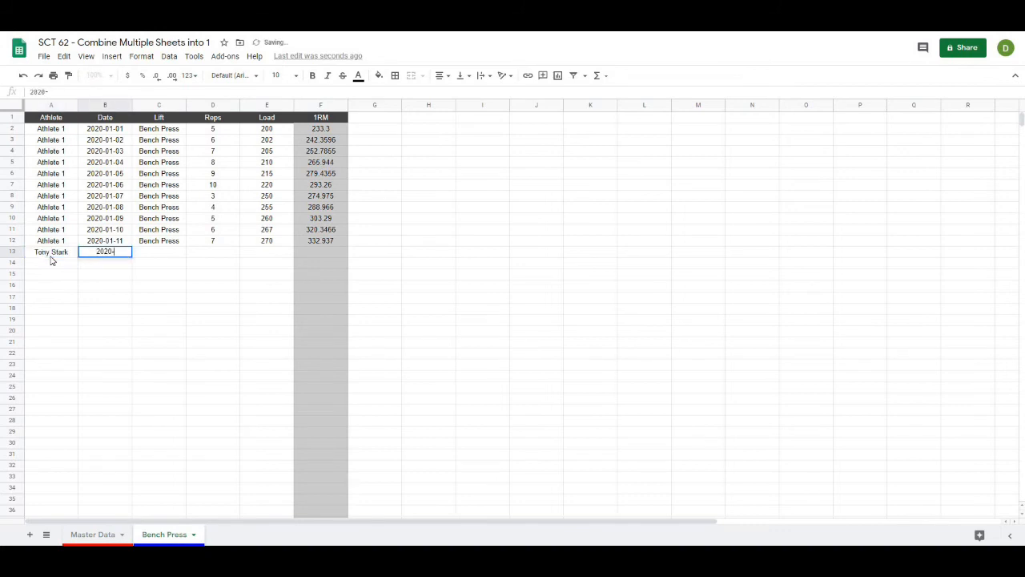
key("Tab")
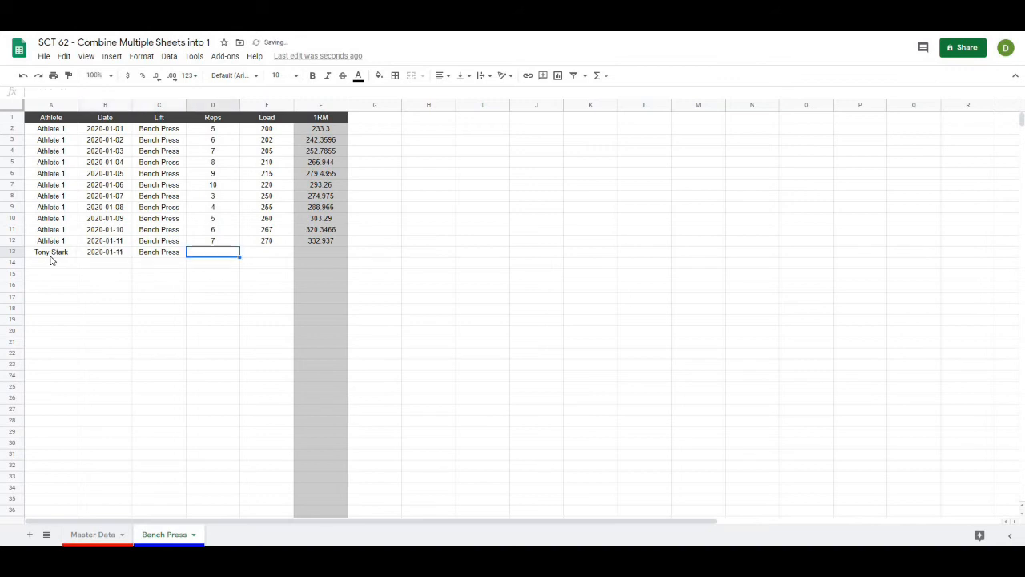
type("7")
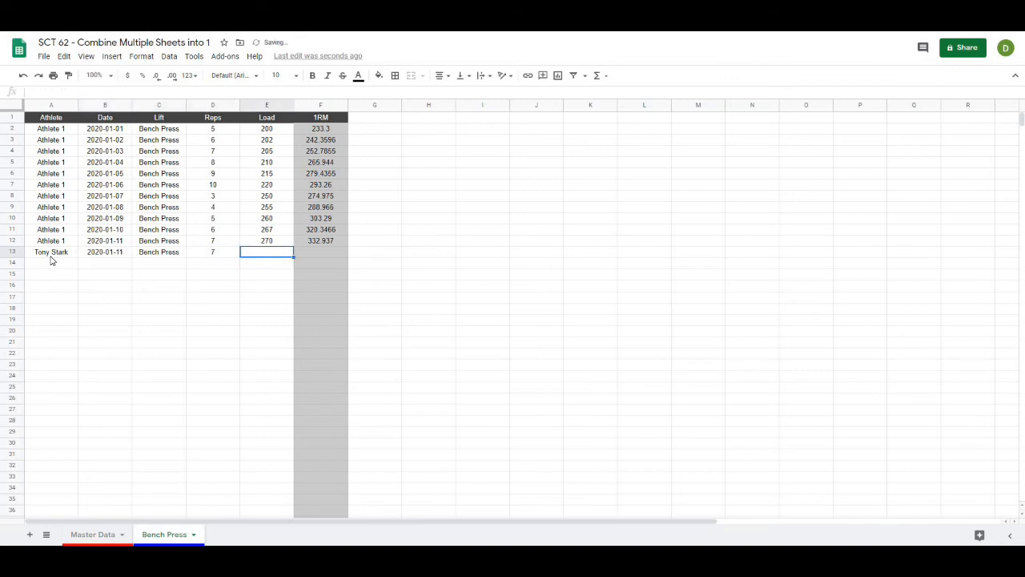
type("400")
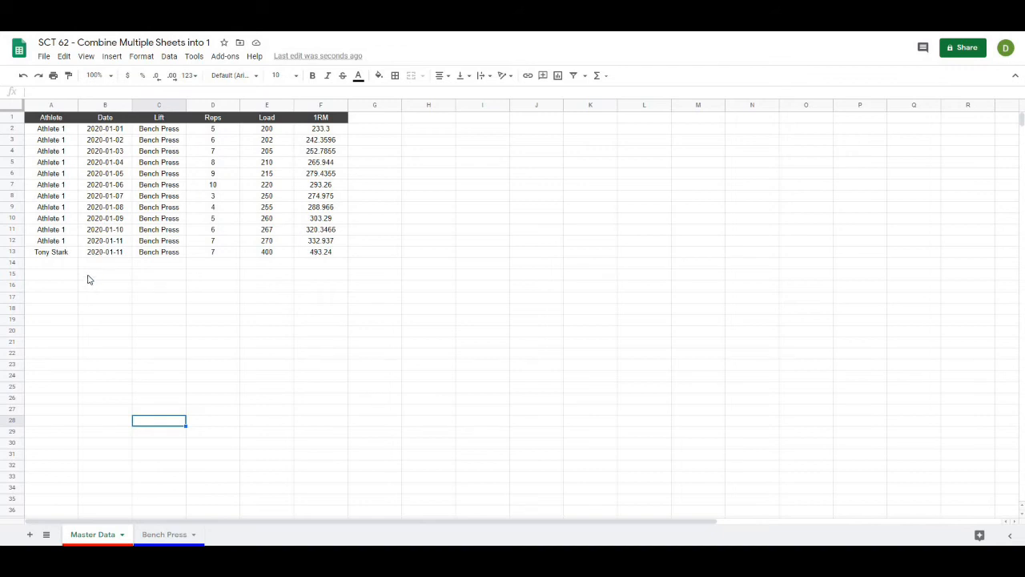
left_click(105, 274)
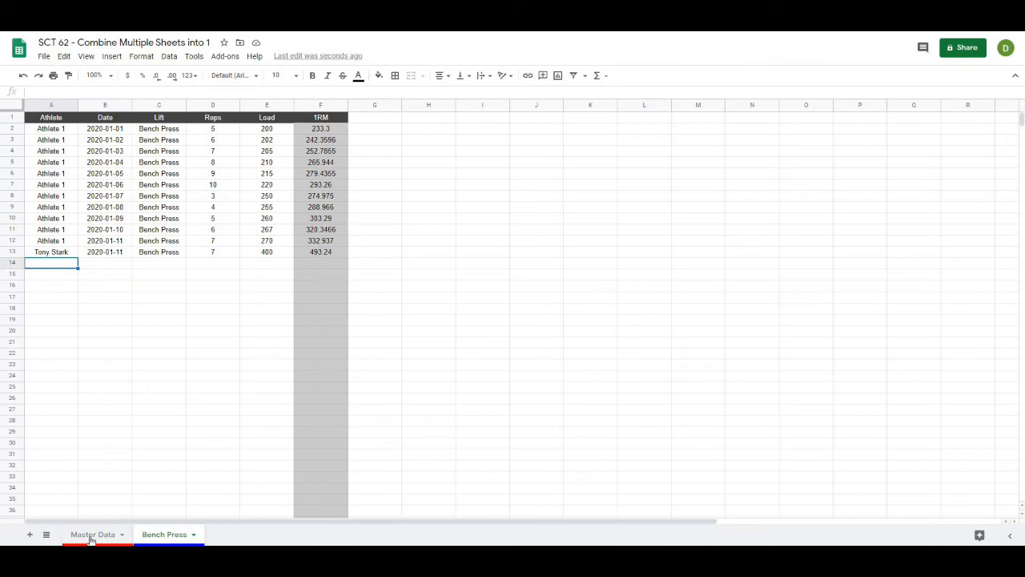
left_click(106, 272)
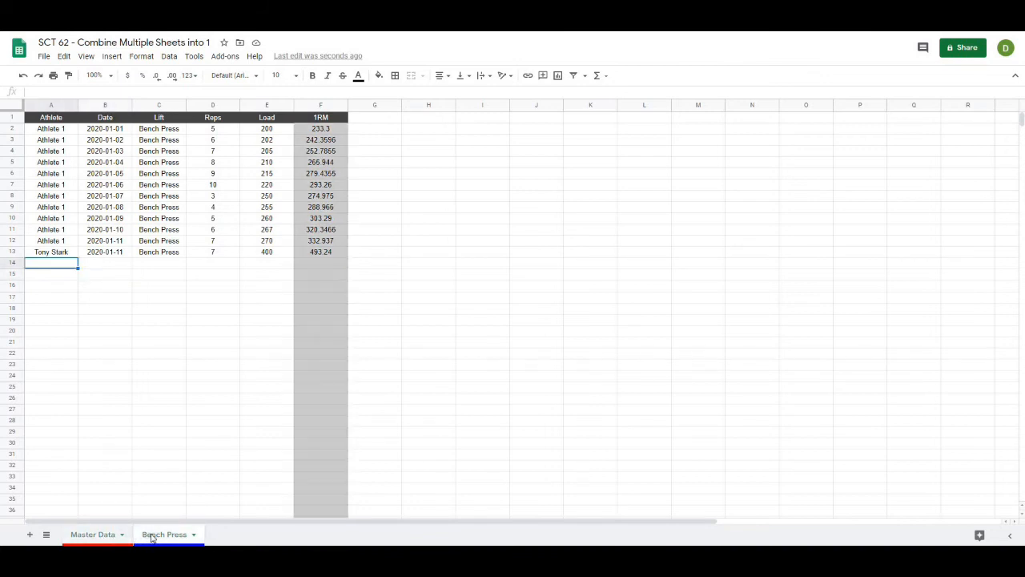
Step: Duplicate Bench Press twice and rename the copies Squat and Deadlift
left_click(193, 535)
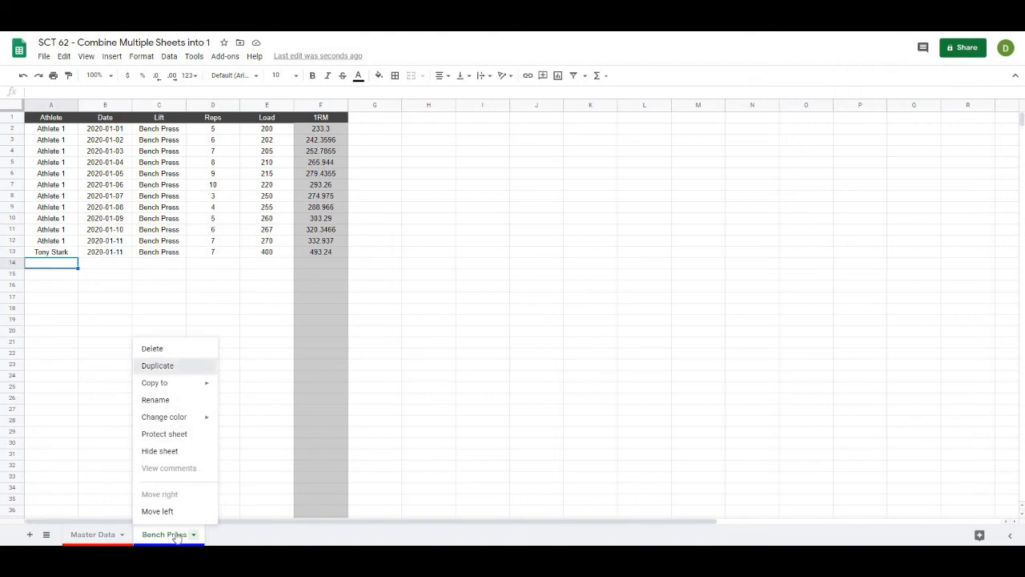
left_click(157, 366)
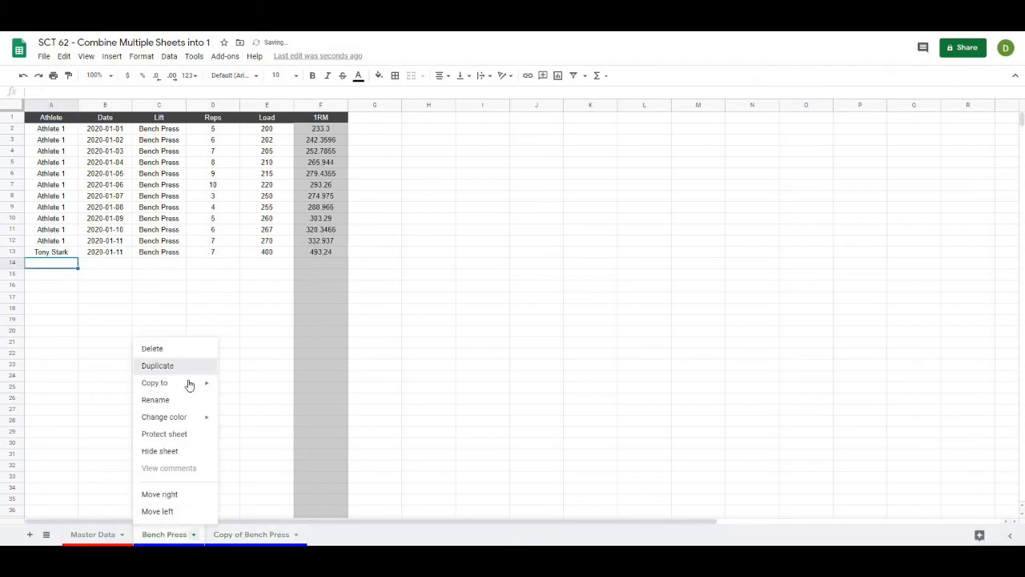
left_click(157, 365)
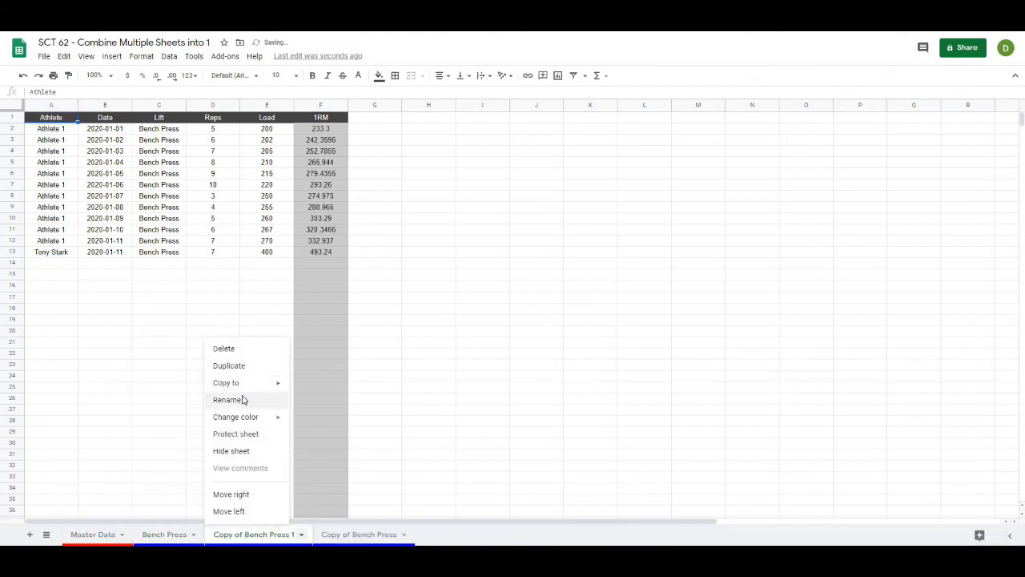
left_click(227, 401)
type("Squat")
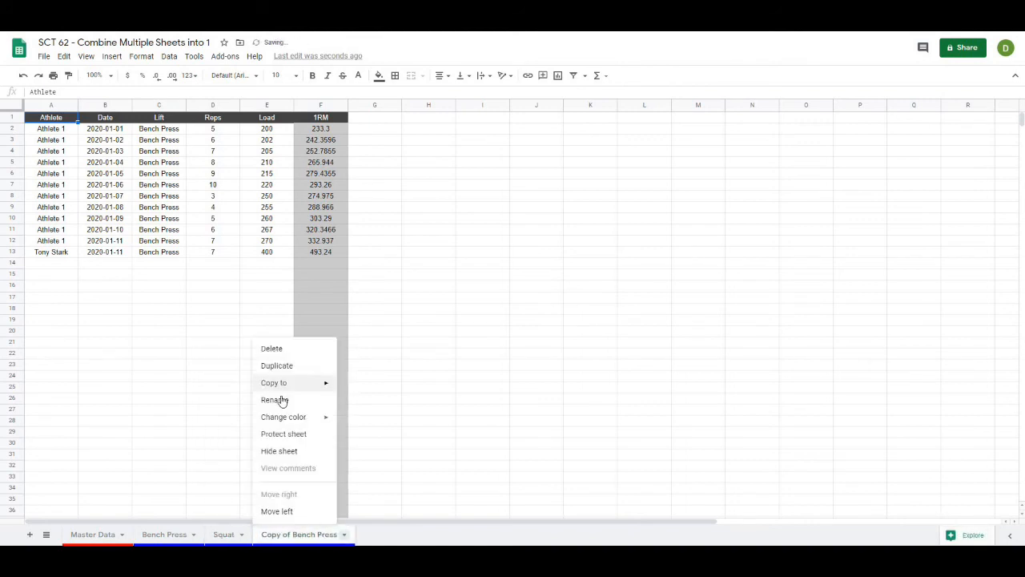
left_click(273, 400)
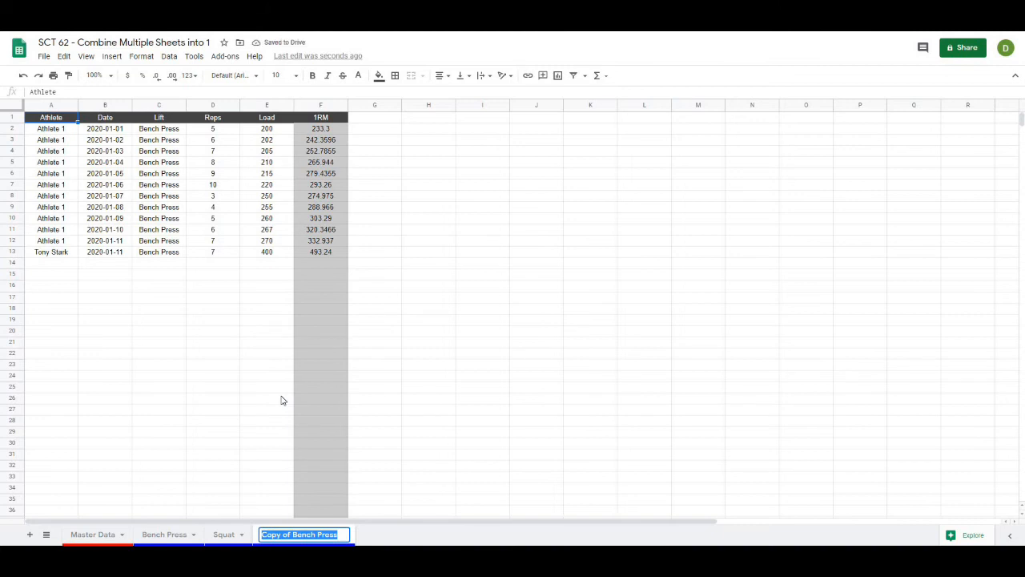
type("Deadlift")
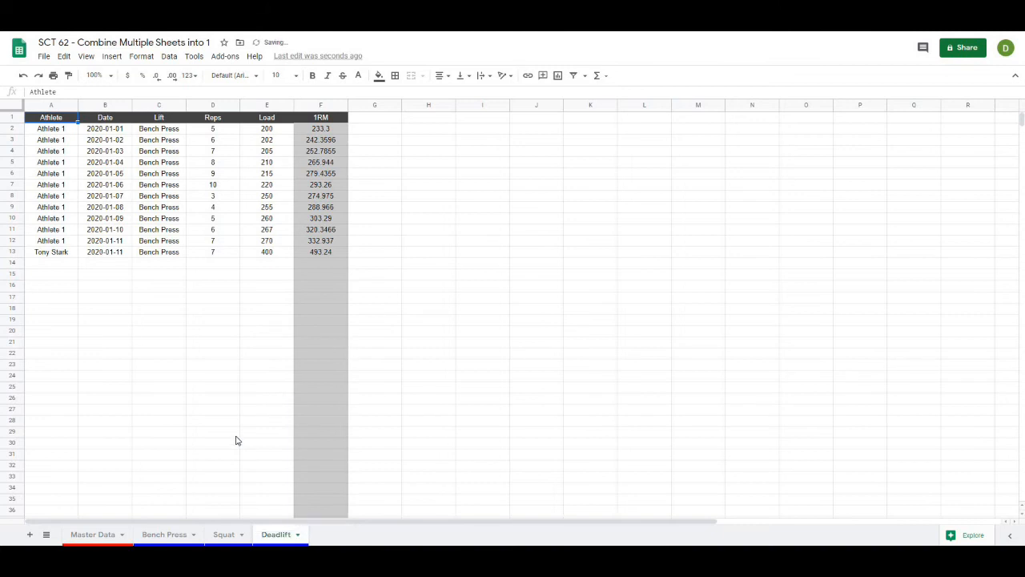
left_click(224, 535)
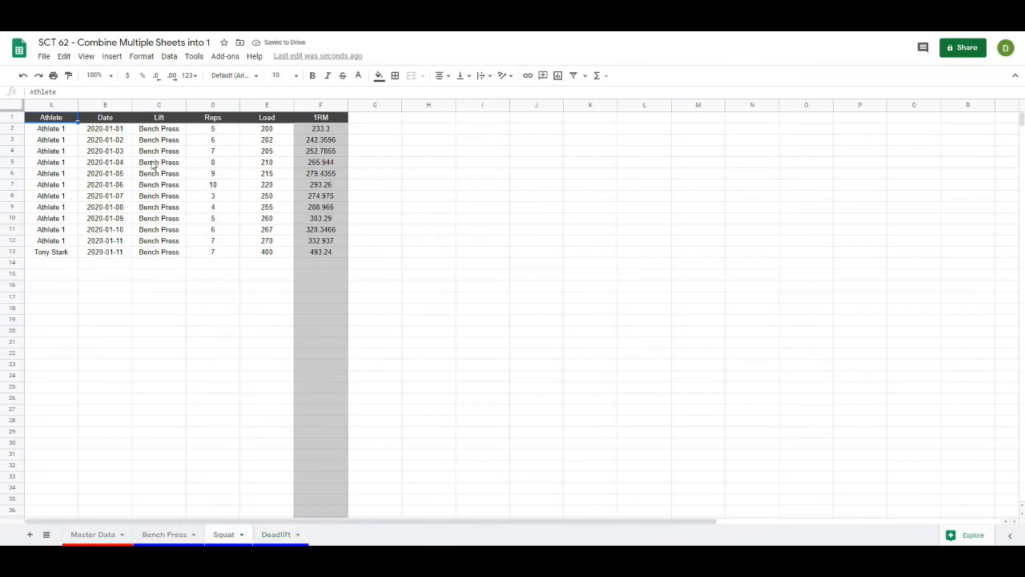
Step: Label the first three Lift rows Squat on the Squat sheet and Deadlift on the Deadlift sheet
left_click(158, 128)
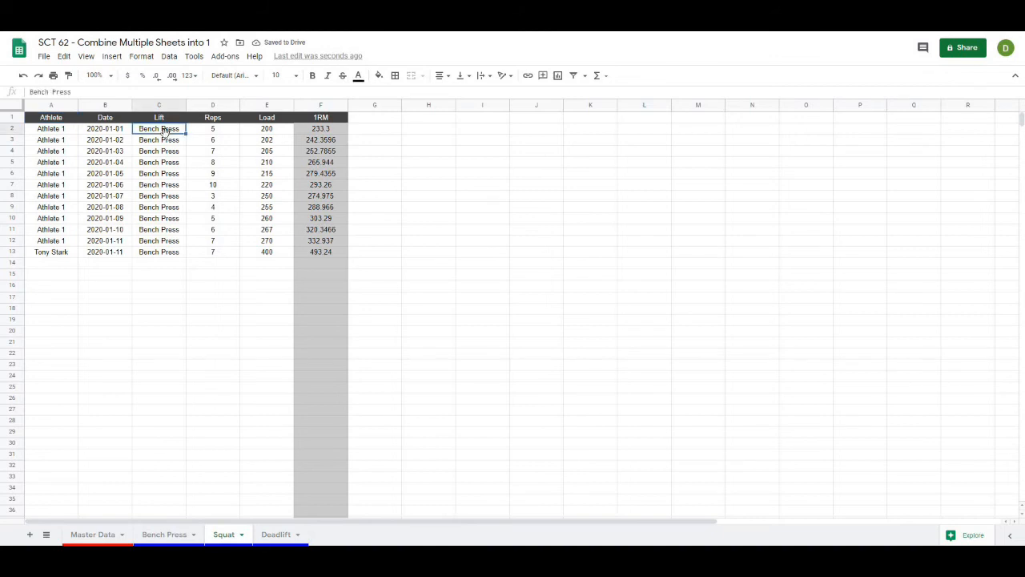
type("Squat")
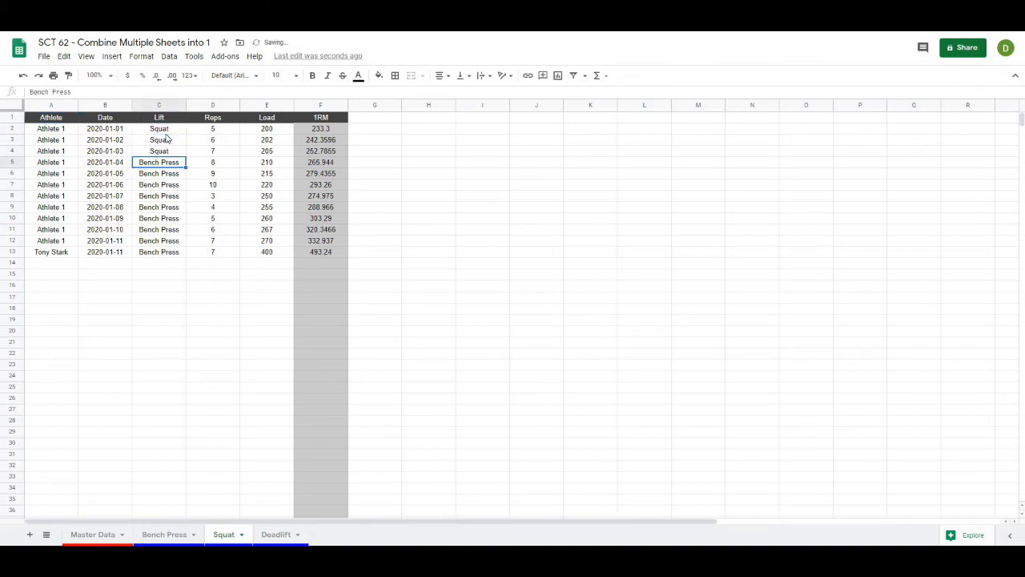
left_click_drag(159, 128, 159, 151)
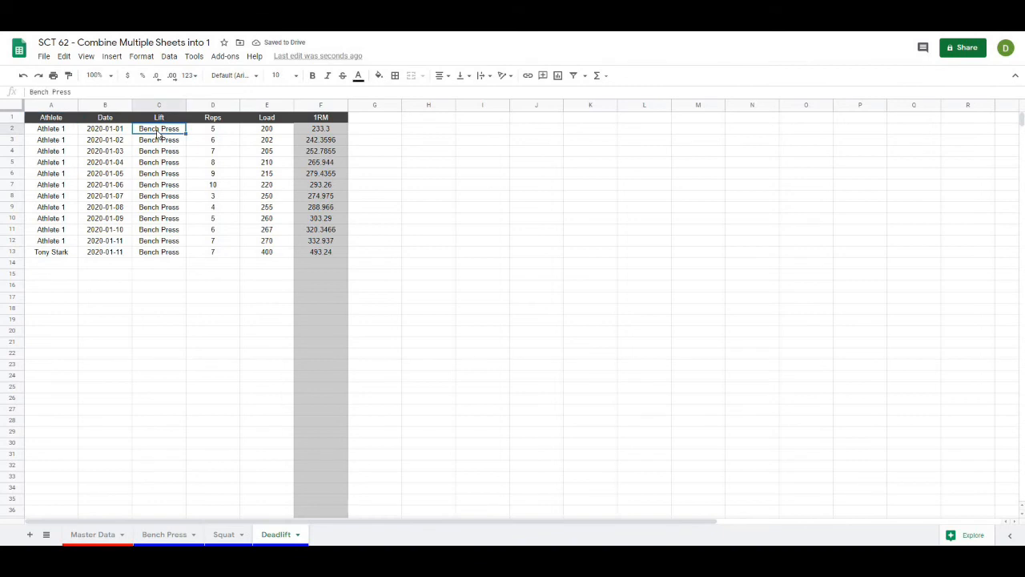
type("Deadlift")
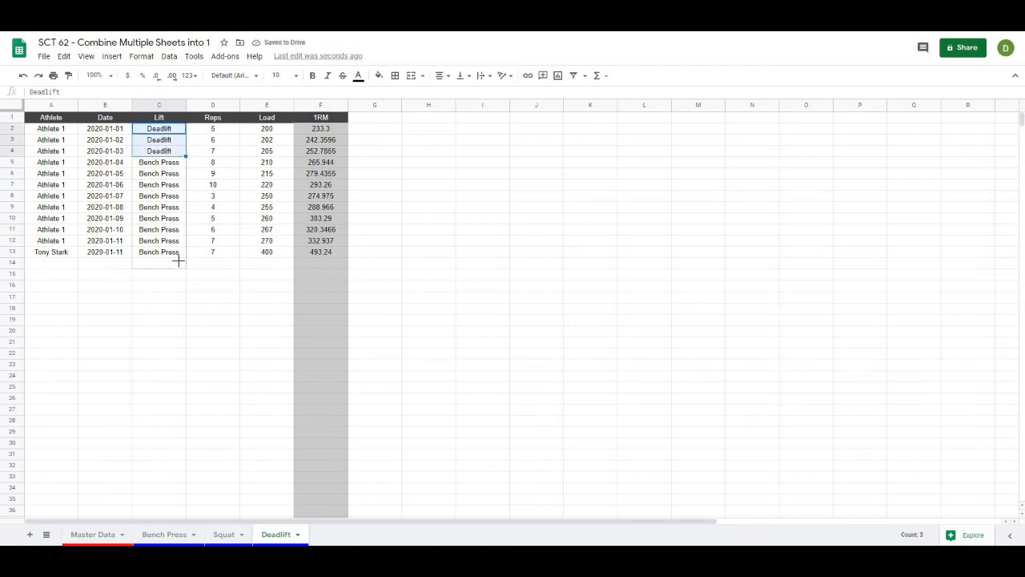
left_click(93, 535)
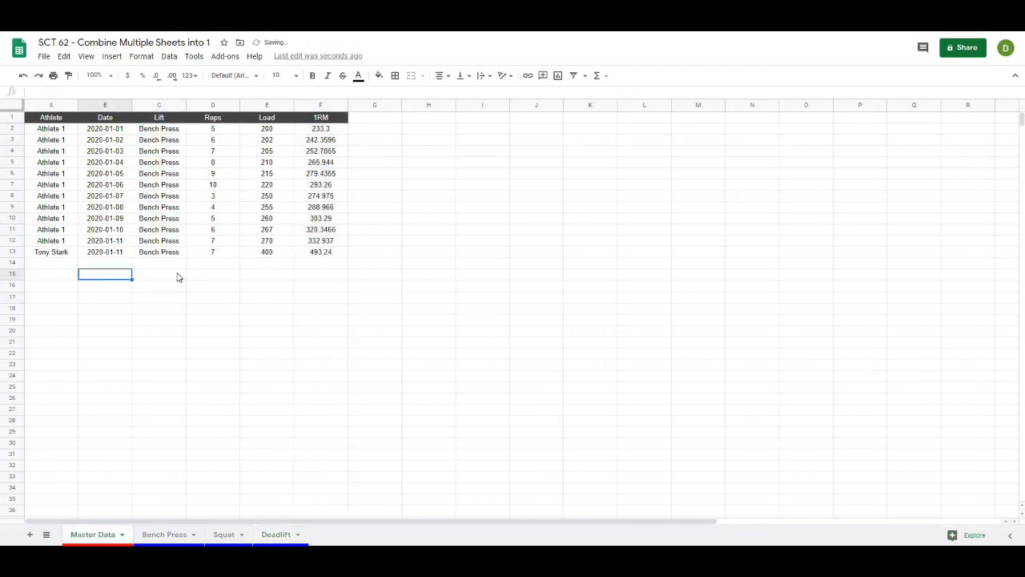
Step: Extend the Master Data QUERY to stack Squat!A2:F and Deadlift!A2:F with semicolons
left_click(52, 128)
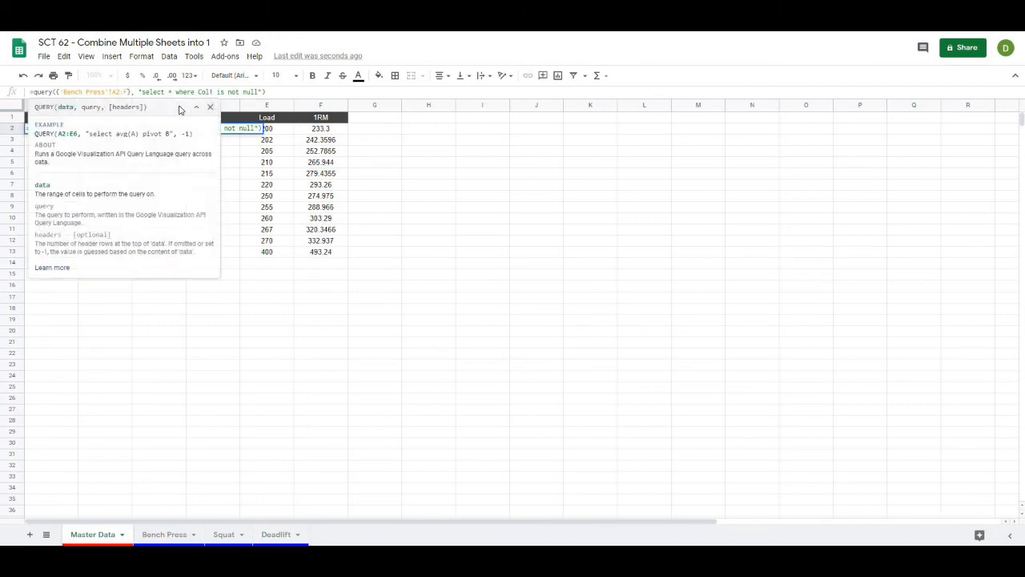
double_click(70, 91)
type("'!A2:F; 'Squat")
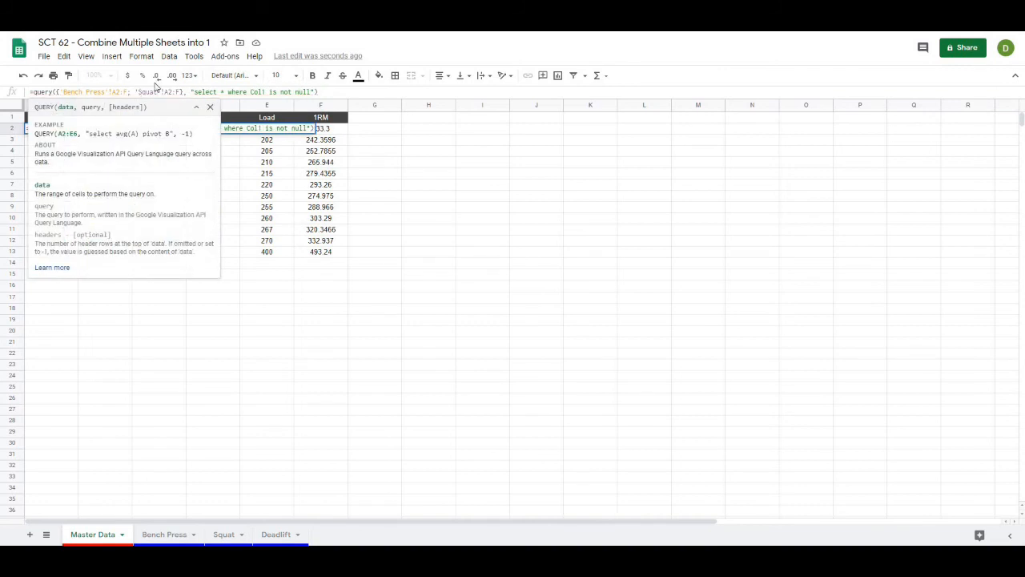
mouse_move(253, 105)
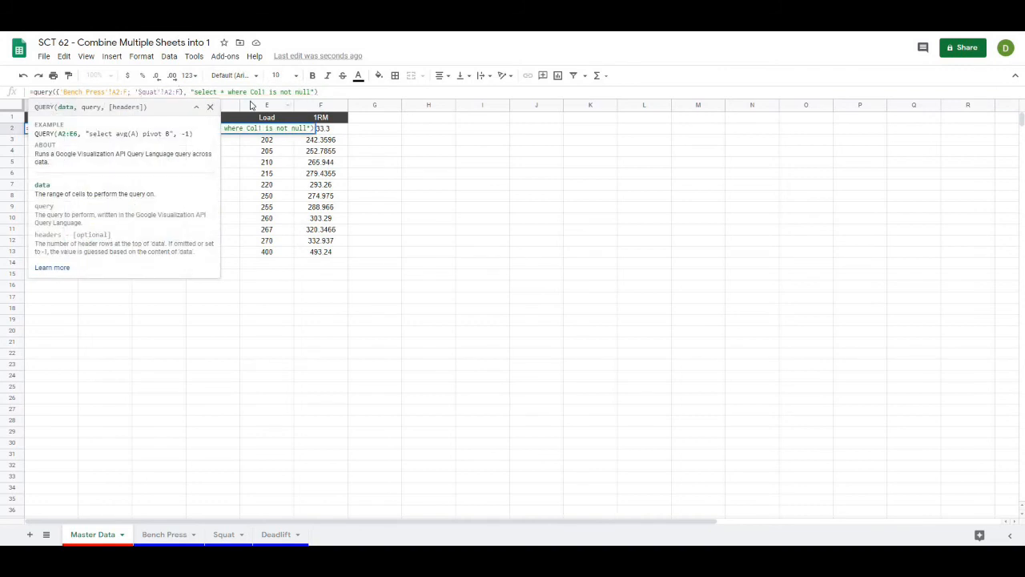
type(";'Bench Press'!A2:F")
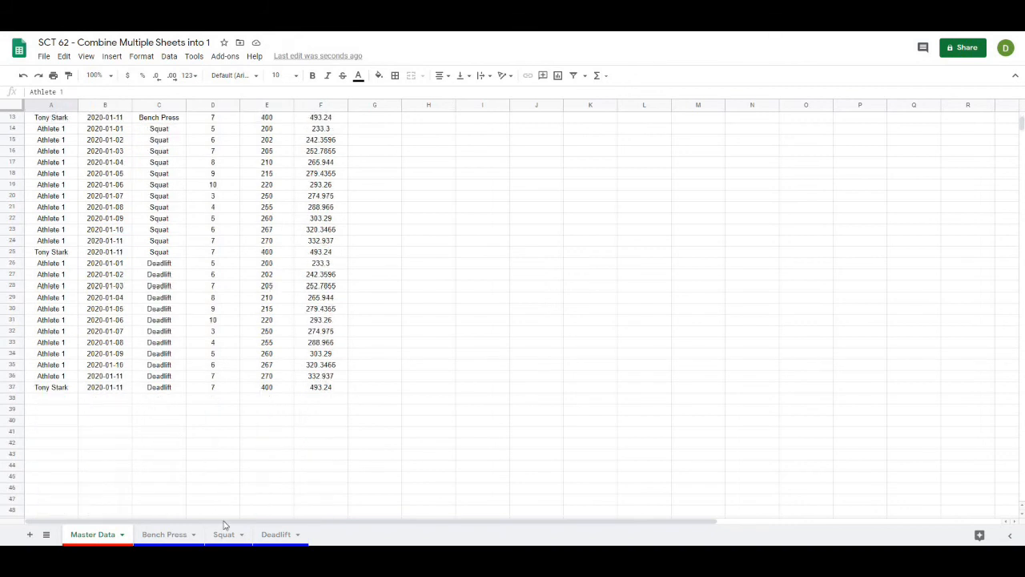
Step: Add a Capt America row on Deadlift dated 2020-02-10 with 5 reps
left_click(276, 535)
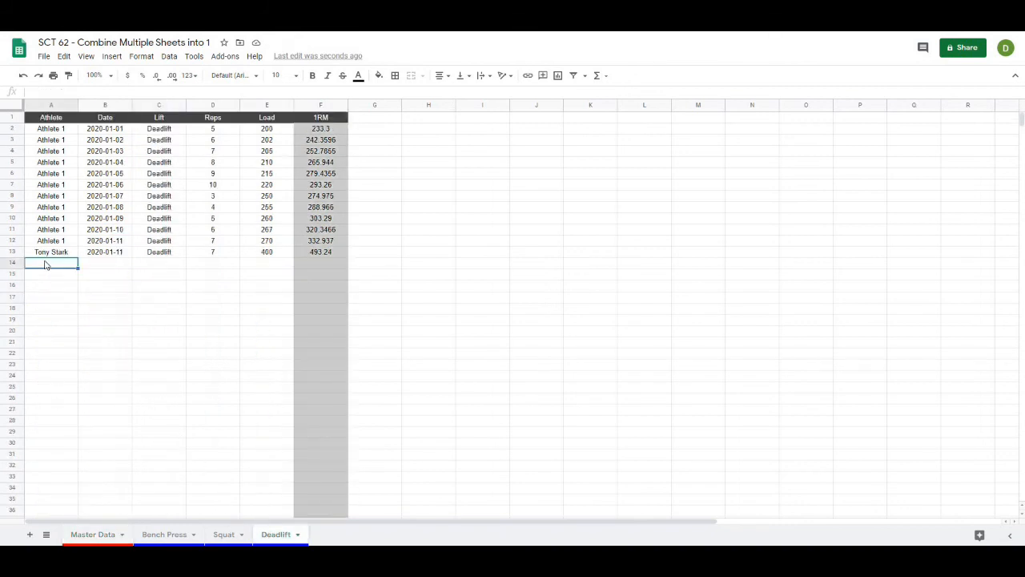
type("Capt America")
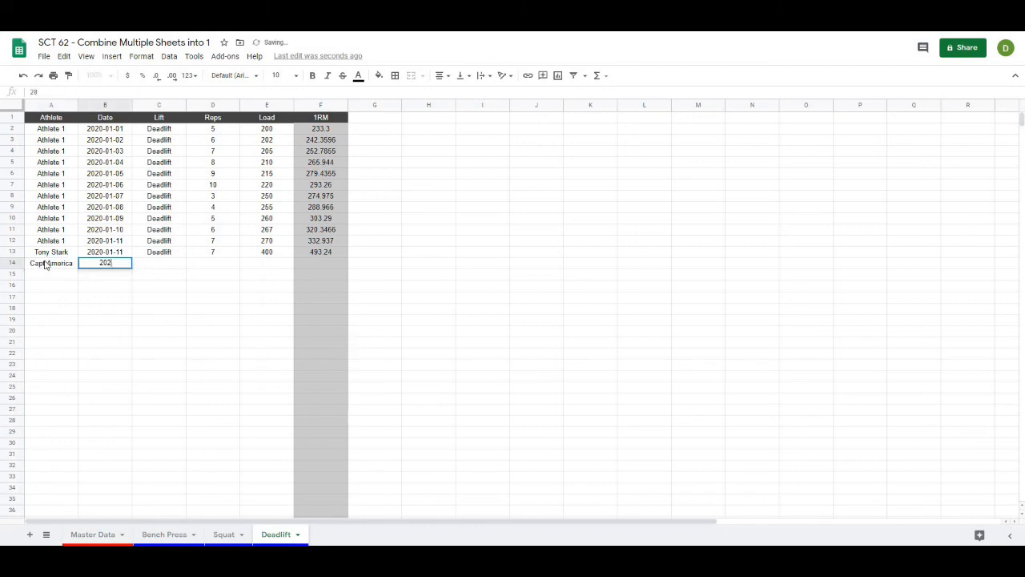
type("2020-02-10")
left_click(159, 263)
type("Deadlift")
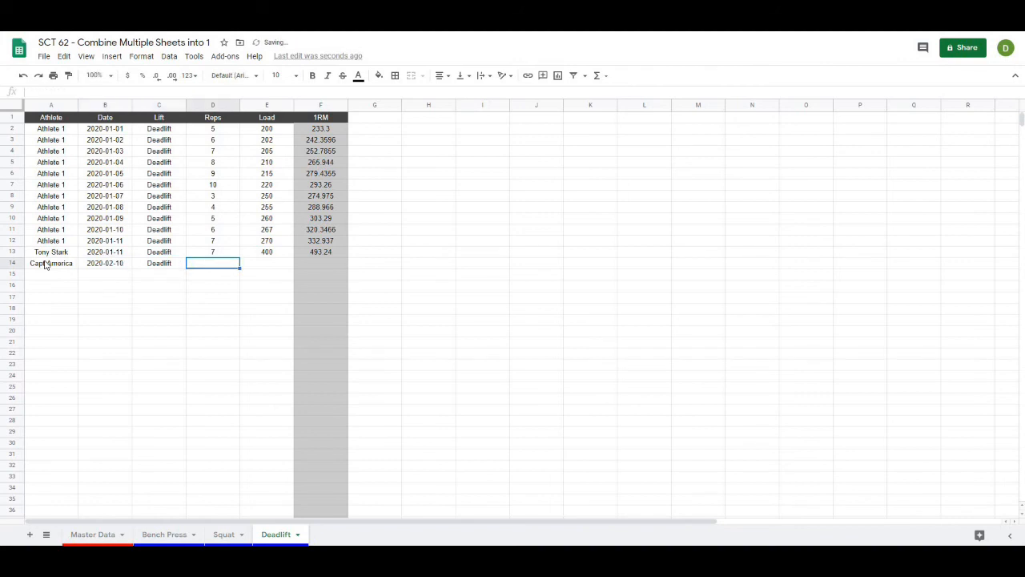
type("5")
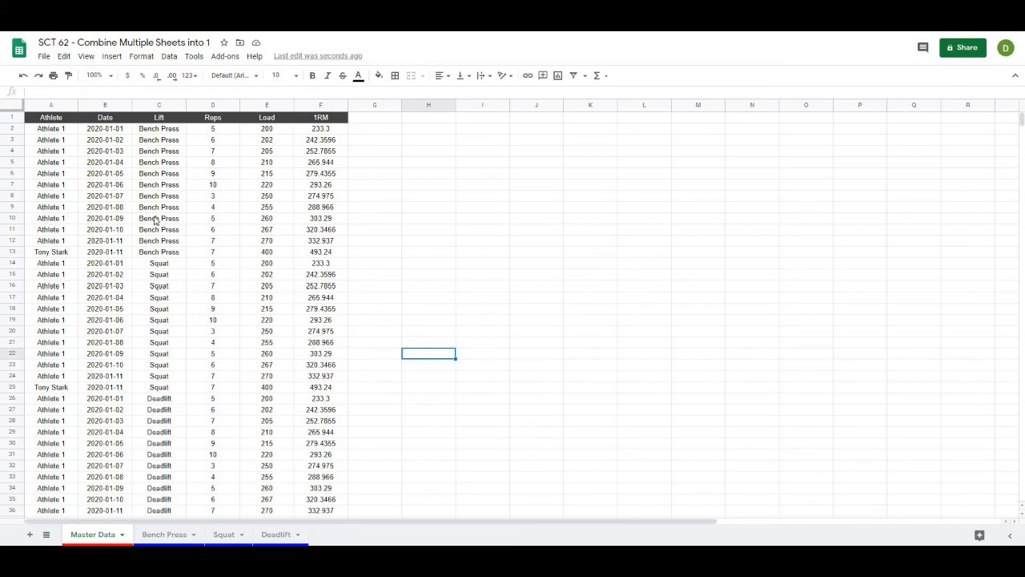
Step: Add a slicer from the Data menu beside the combined Master Data
left_click(482, 218)
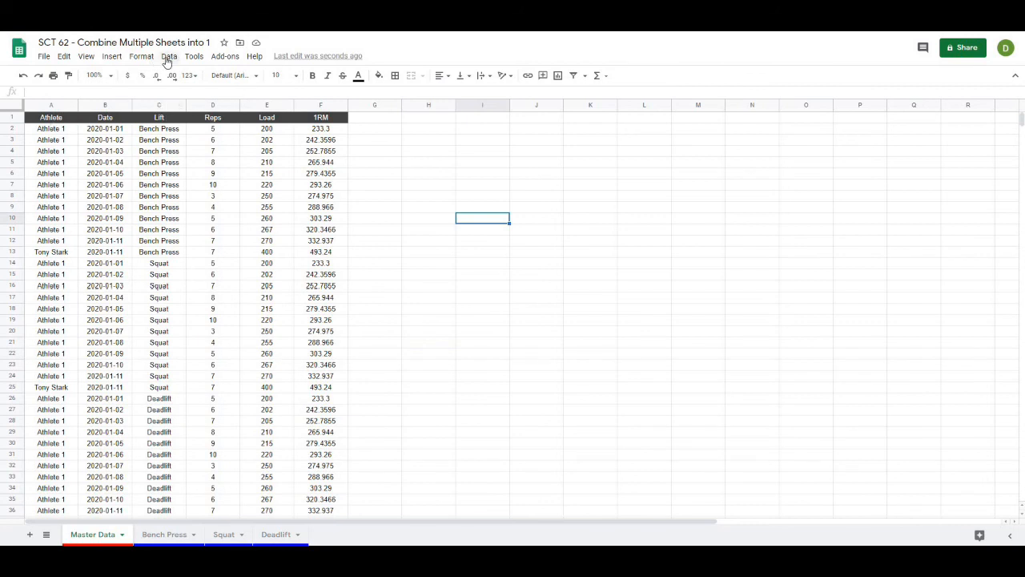
left_click(169, 54)
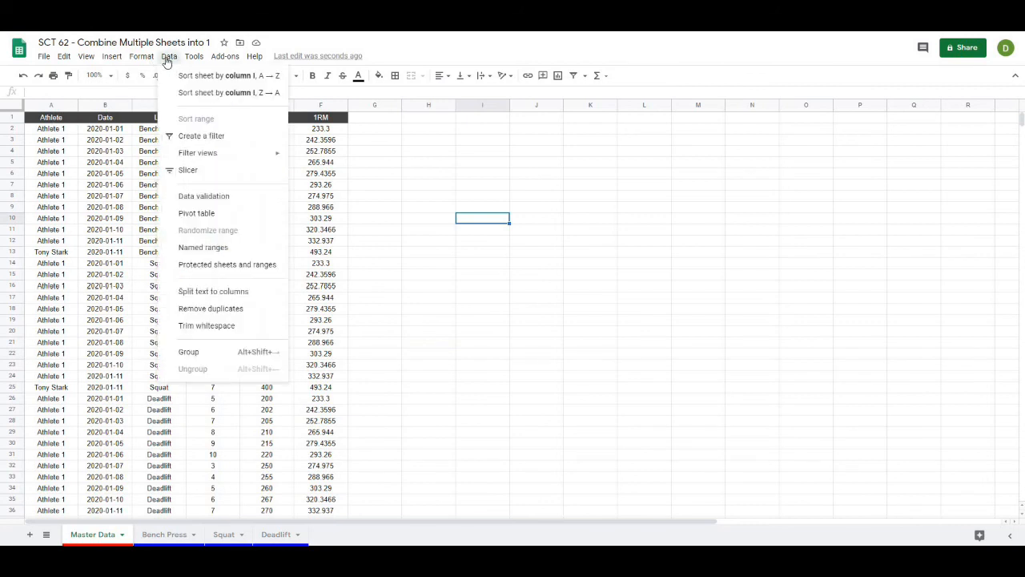
mouse_move(189, 170)
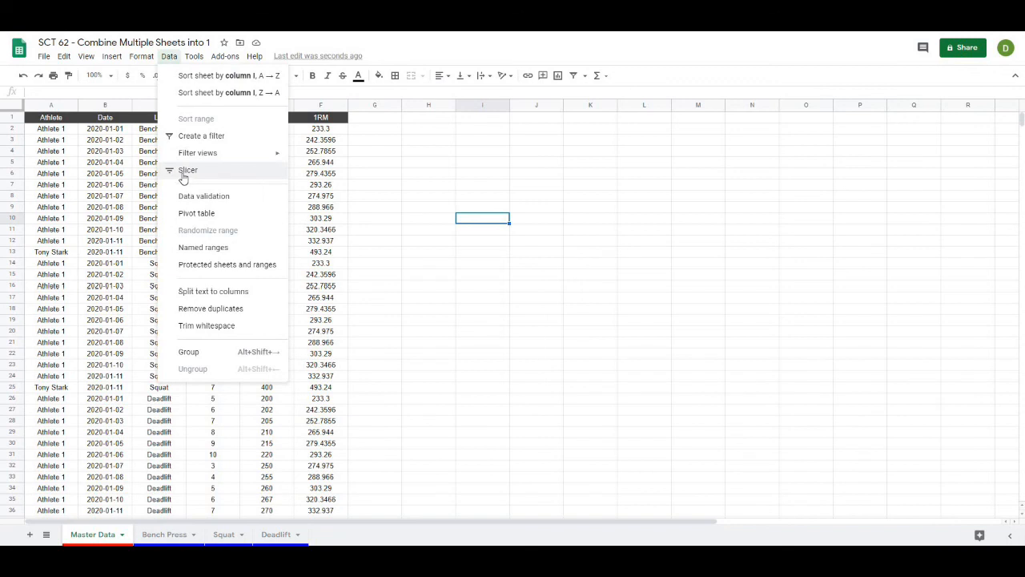
left_click(189, 169)
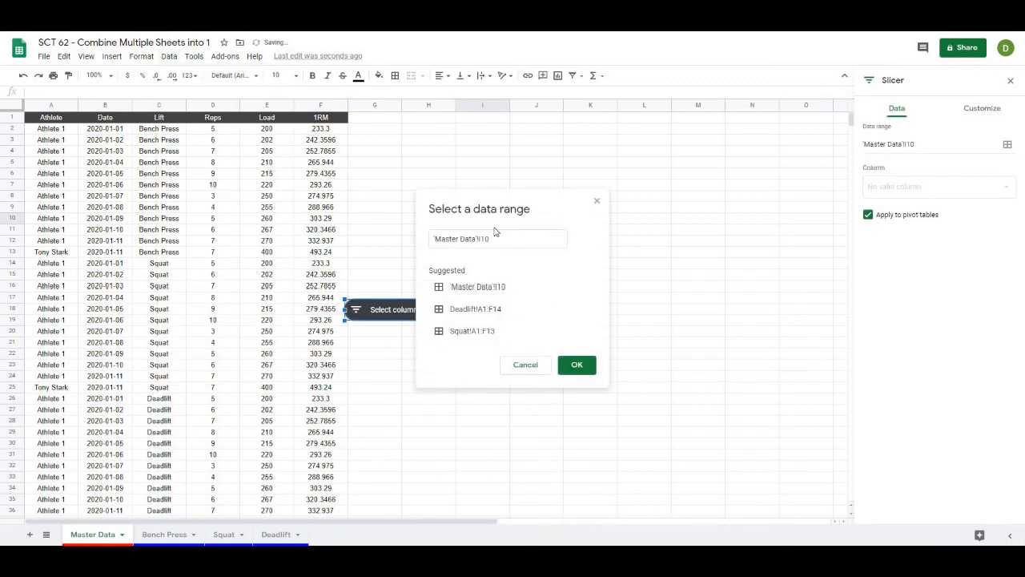
Step: Set the slicer's data range to 'Master Data'!A1:A1000 for the Athlete column
left_click(496, 239)
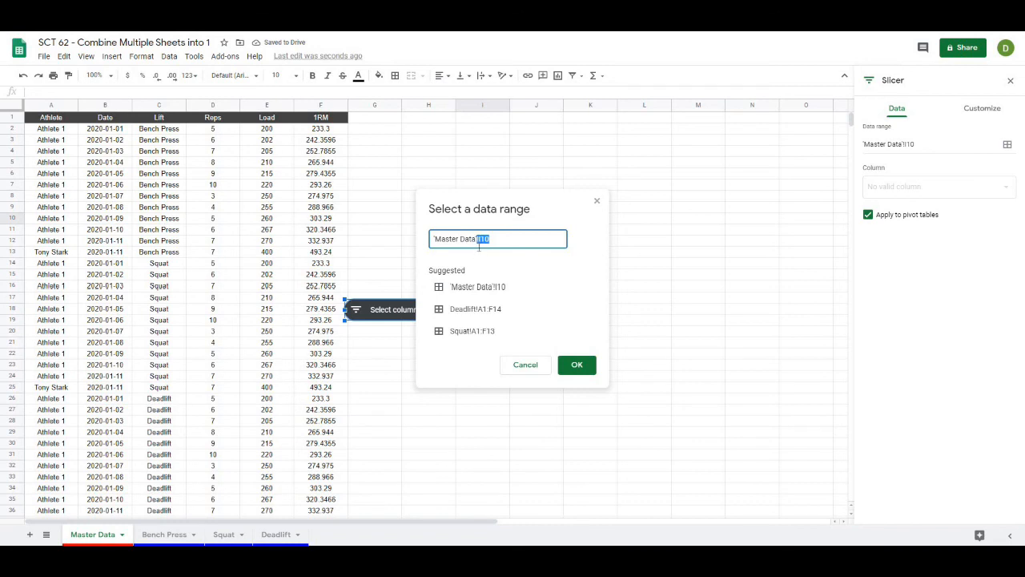
mouse_move(517, 237)
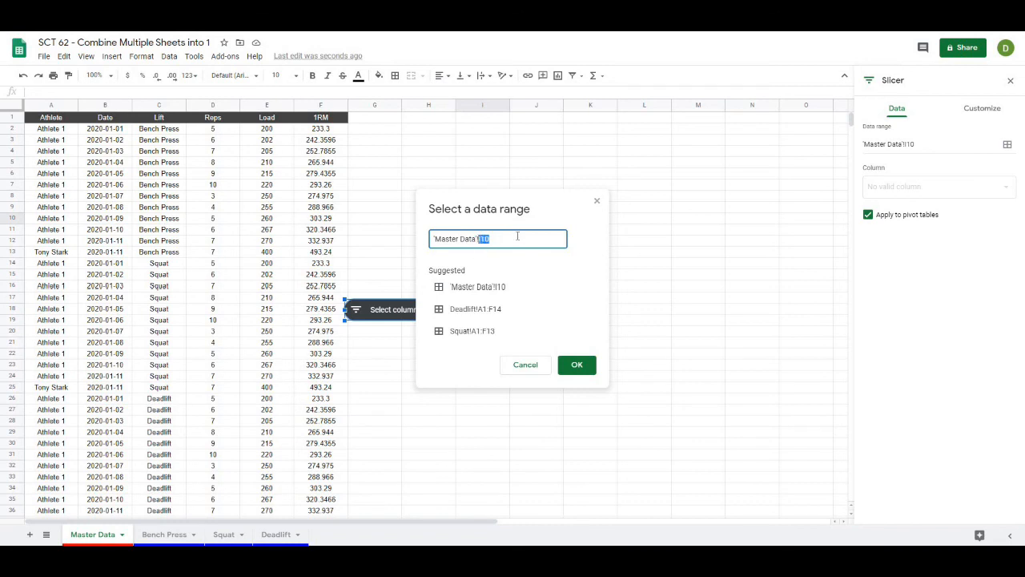
type("A")
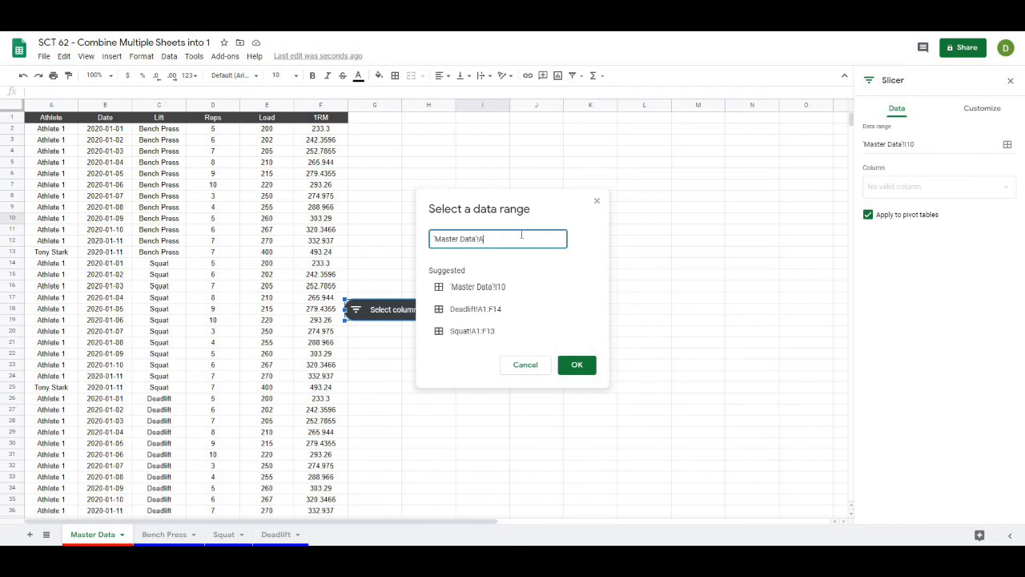
type("1")
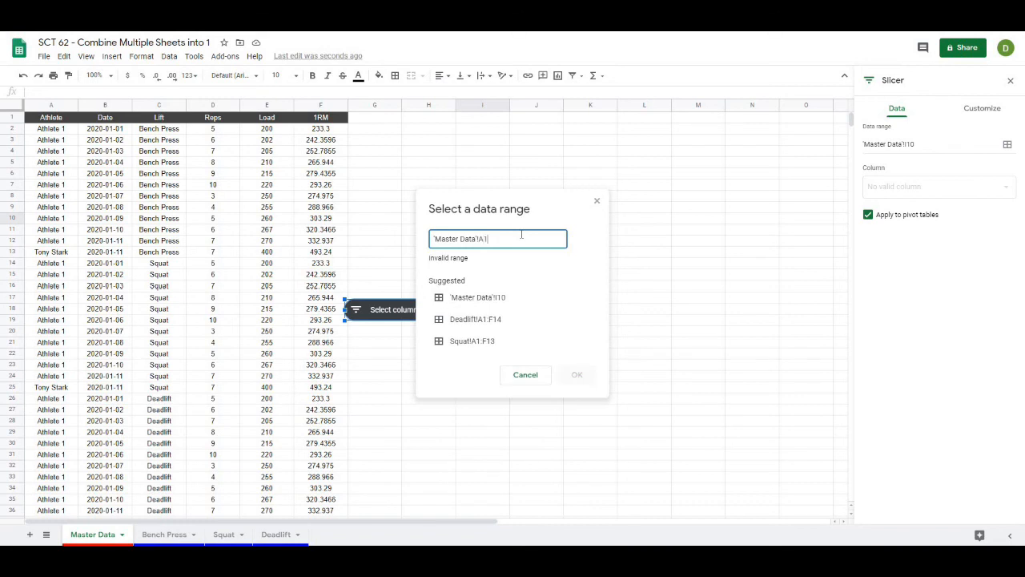
type(":a")
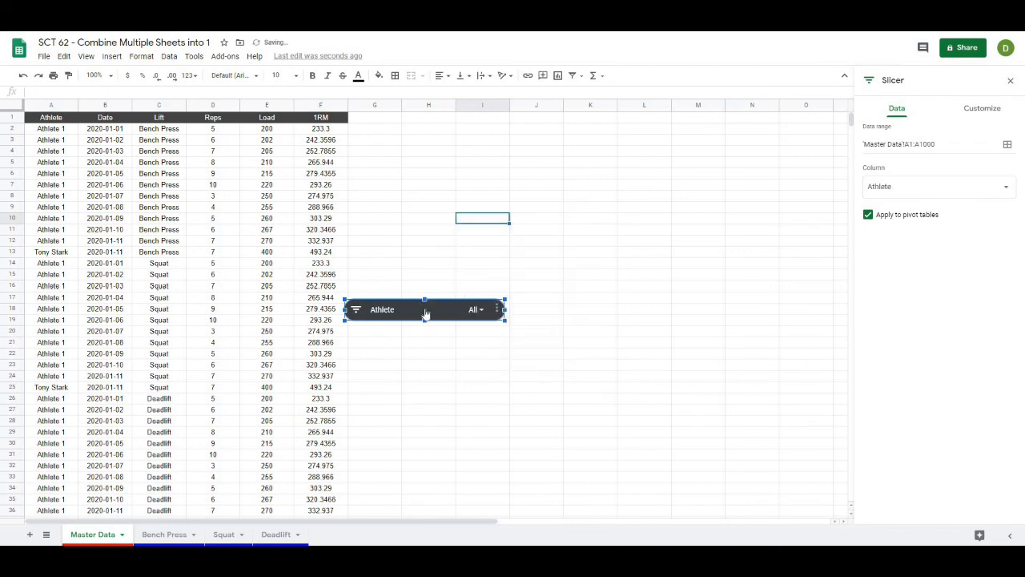
Step: Move the Athlete slicer to the top and test filtering to Capt America, then Athlete 1
left_click_drag(424, 309, 463, 125)
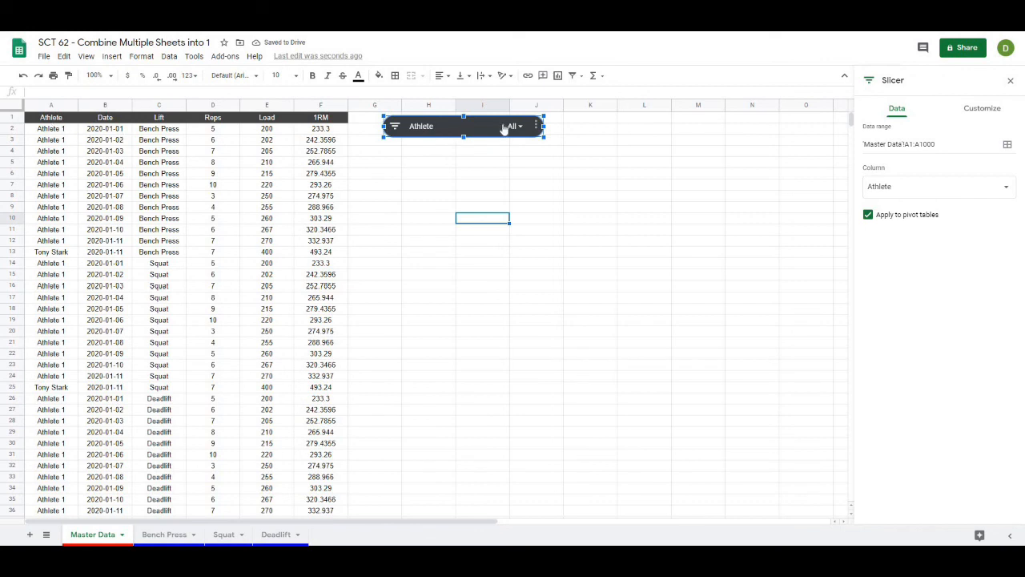
left_click(512, 125)
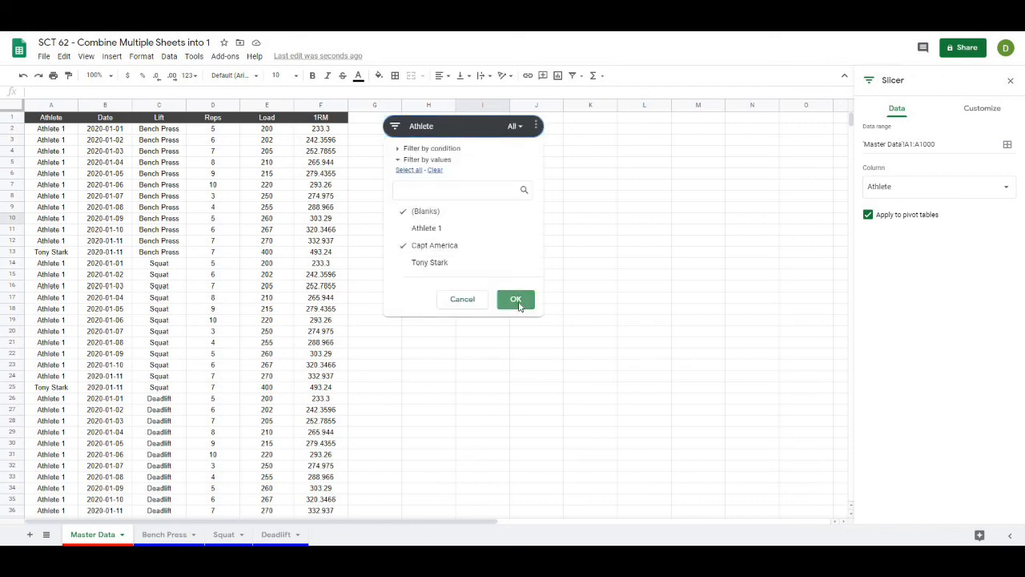
left_click(516, 300)
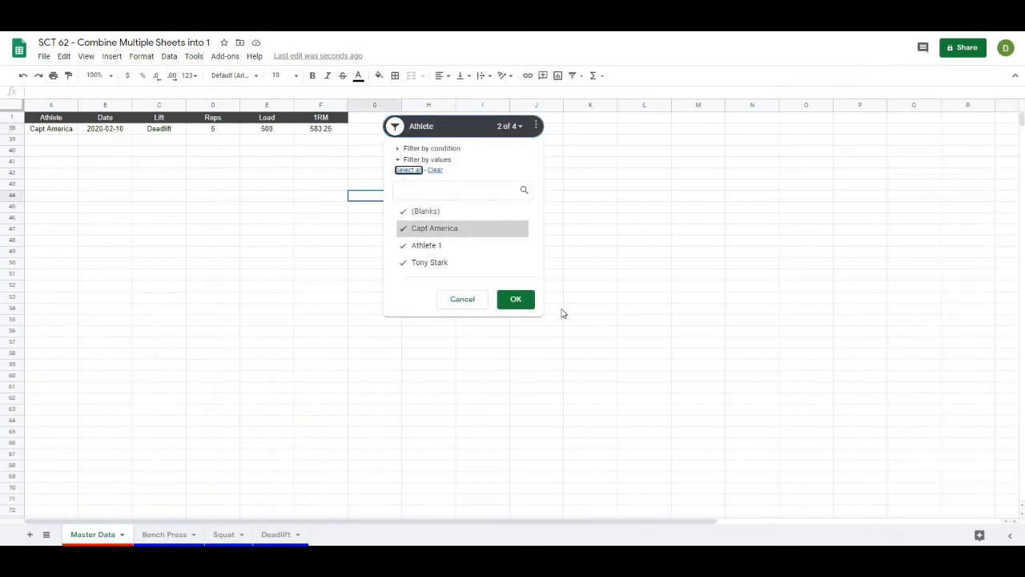
left_click(516, 299)
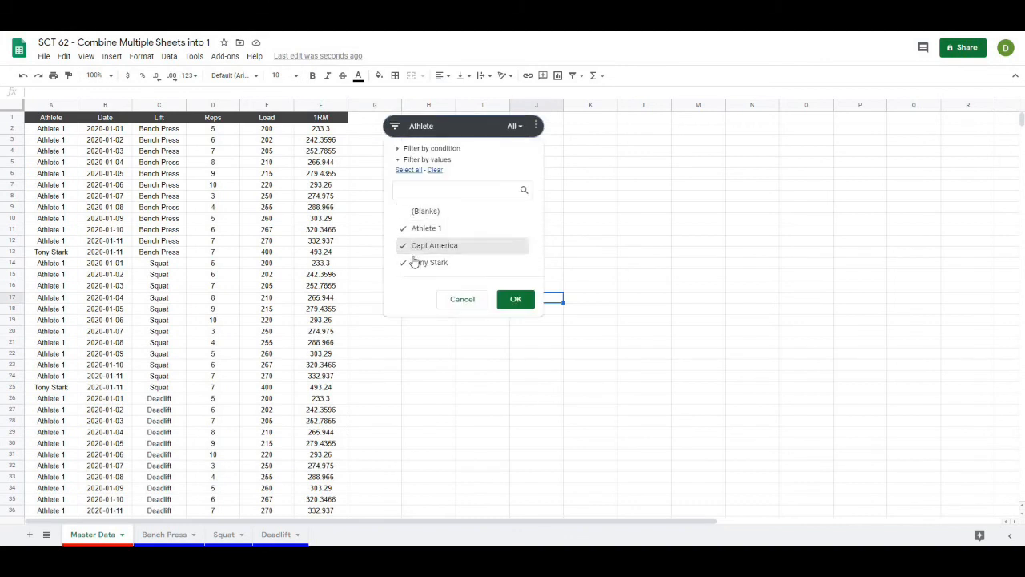
left_click(516, 299)
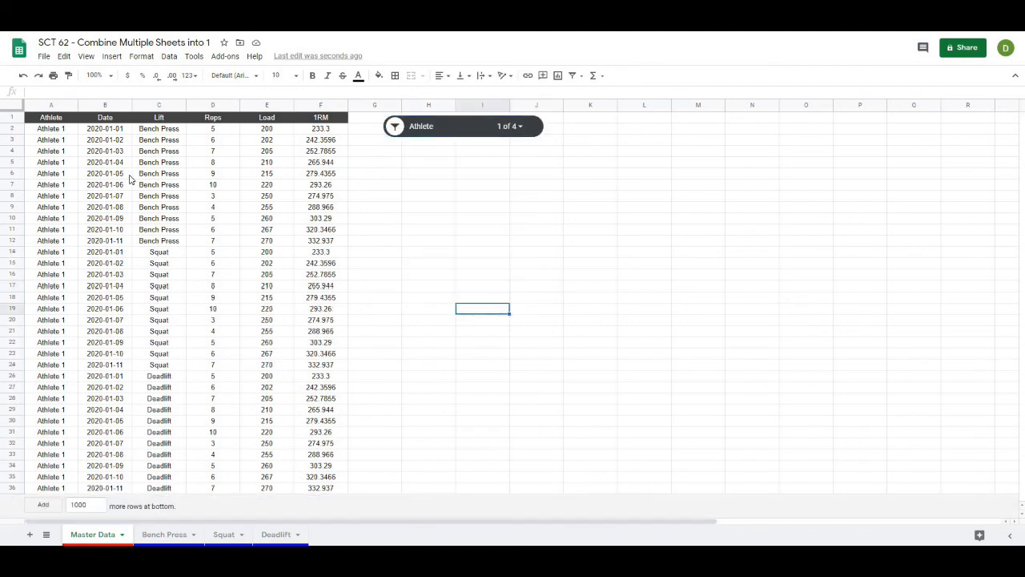
mouse_move(105, 191)
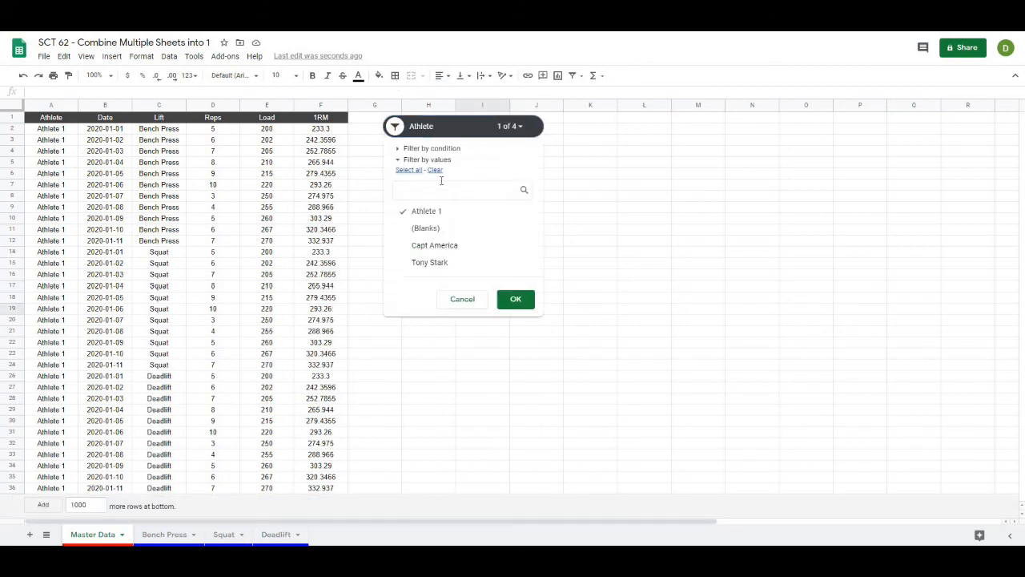
Step: Filter to Capt America alone again, then reset the slicer to show all athletes
left_click(436, 170)
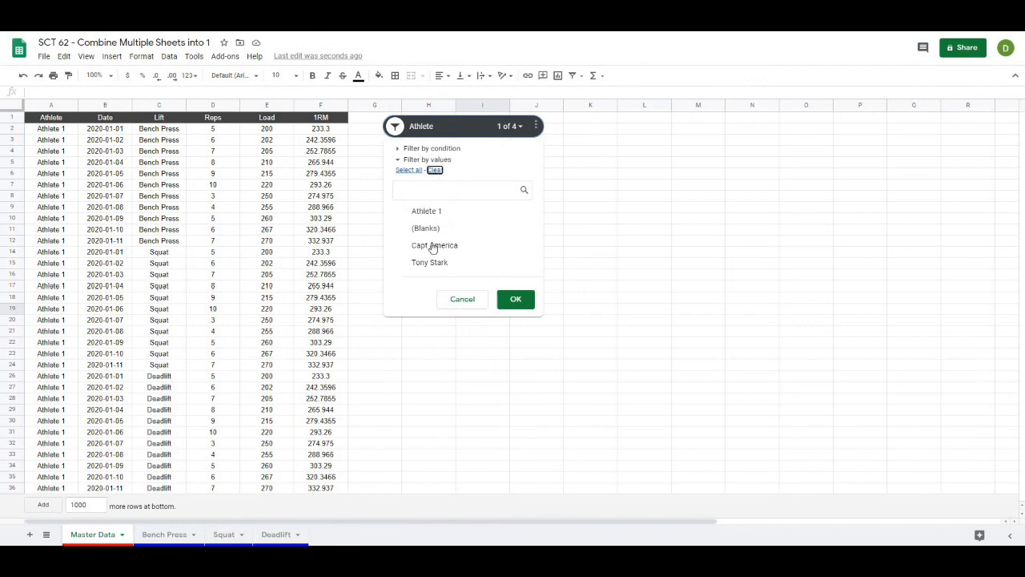
left_click(516, 300)
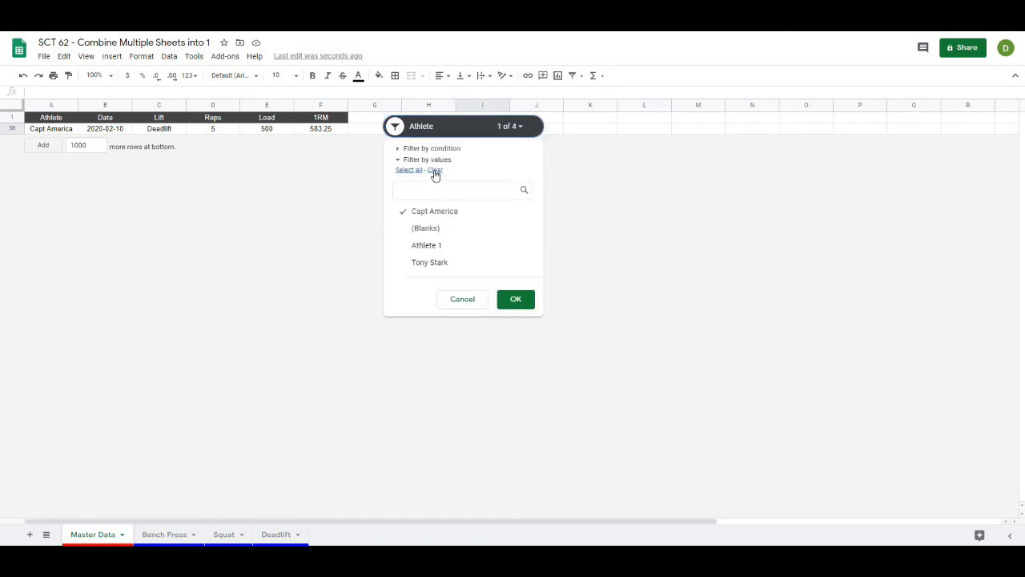
left_click(516, 300)
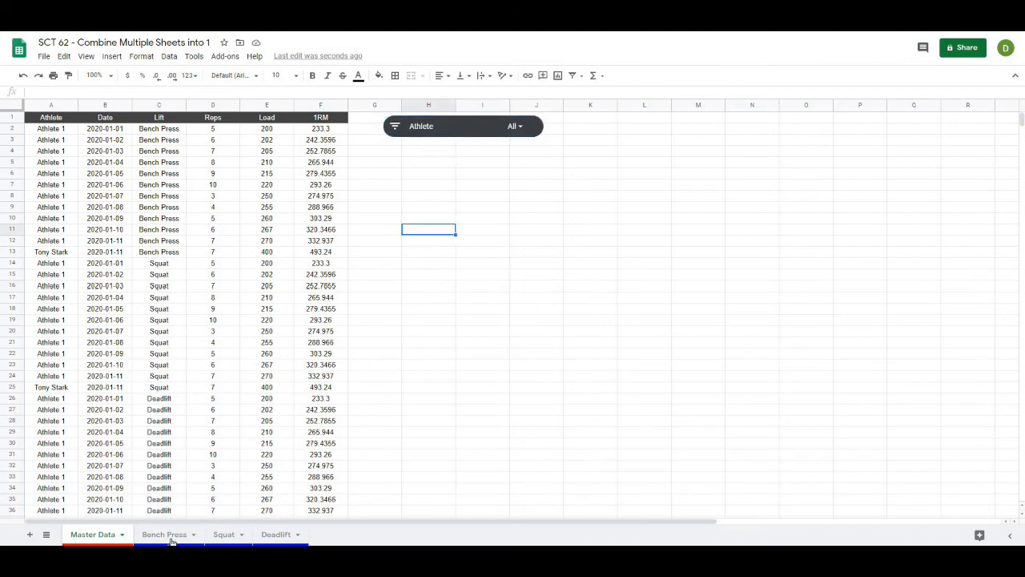
Step: Switch to the Deadlift sheet showing Capt America's 583.25 1RM
left_click(275, 535)
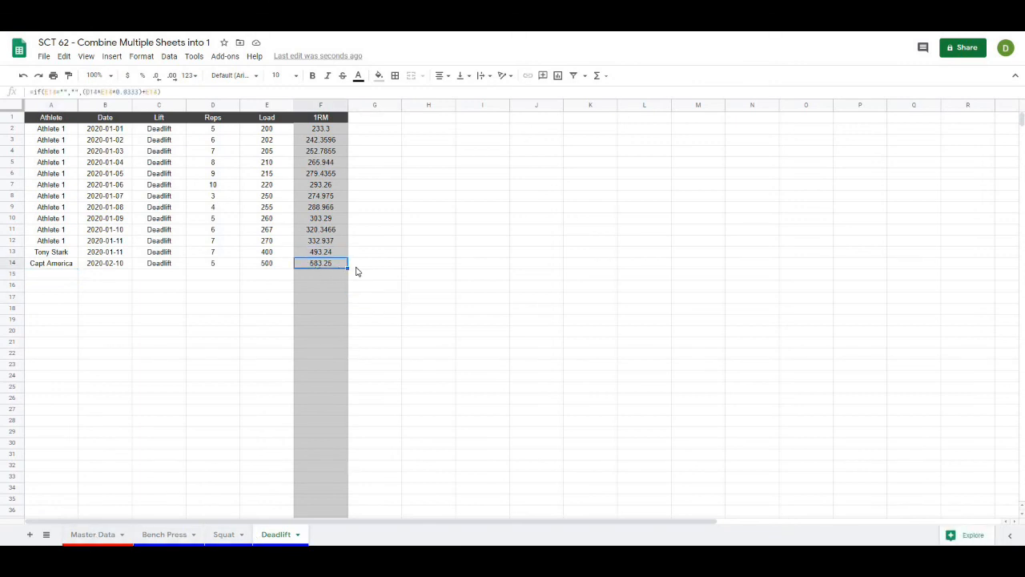
mouse_move(321, 365)
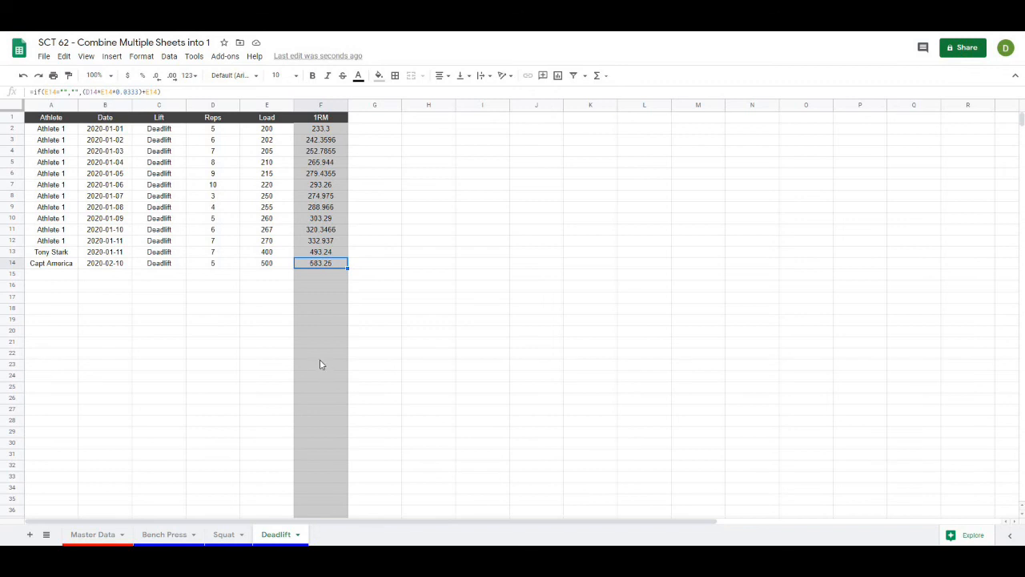